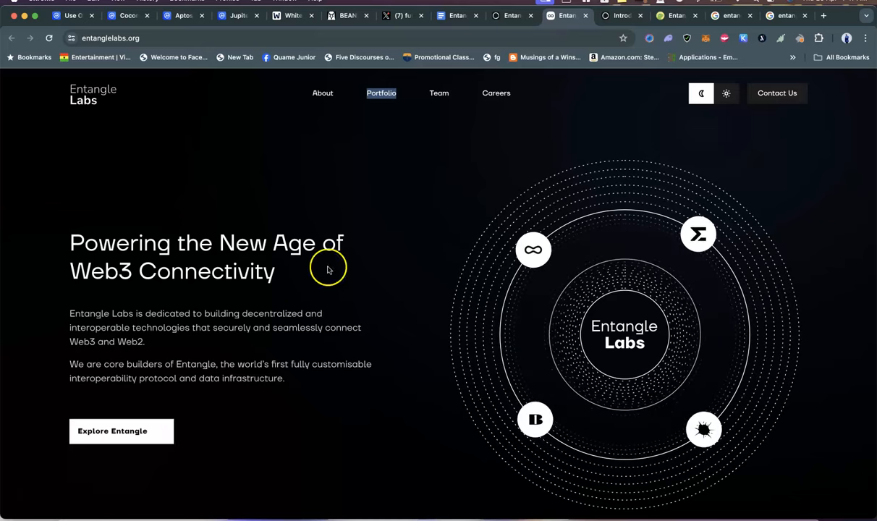
# - Switch to CoinGecko's Entangle (NGL) page and scroll through price $1.26, market cap and supply figures
pyautogui.click(675, 16)
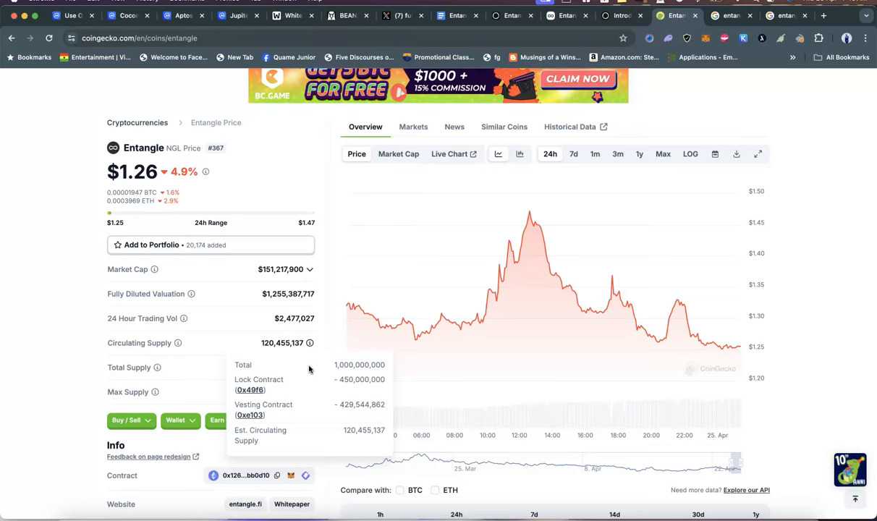
pyautogui.moveTo(55, 301)
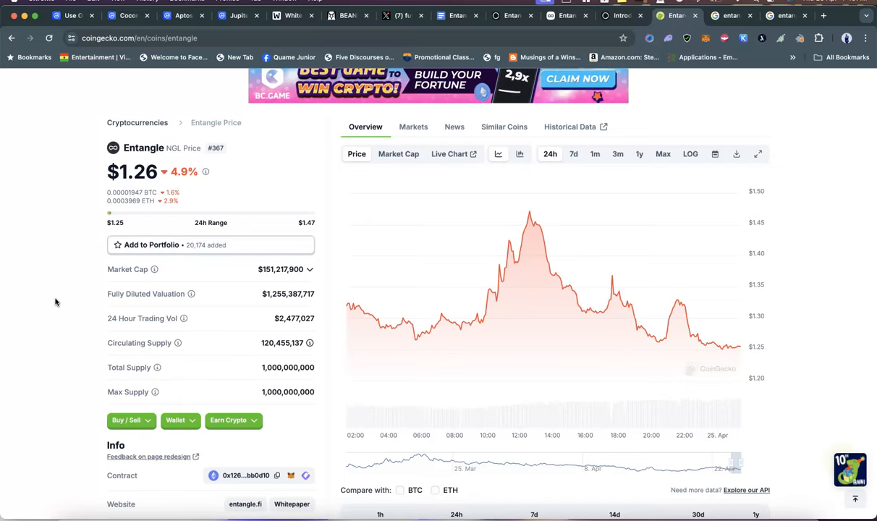
pyautogui.scroll(-3)
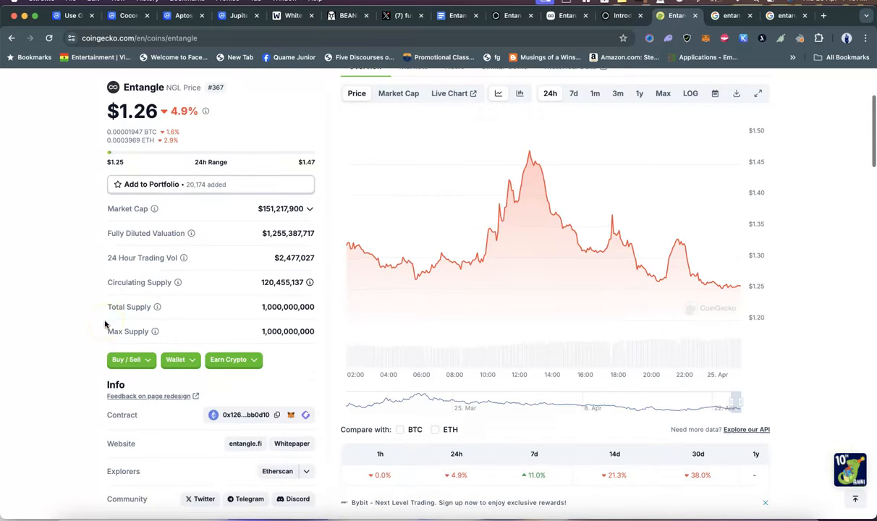
pyautogui.scroll(-3)
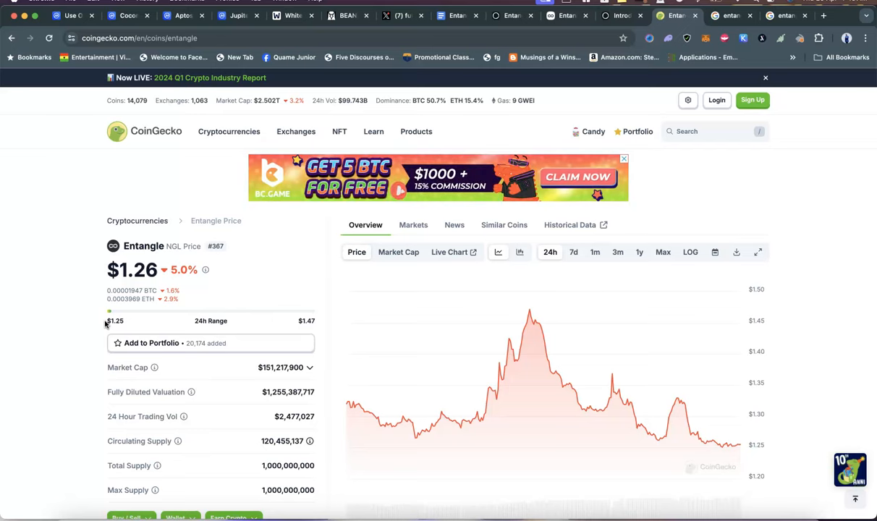
pyautogui.moveTo(60, 369)
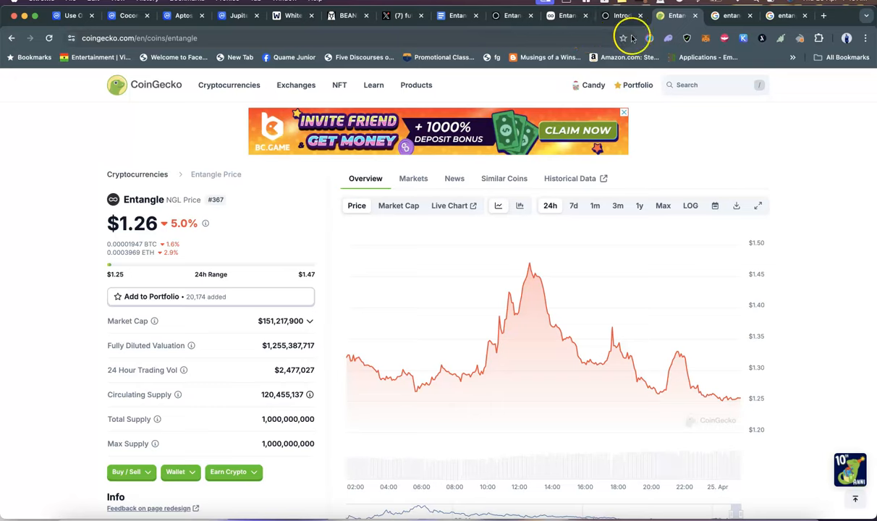
# - Glance at the Introducing Entangle Labs article, then scroll the entanglelabs.org homepage toward the mission statement
pyautogui.click(621, 16)
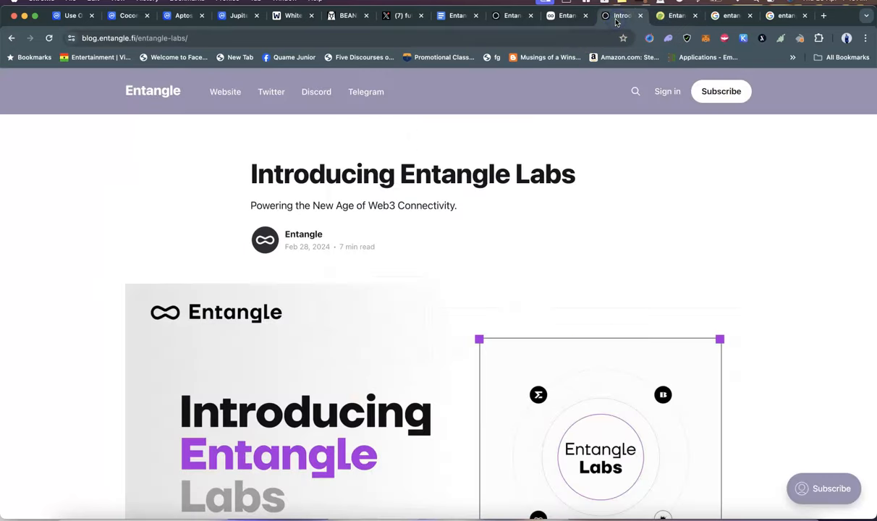
pyautogui.click(567, 15)
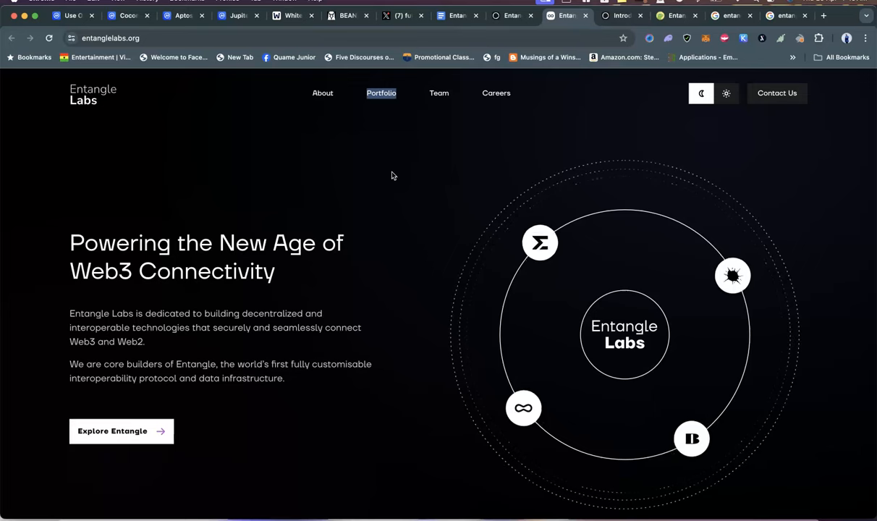
pyautogui.moveTo(227, 210)
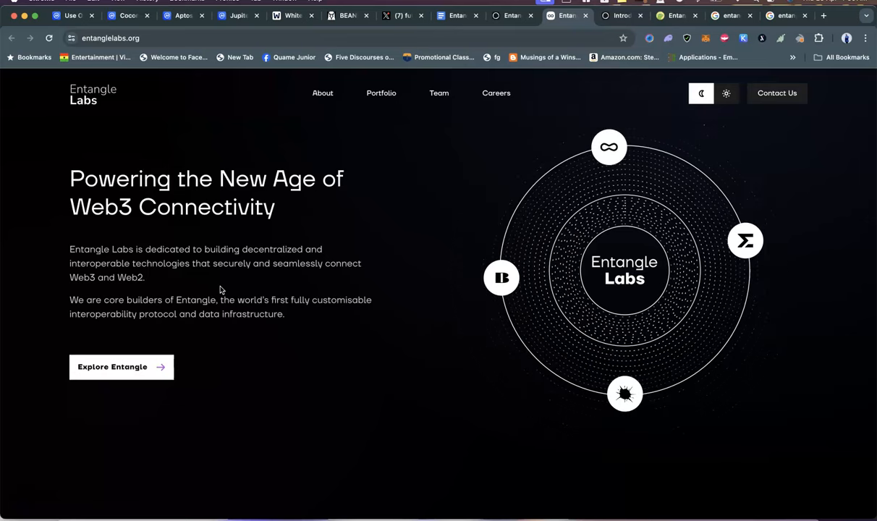
pyautogui.scroll(-3)
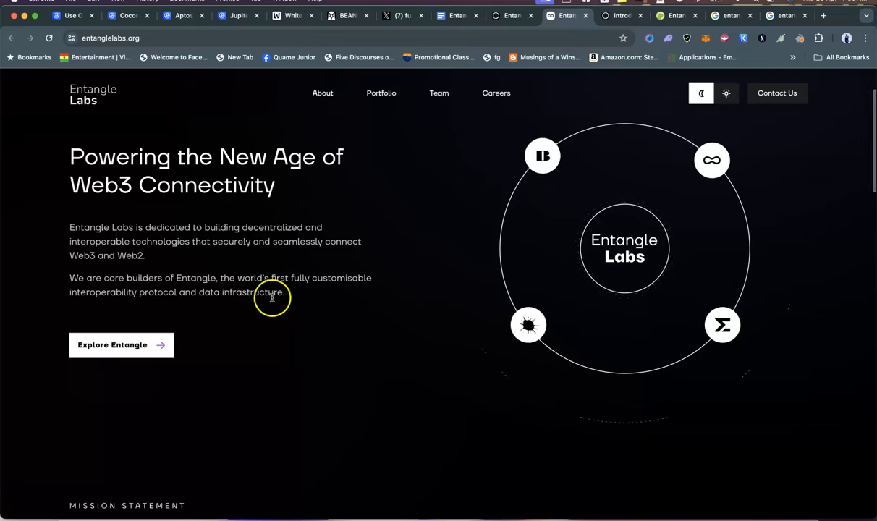
pyautogui.scroll(-3)
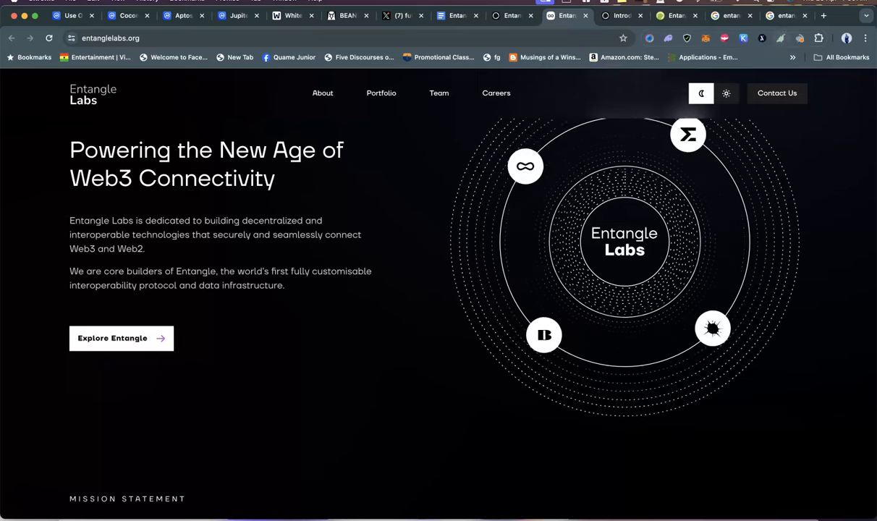
# - Start a new tab to search Google Images for 'blockchain trilemma' and preview the DBS Bank diagram
pyautogui.click(823, 15)
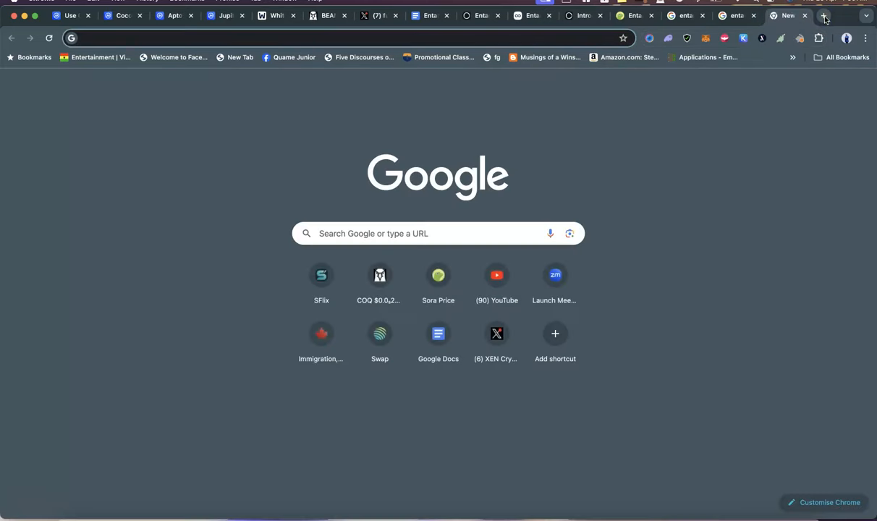
pyautogui.write('pb')
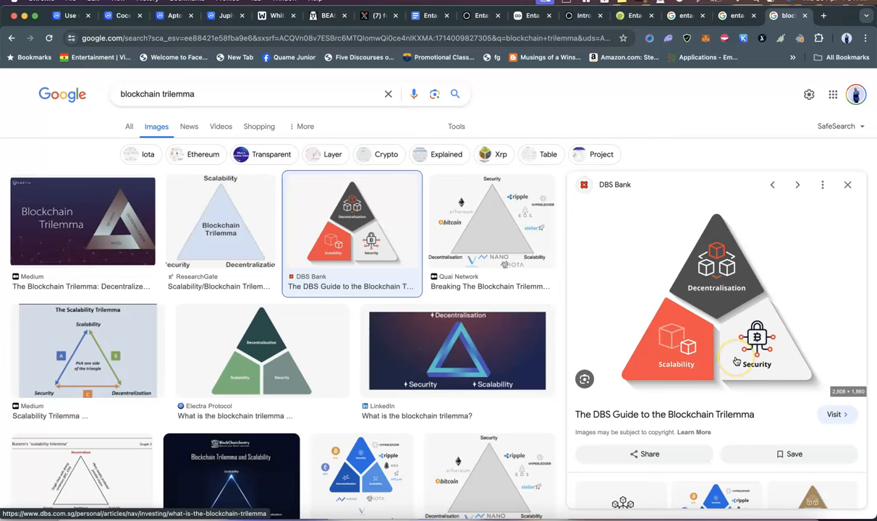
pyautogui.moveTo(790, 256)
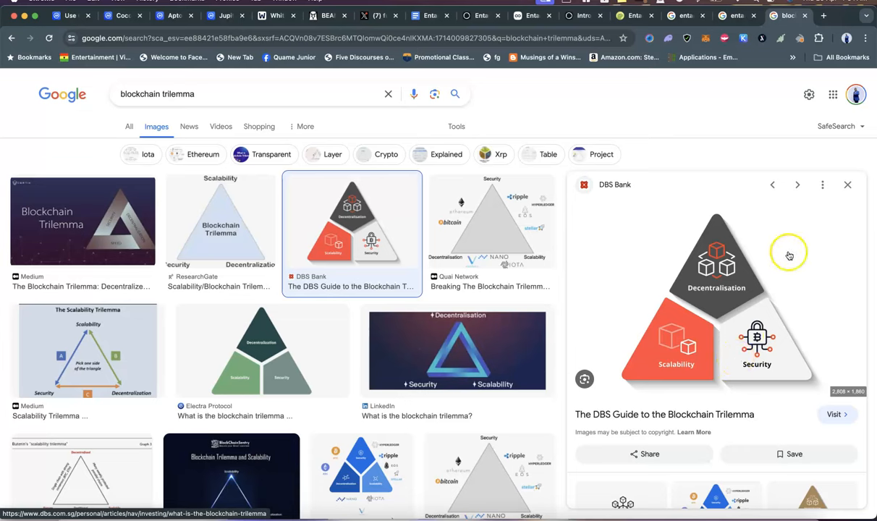
pyautogui.moveTo(789, 255)
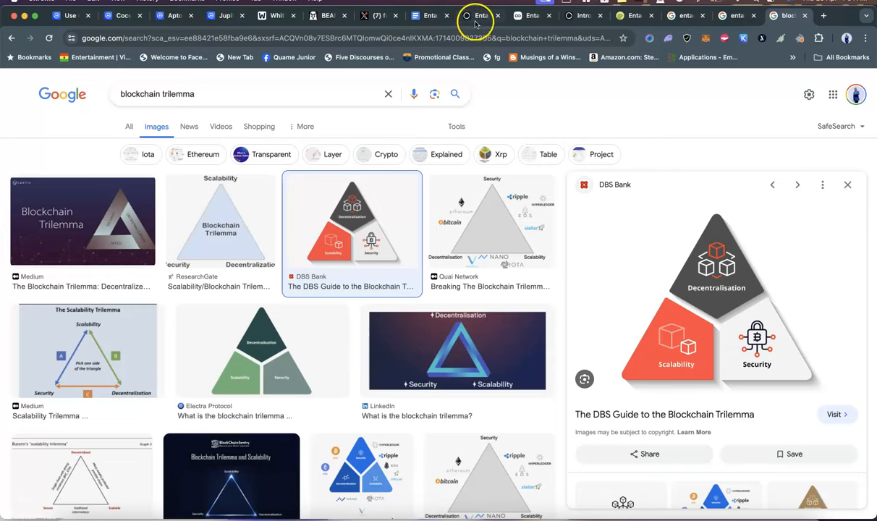
# - Flip between the Entangle blog, entanglelabs.org and trilemma image tabs, ending on entanglelabs.org
pyautogui.click(532, 15)
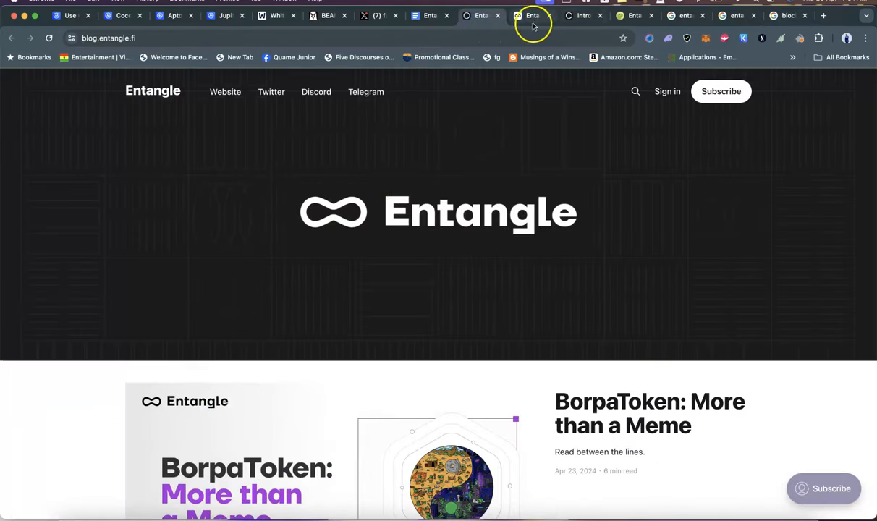
pyautogui.click(533, 15)
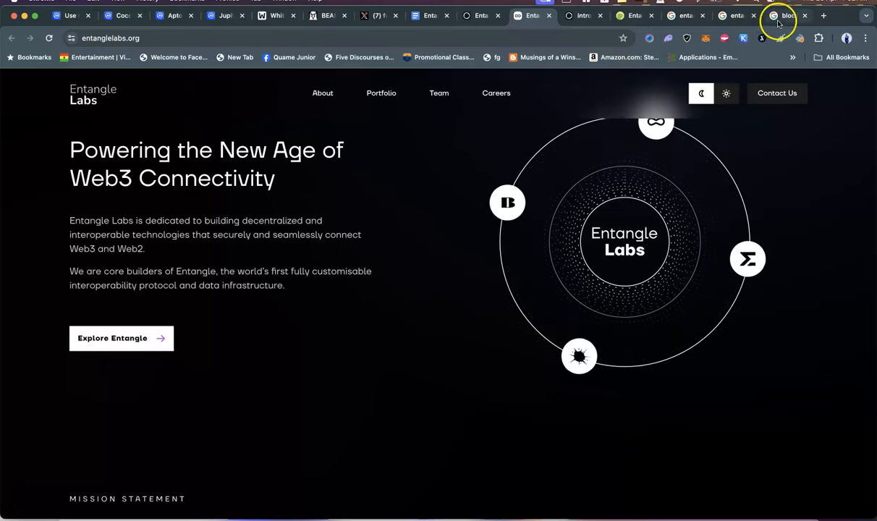
pyautogui.click(788, 16)
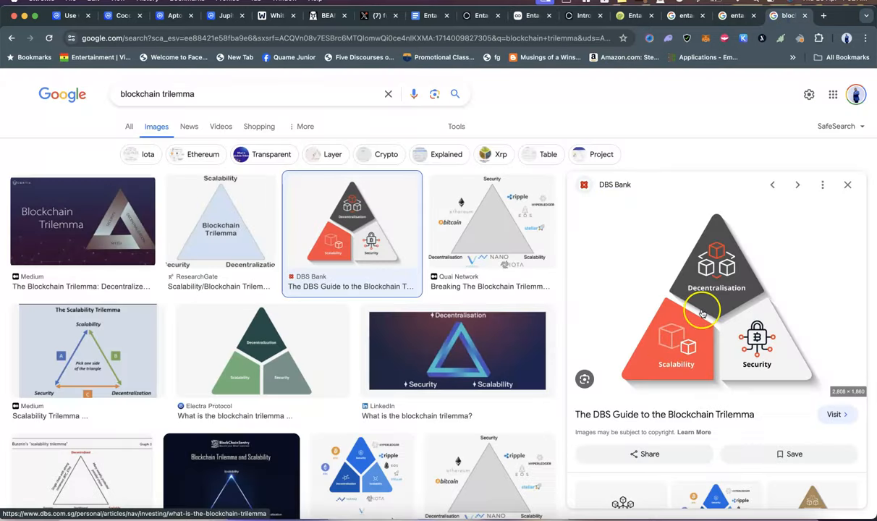
pyautogui.moveTo(475, 15)
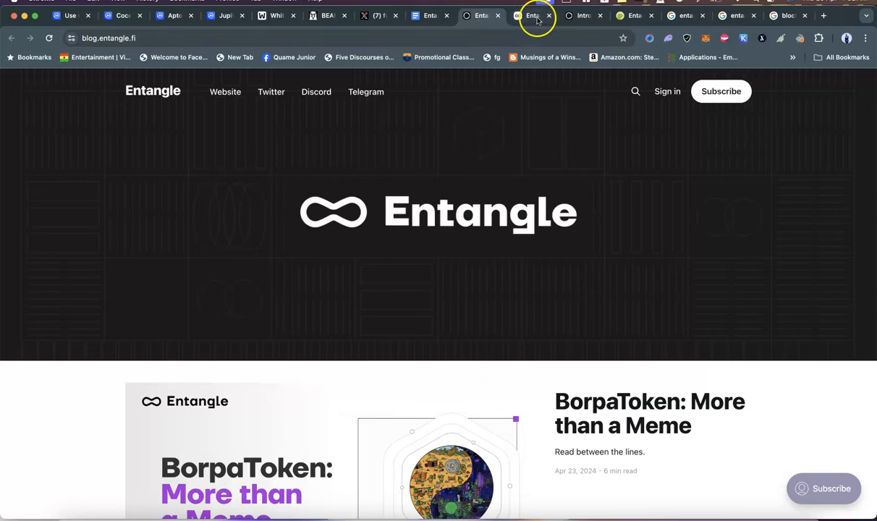
pyautogui.click(534, 15)
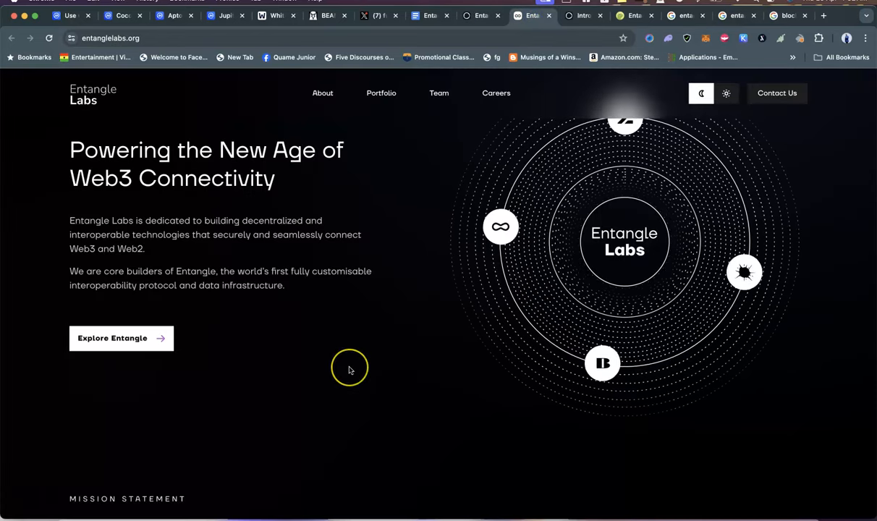
# - Scroll entanglelabs.org past the Mission Statement to the Core Products cards, then switch to CoinGecko's NGL page
pyautogui.scroll(-3)
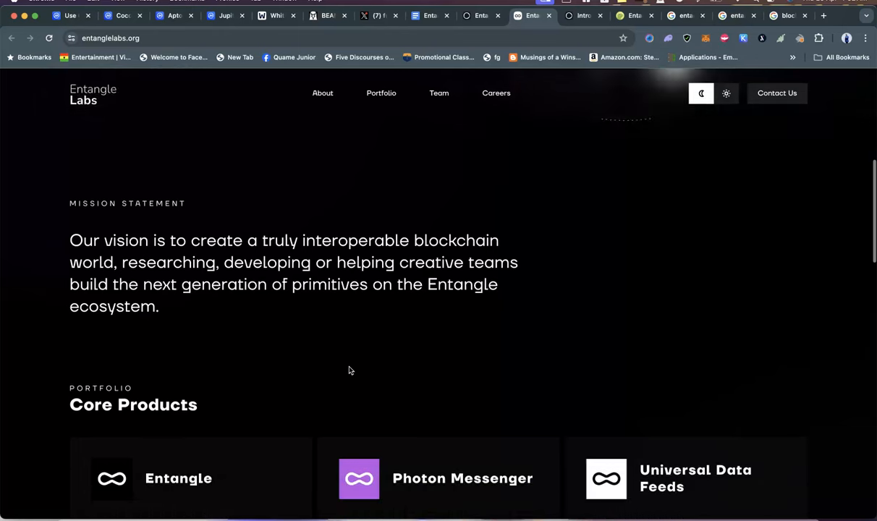
pyautogui.scroll(-3)
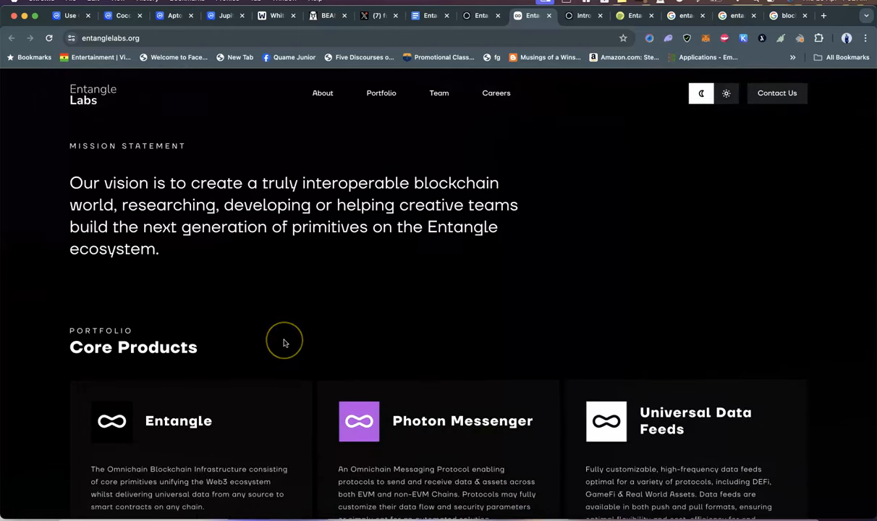
pyautogui.moveTo(284, 341)
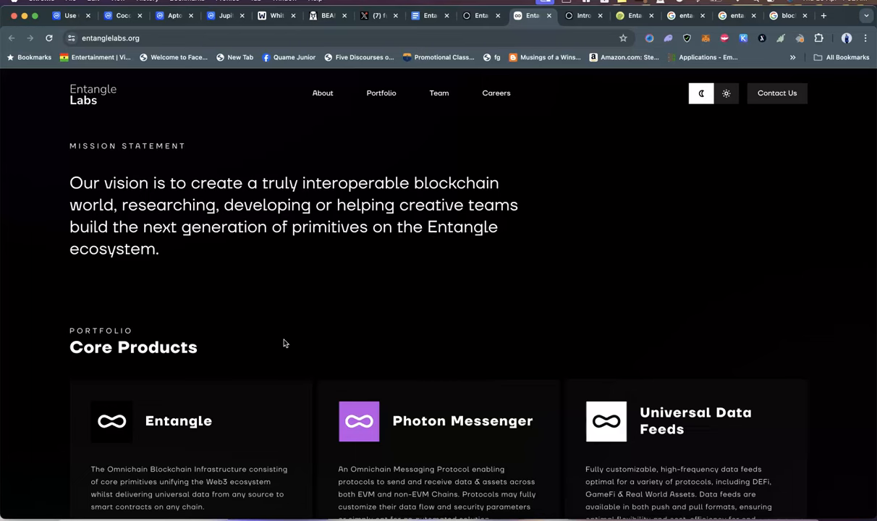
pyautogui.scroll(-3)
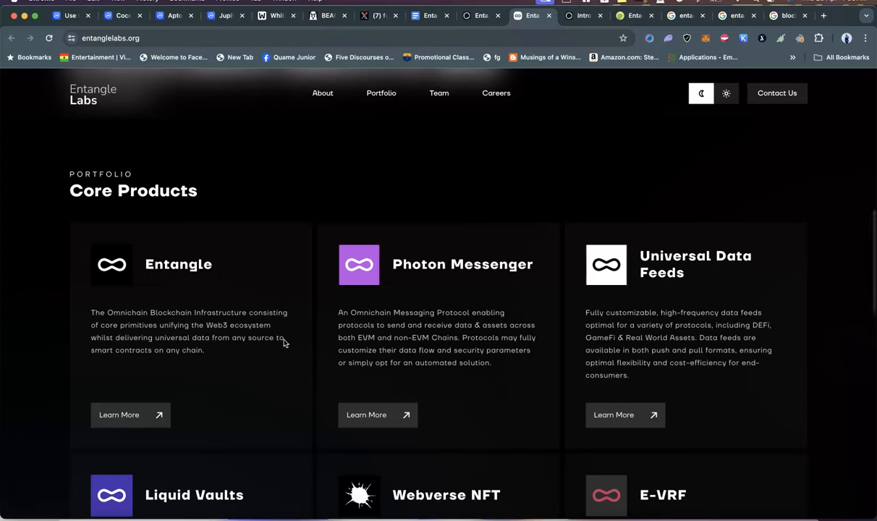
pyautogui.scroll(-3)
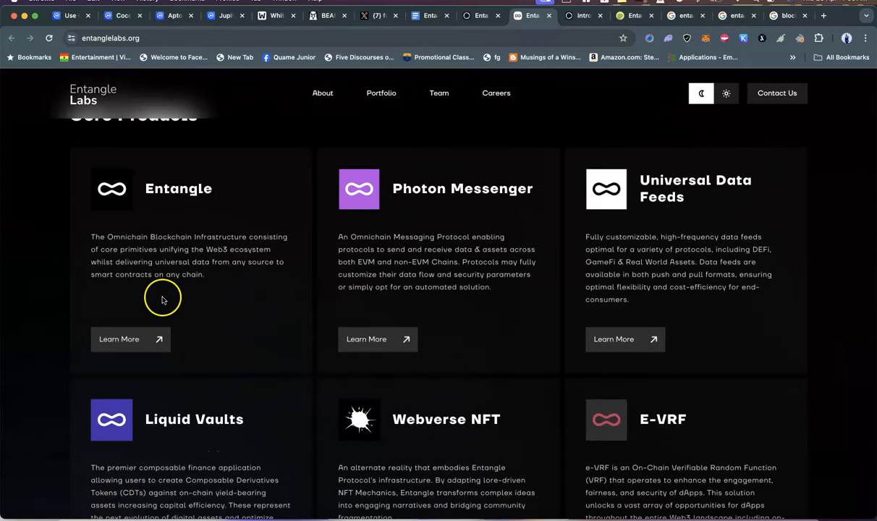
pyautogui.moveTo(210, 257)
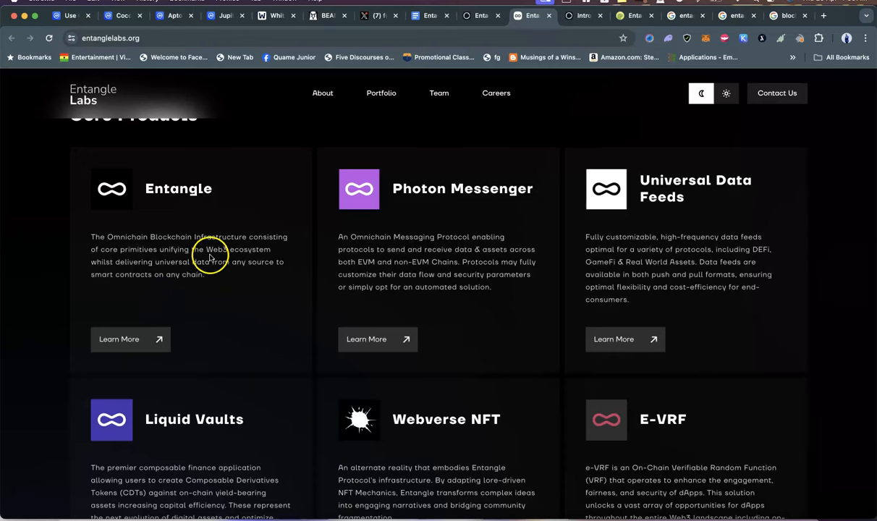
pyautogui.moveTo(216, 281)
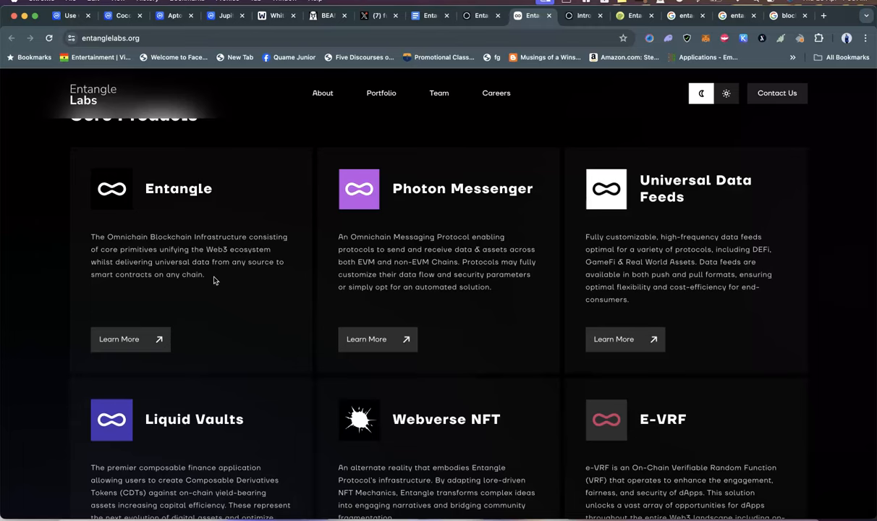
pyautogui.click(636, 15)
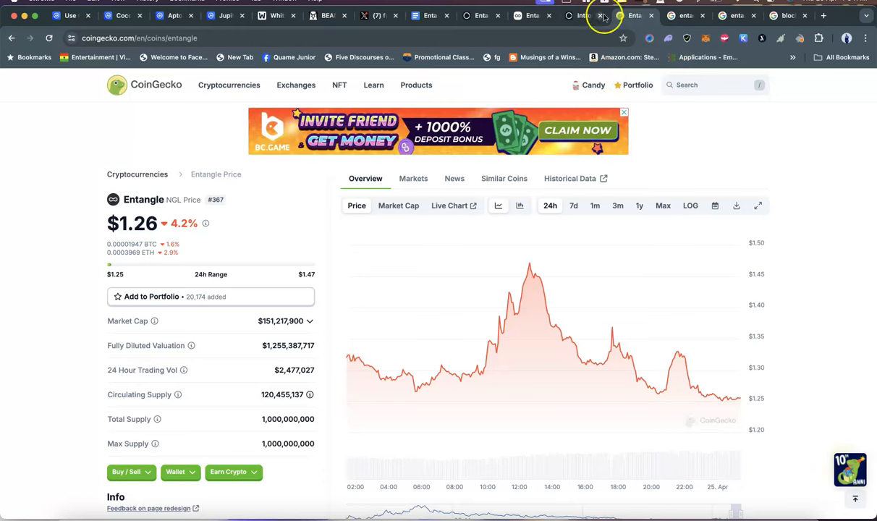
# - Return to the entanglelabs.org tab showing Photon Messenger, Liquid Vaults and E-VRF cards
pyautogui.click(603, 15)
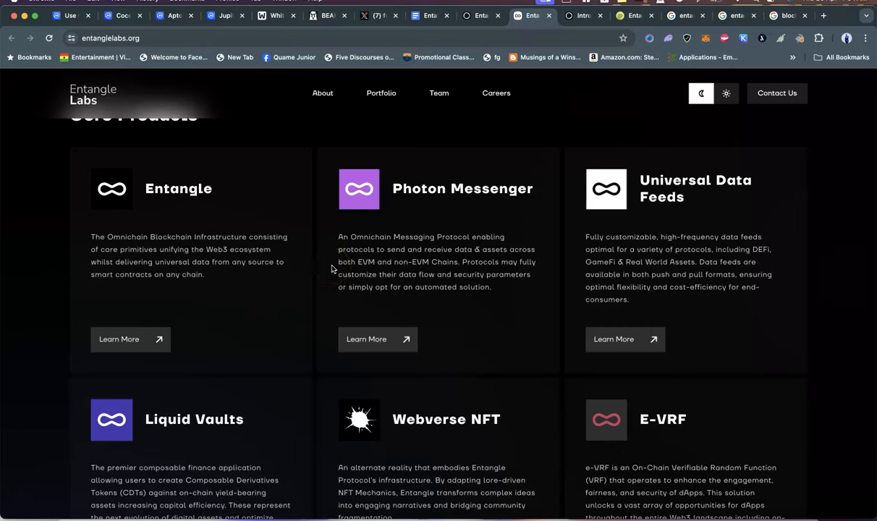
pyautogui.moveTo(367, 274)
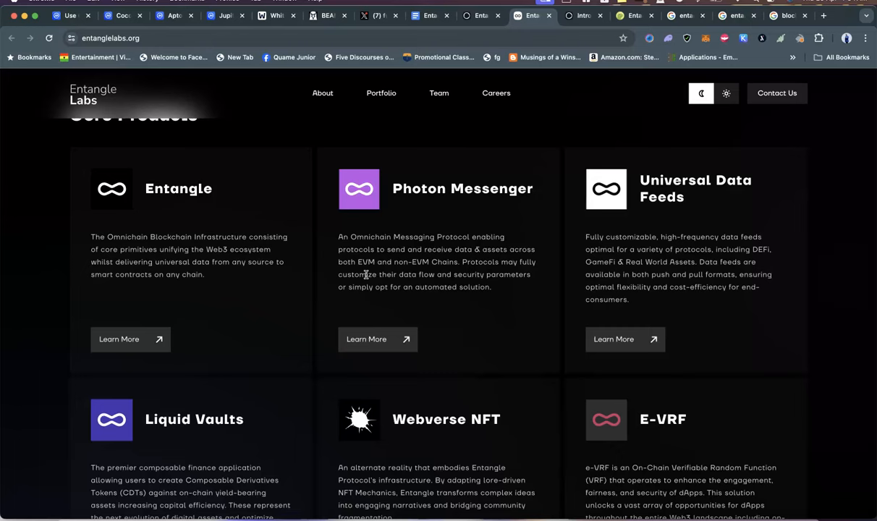
pyautogui.scroll(-3)
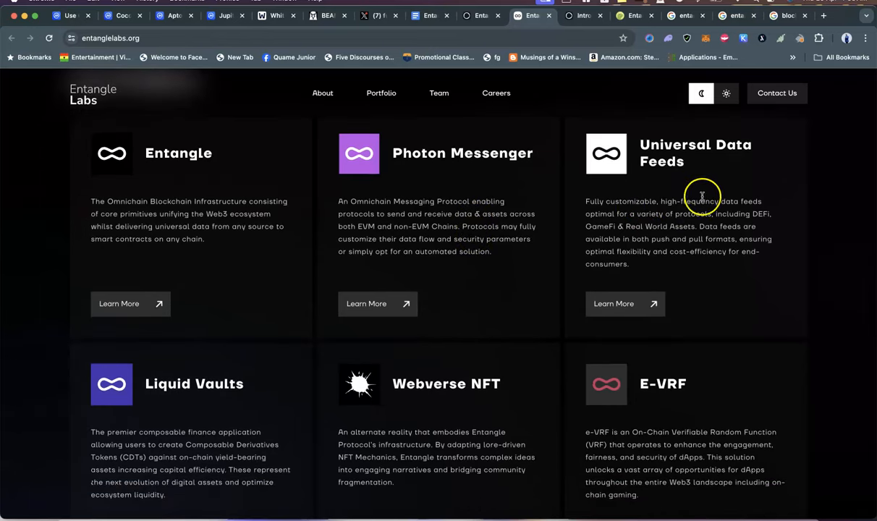
pyautogui.moveTo(649, 228)
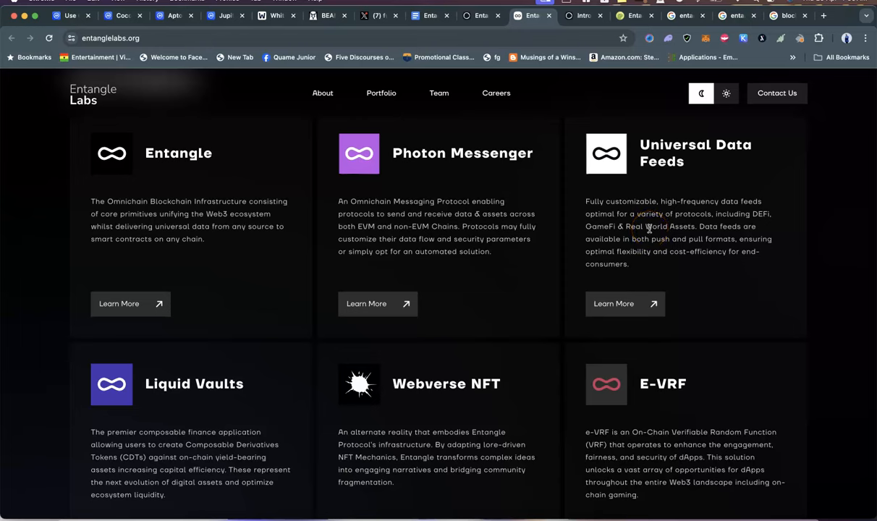
pyautogui.moveTo(596, 289)
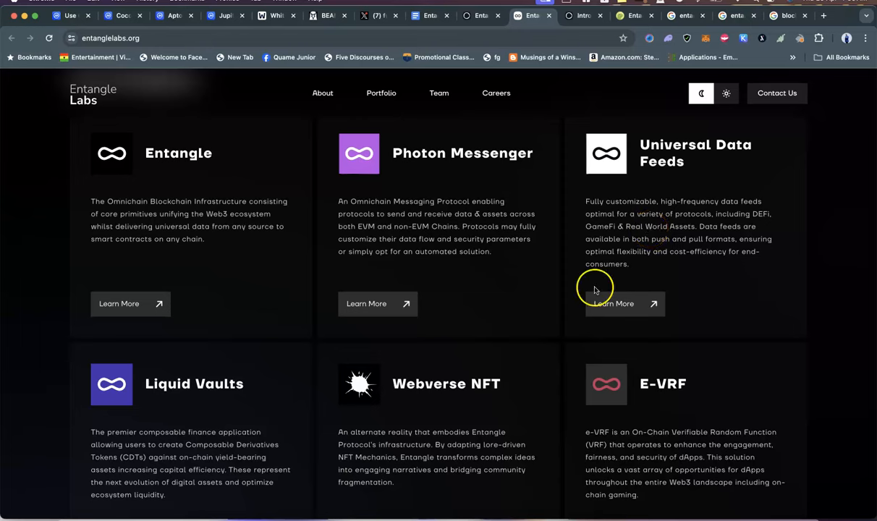
pyautogui.moveTo(564, 270)
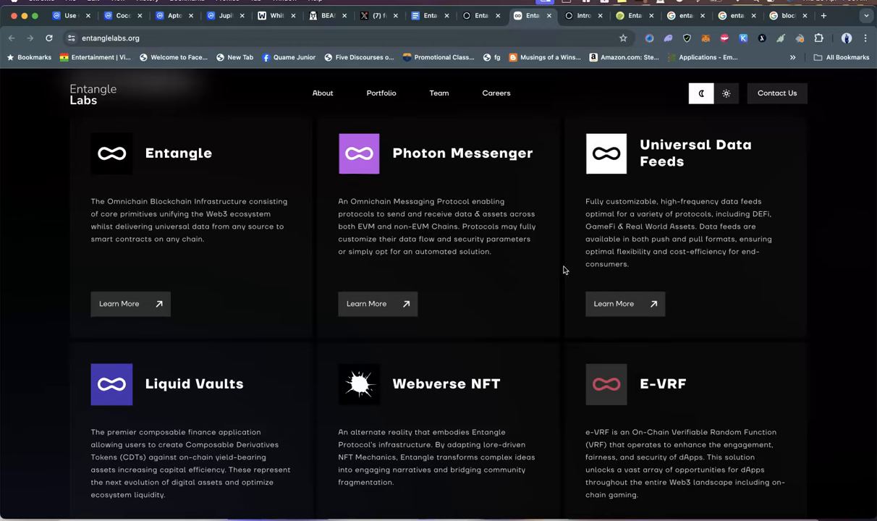
pyautogui.scroll(-3)
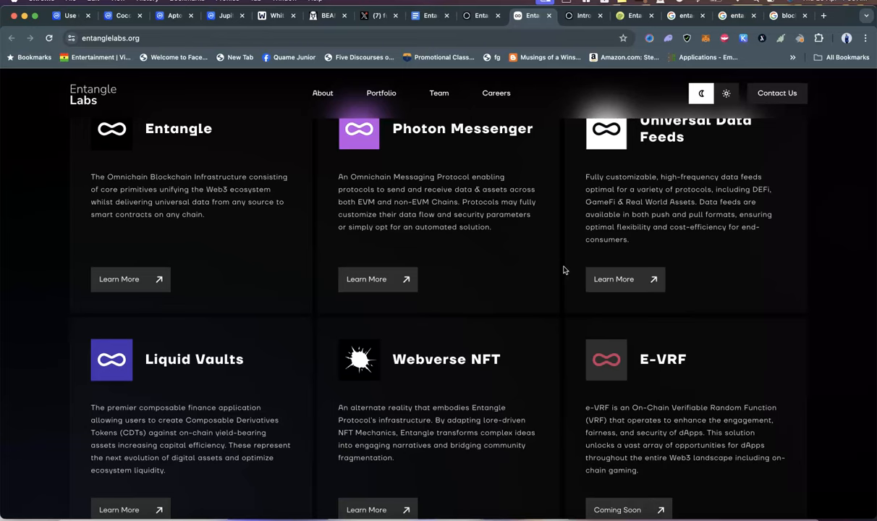
# - Scroll to the second row of product cards: Liquid Vaults, Webverse NFT and E-VRF
pyautogui.scroll(-3)
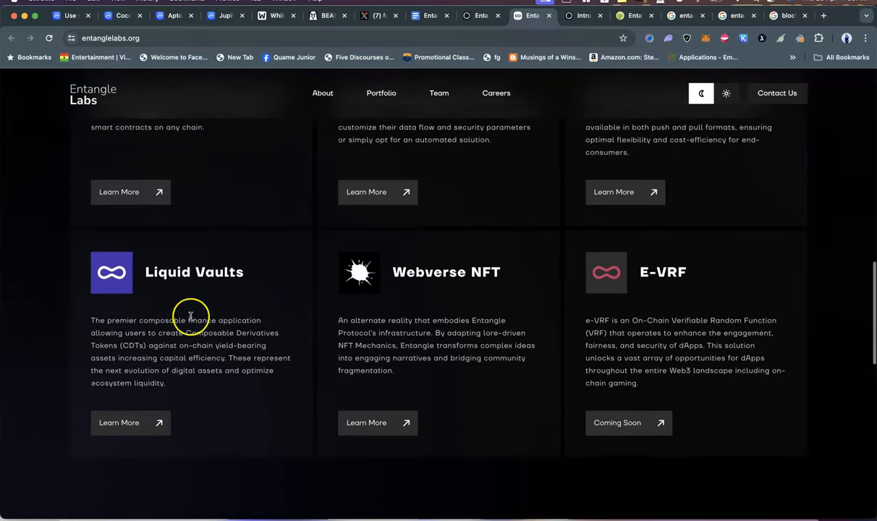
pyautogui.moveTo(152, 341)
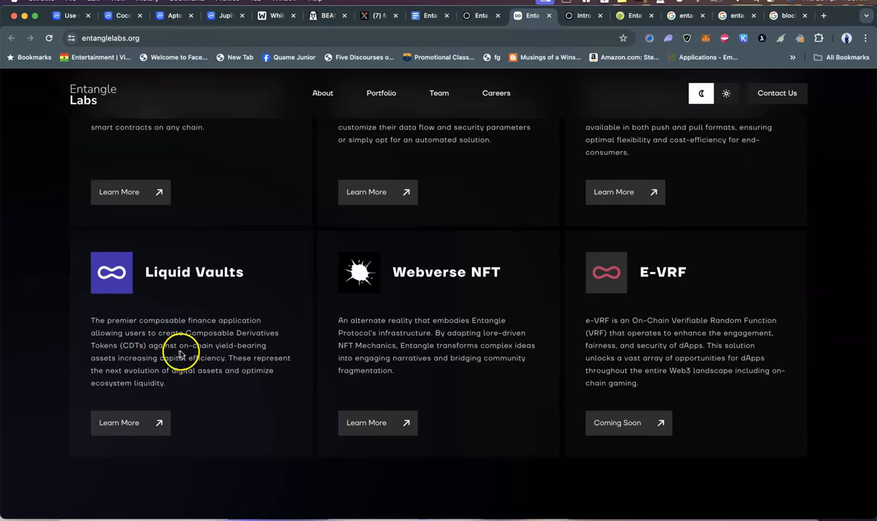
pyautogui.moveTo(210, 345)
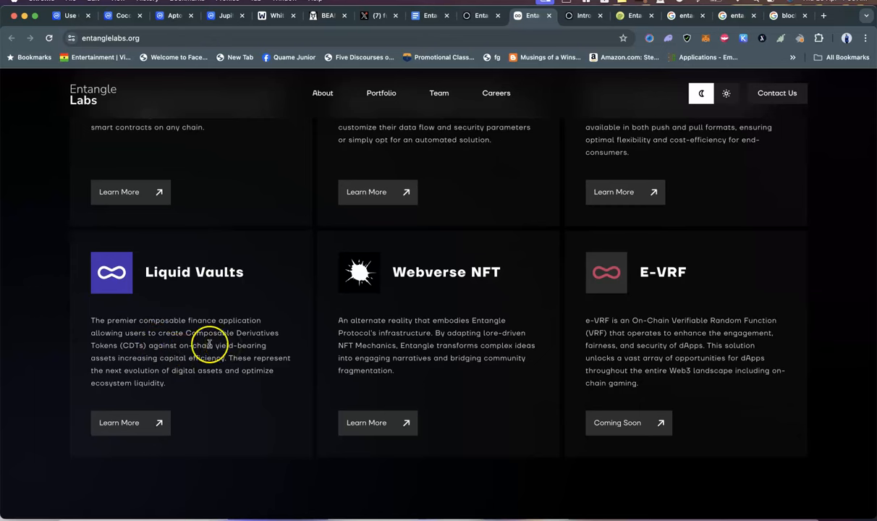
pyautogui.moveTo(153, 368)
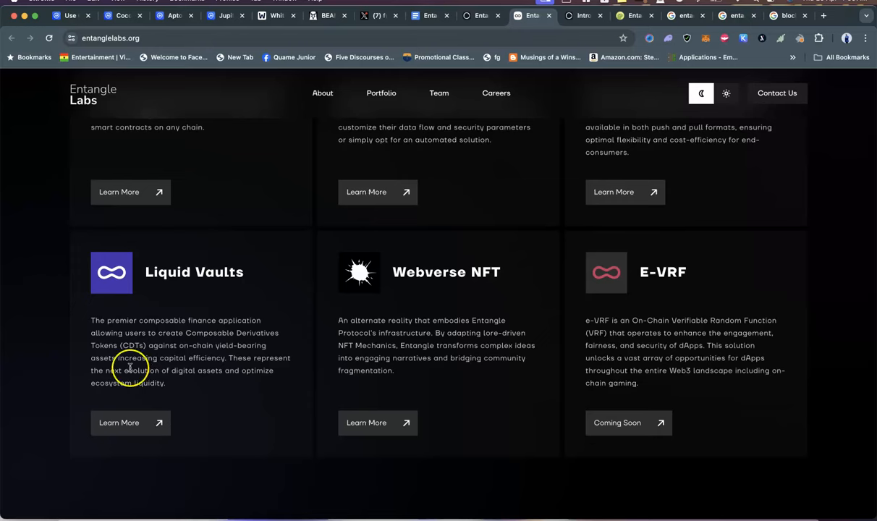
pyautogui.moveTo(156, 368)
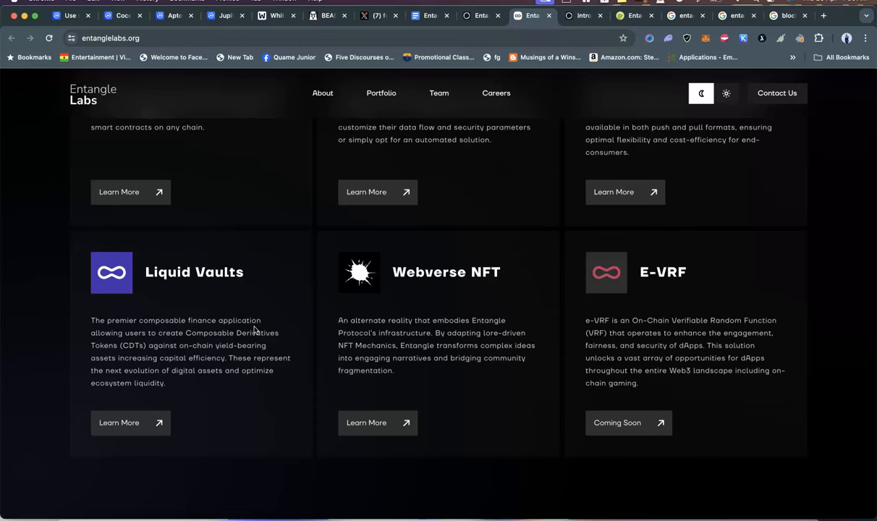
pyautogui.moveTo(423, 334)
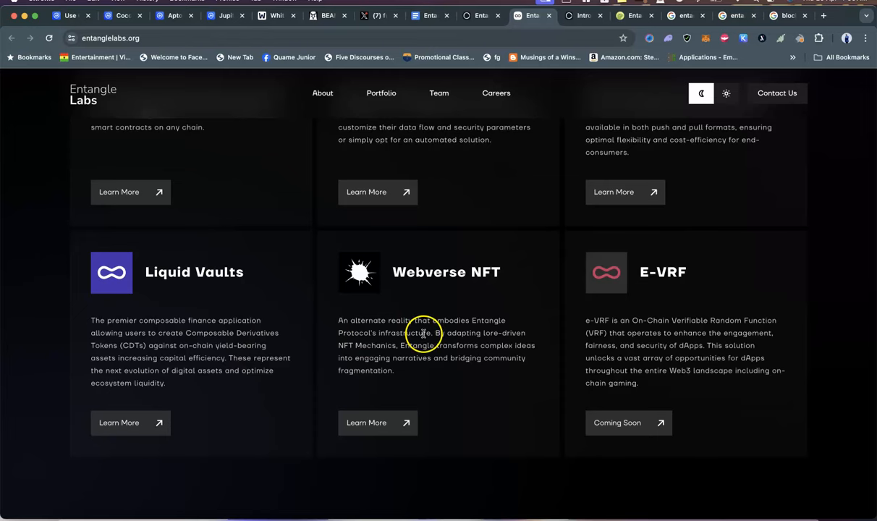
pyautogui.scroll(-3)
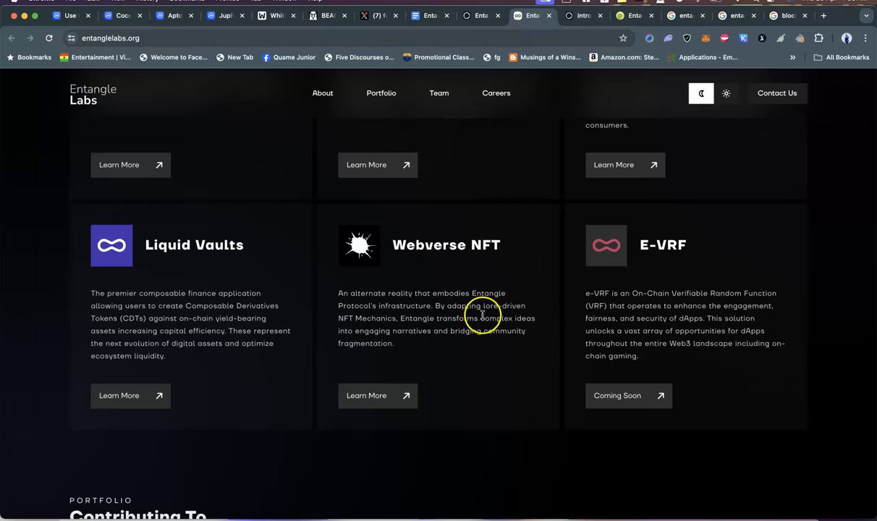
pyautogui.moveTo(413, 331)
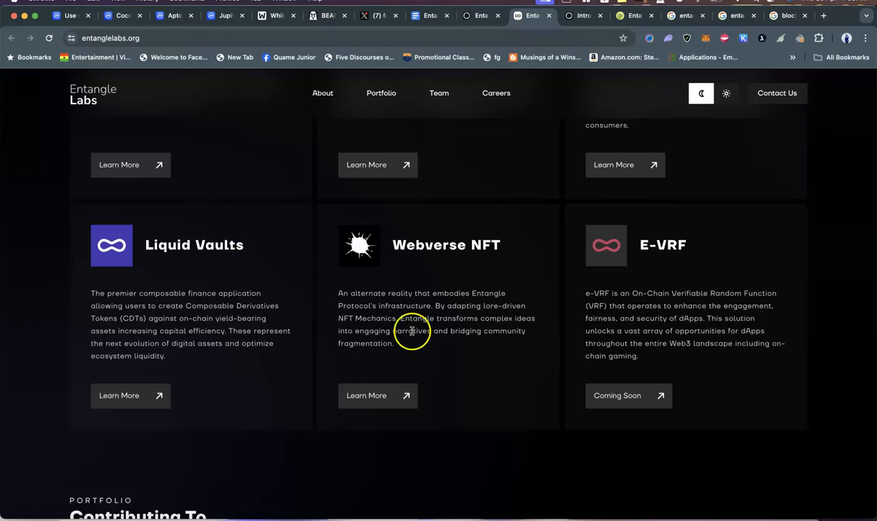
pyautogui.moveTo(406, 345)
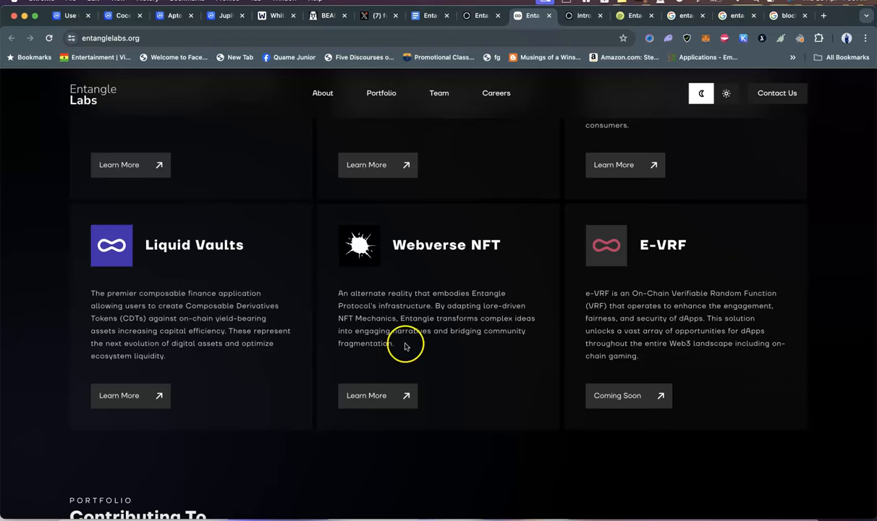
pyautogui.moveTo(402, 354)
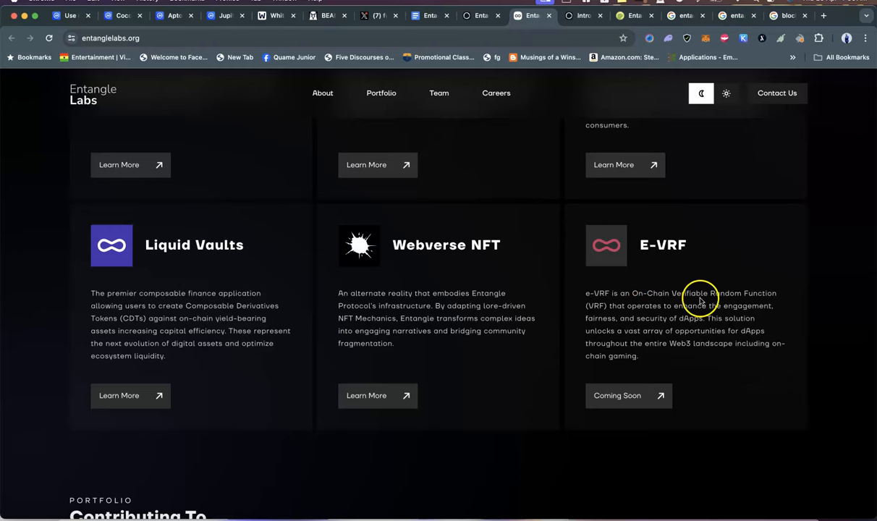
pyautogui.moveTo(655, 327)
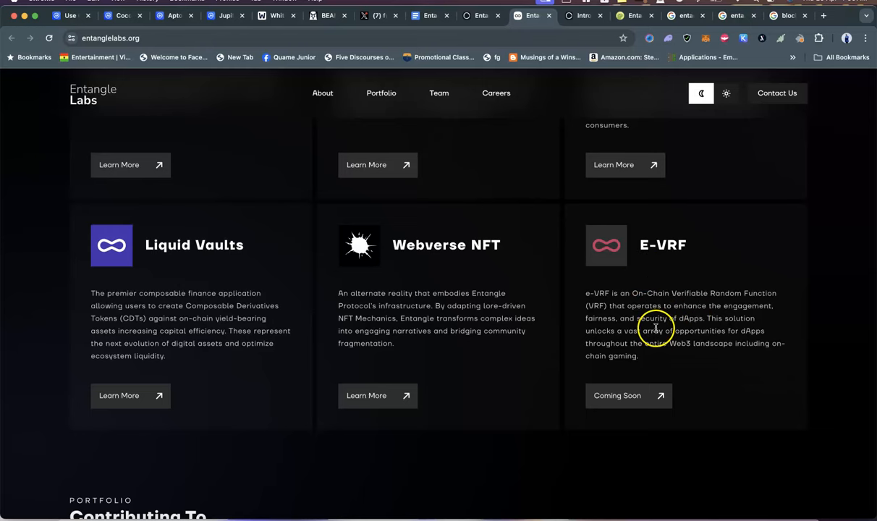
pyautogui.moveTo(688, 331)
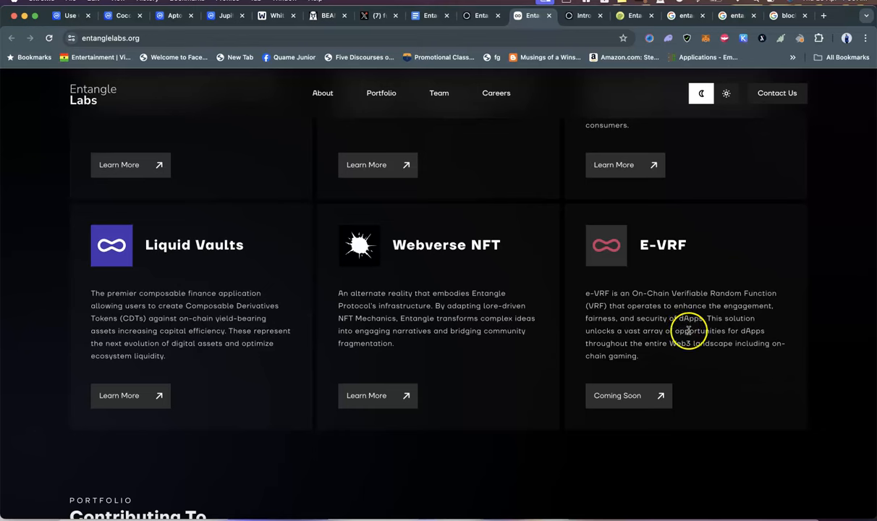
pyautogui.moveTo(677, 331)
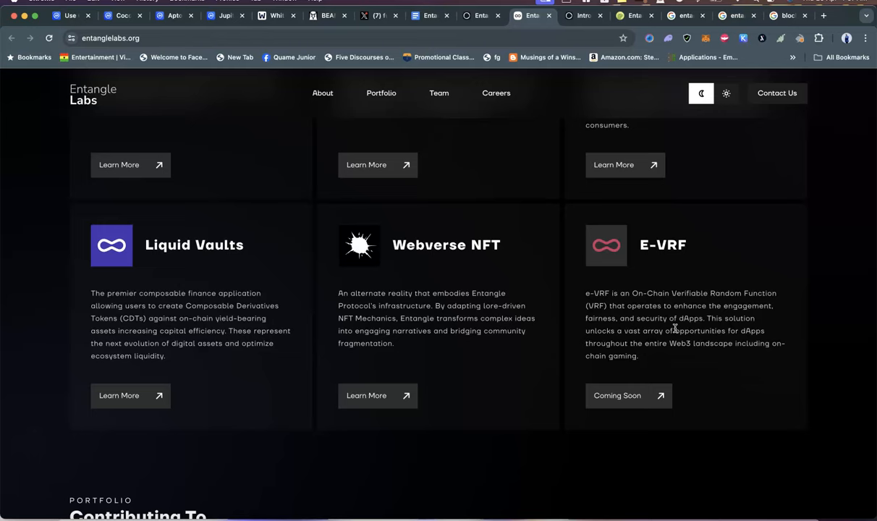
# - Scroll past Borpa Meme Token, ZeroSum and SuperCharge to the In The Press articles
pyautogui.scroll(-3)
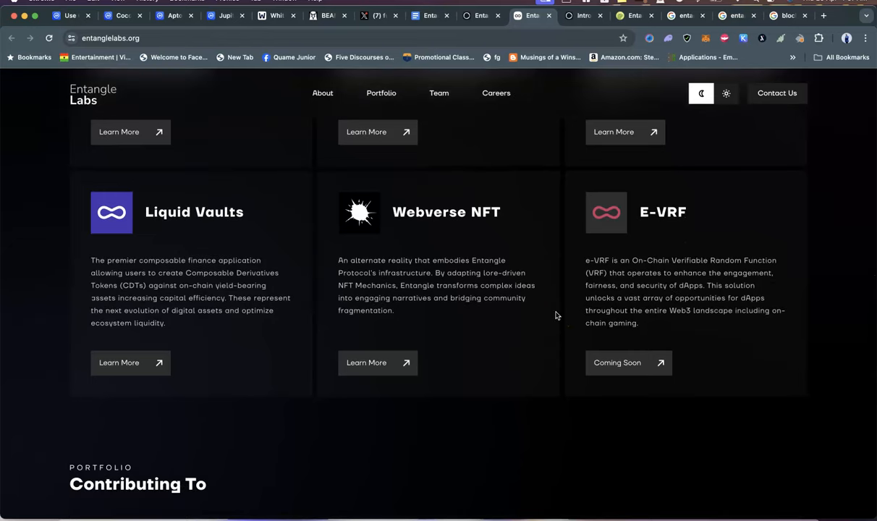
pyautogui.scroll(-3)
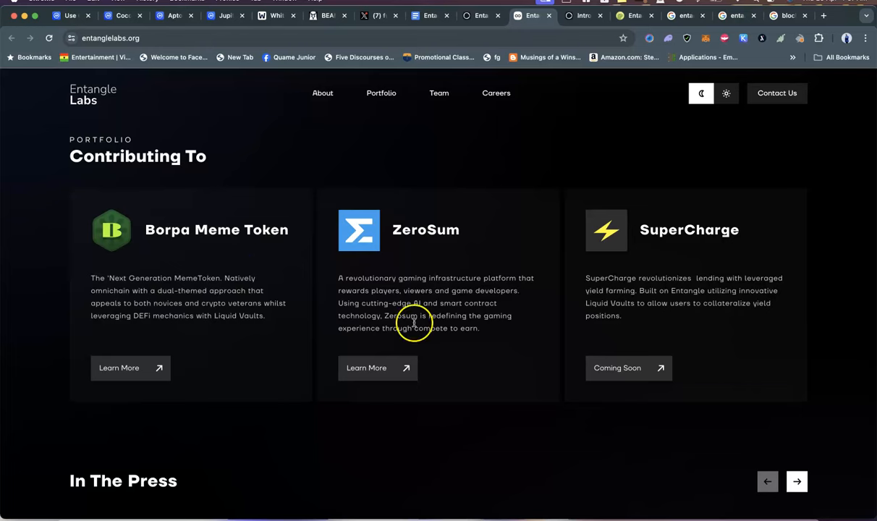
pyautogui.moveTo(659, 238)
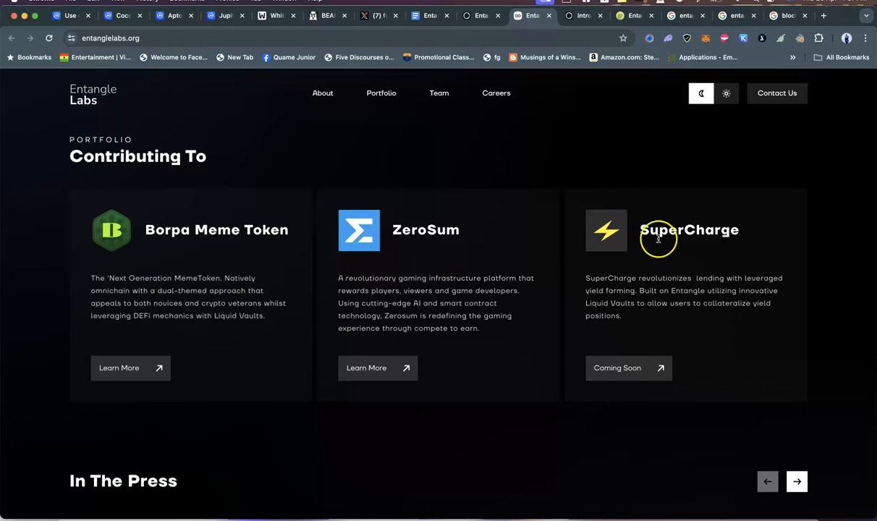
pyautogui.moveTo(186, 282)
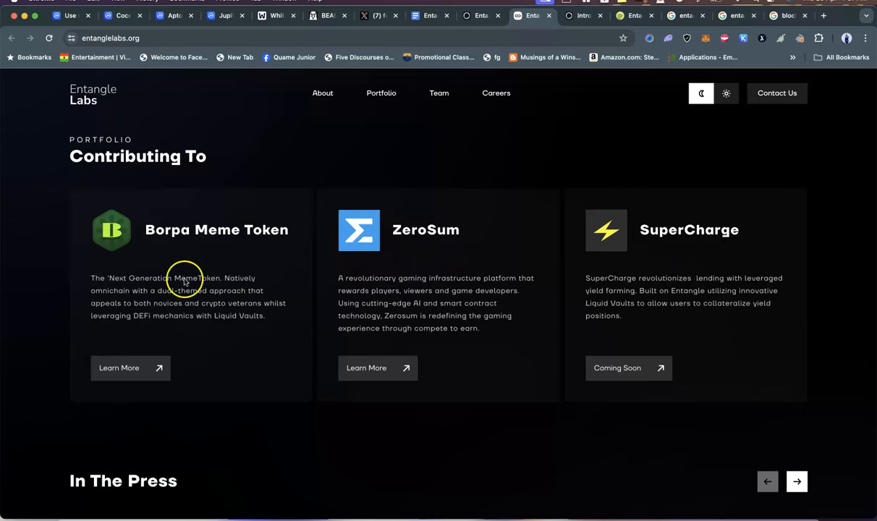
pyautogui.scroll(-3)
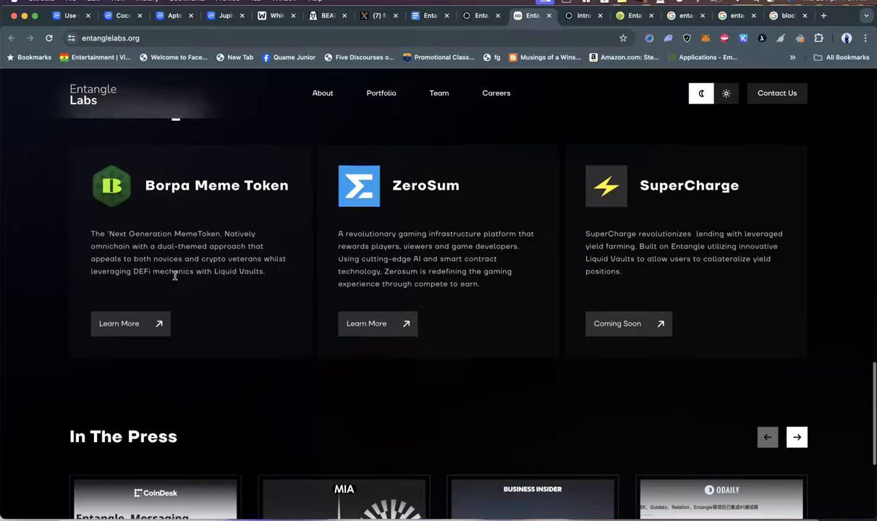
pyautogui.scroll(-3)
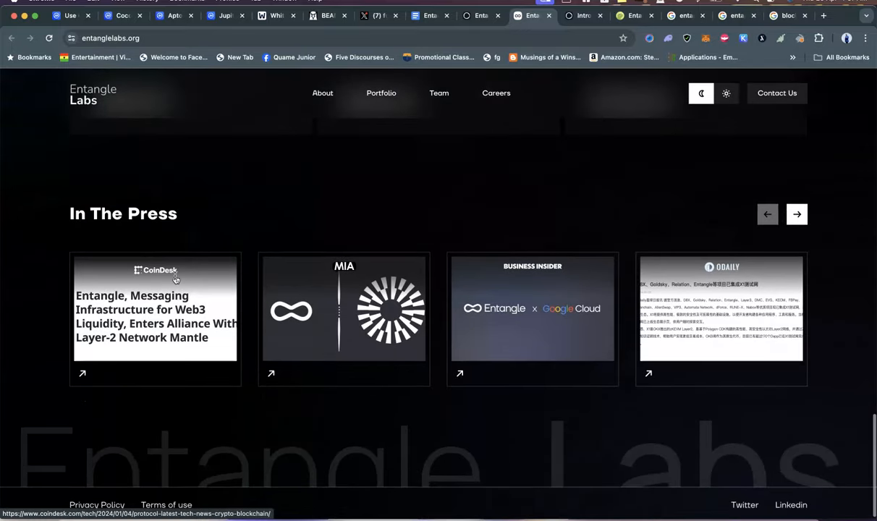
pyautogui.moveTo(416, 304)
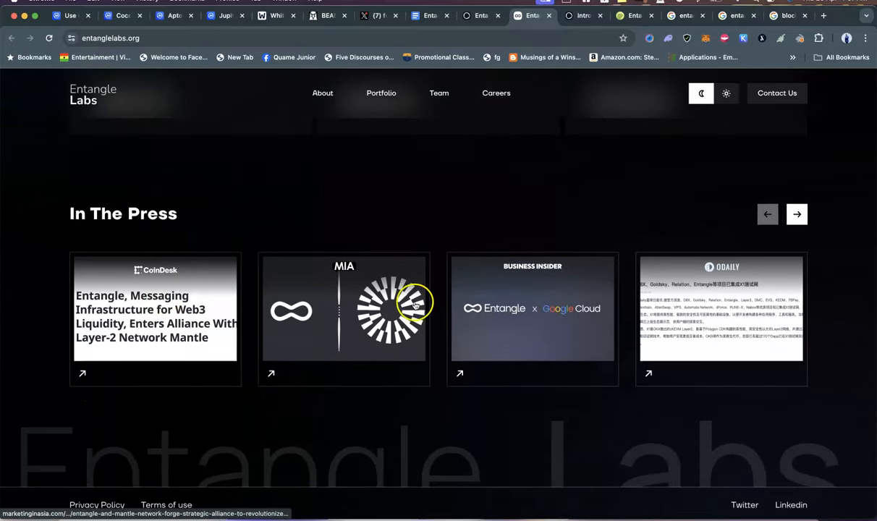
pyautogui.moveTo(505, 330)
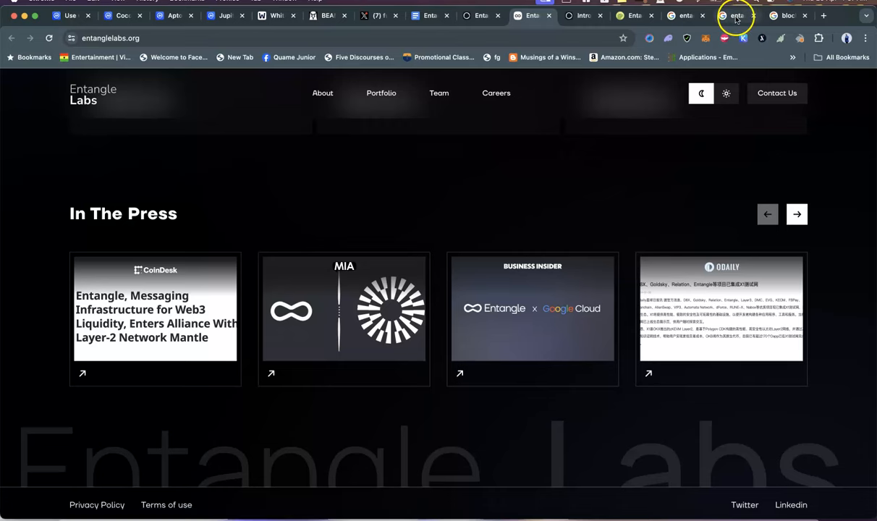
# - Switch to the Google Images tab previewing Crypto Times' $4M Entangle investment round graphic
pyautogui.click(736, 16)
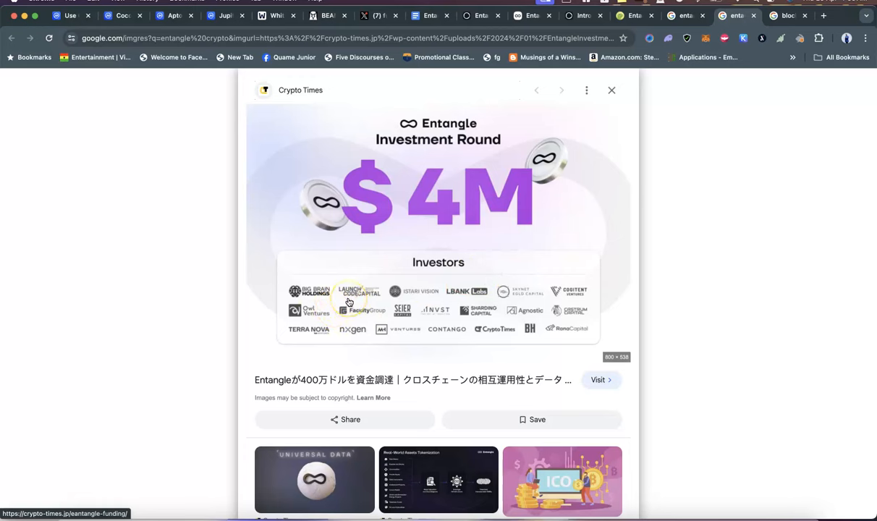
pyautogui.moveTo(456, 302)
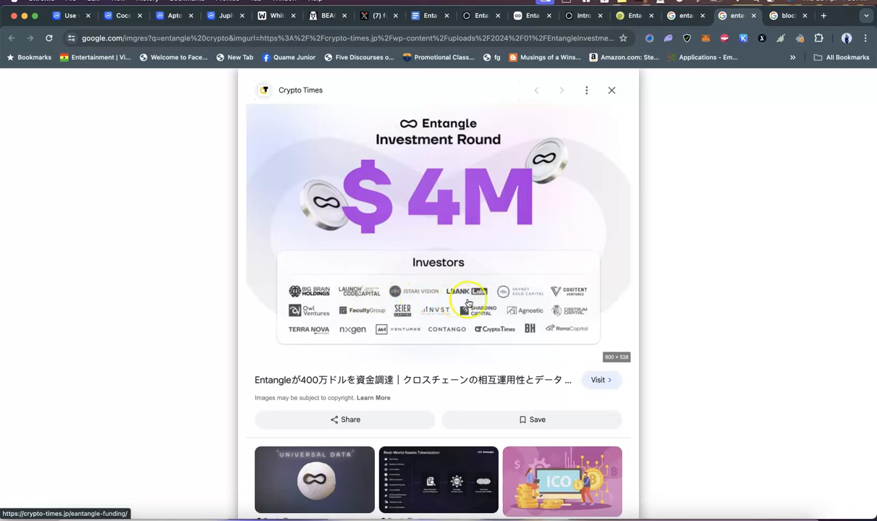
pyautogui.moveTo(531, 309)
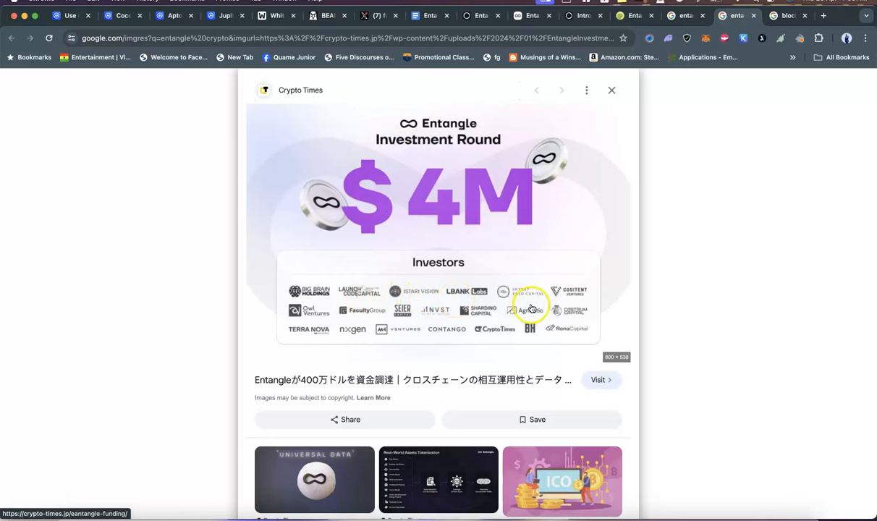
pyautogui.moveTo(469, 322)
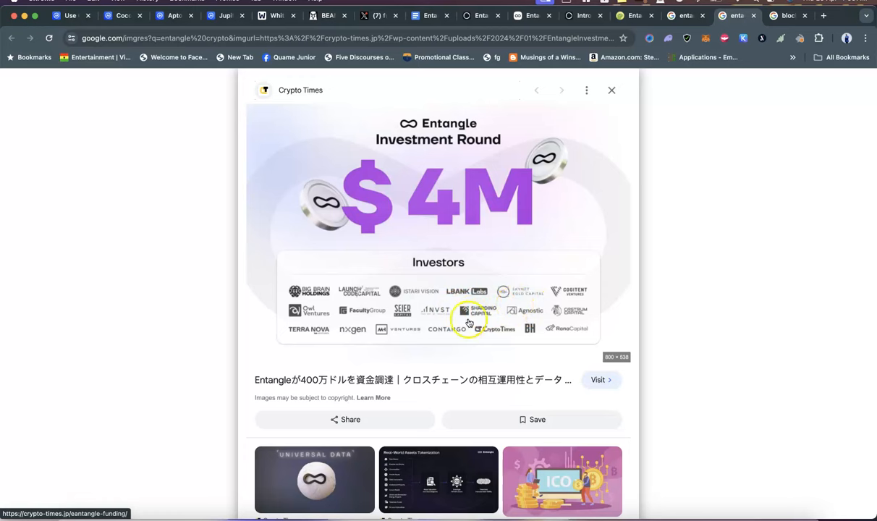
pyautogui.moveTo(375, 321)
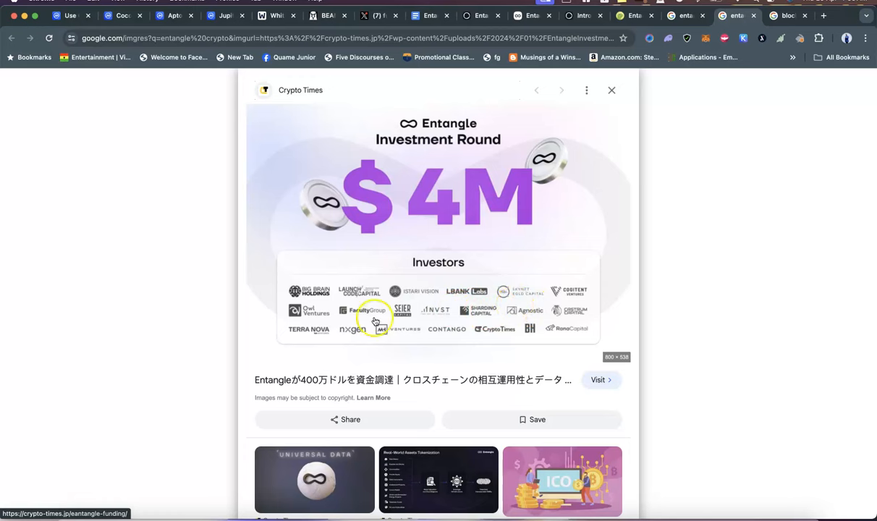
pyautogui.moveTo(471, 325)
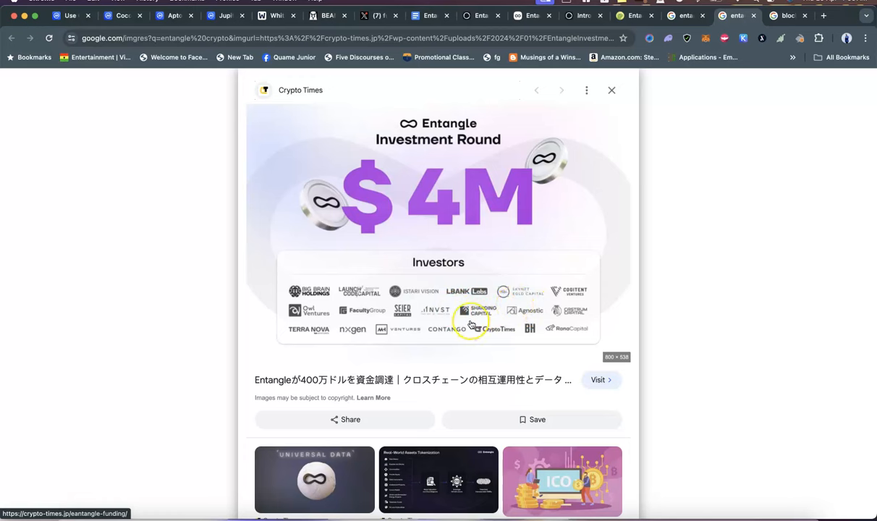
pyautogui.moveTo(412, 340)
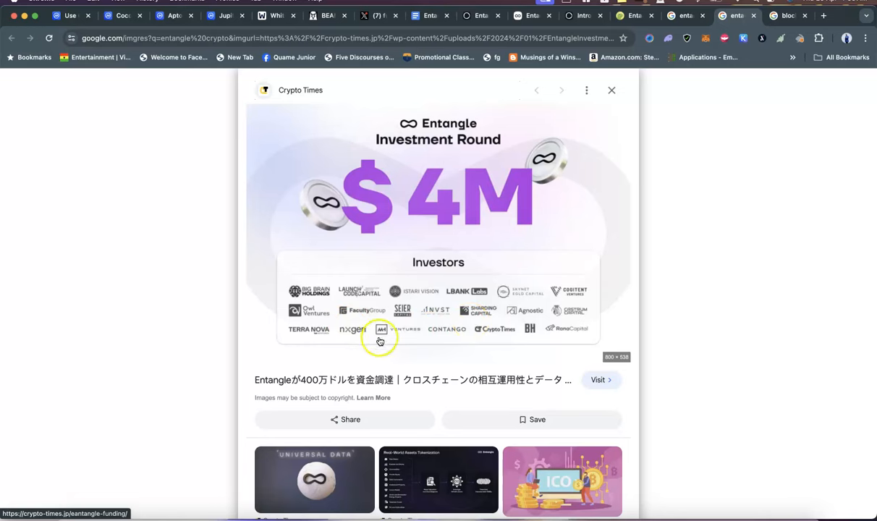
pyautogui.moveTo(429, 339)
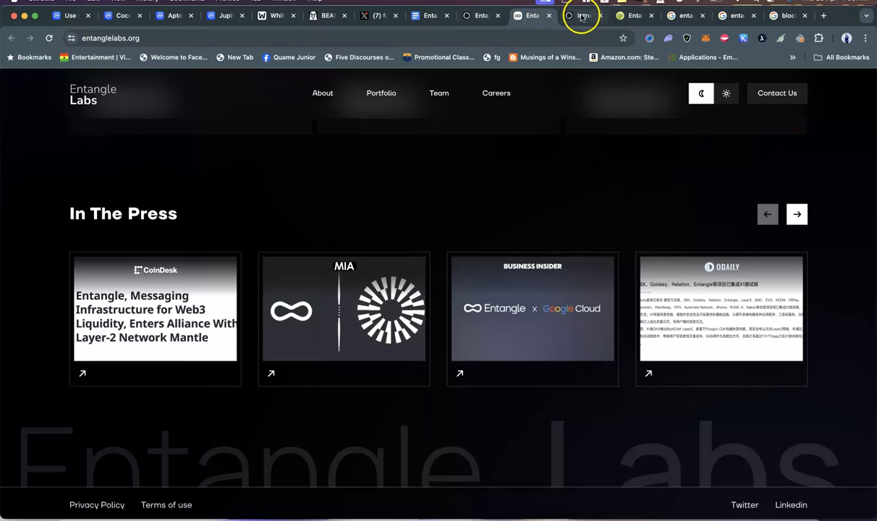
# - Return to entanglelabs.org and scroll up to the Contributing To portfolio cards
pyautogui.click(583, 15)
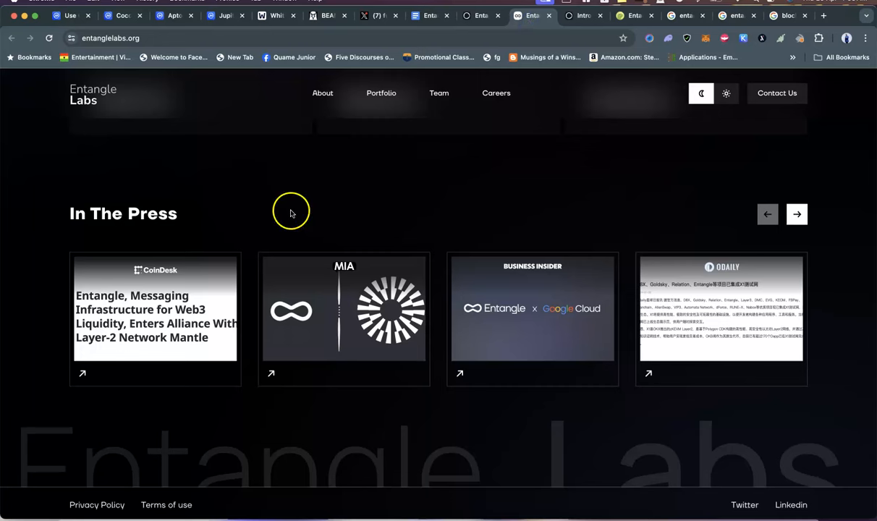
pyautogui.moveTo(162, 86)
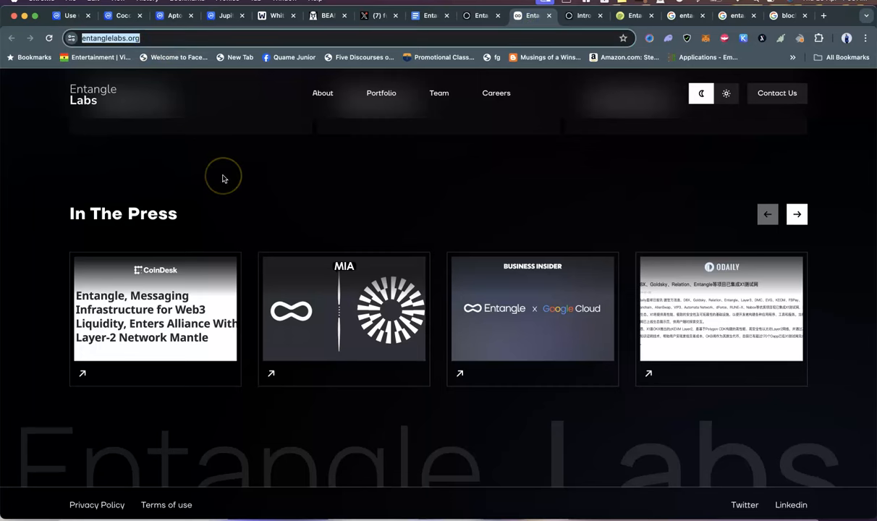
pyautogui.scroll(3)
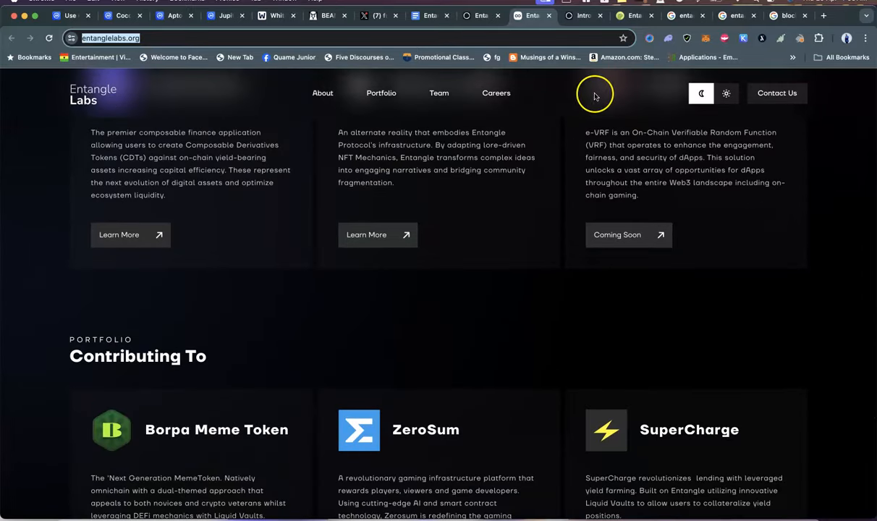
pyautogui.moveTo(568, 121)
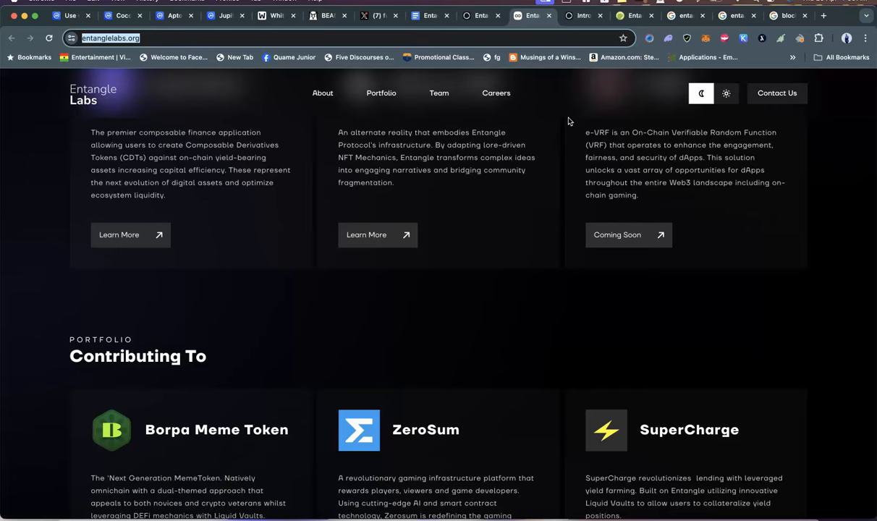
# - Open the 'Introducing Entangle Labs' post and scroll through Webverse to the Roadmap diagram
pyautogui.click(583, 15)
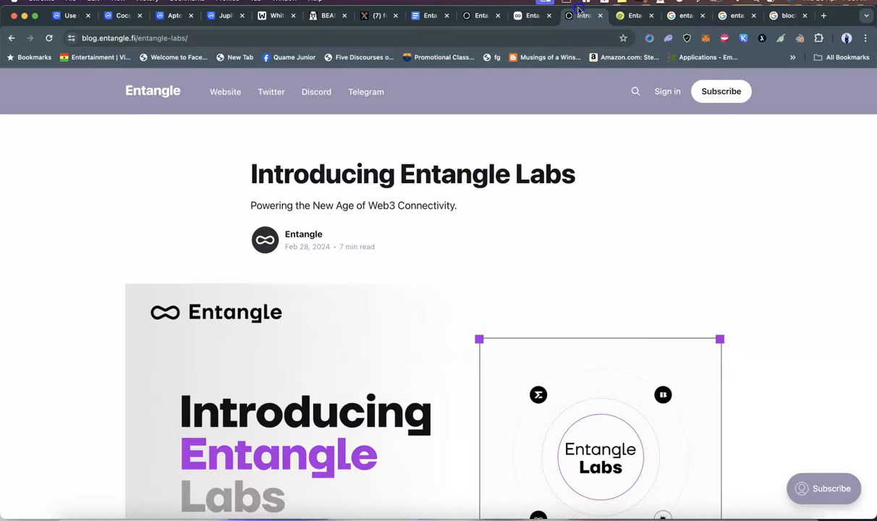
pyautogui.scroll(-3)
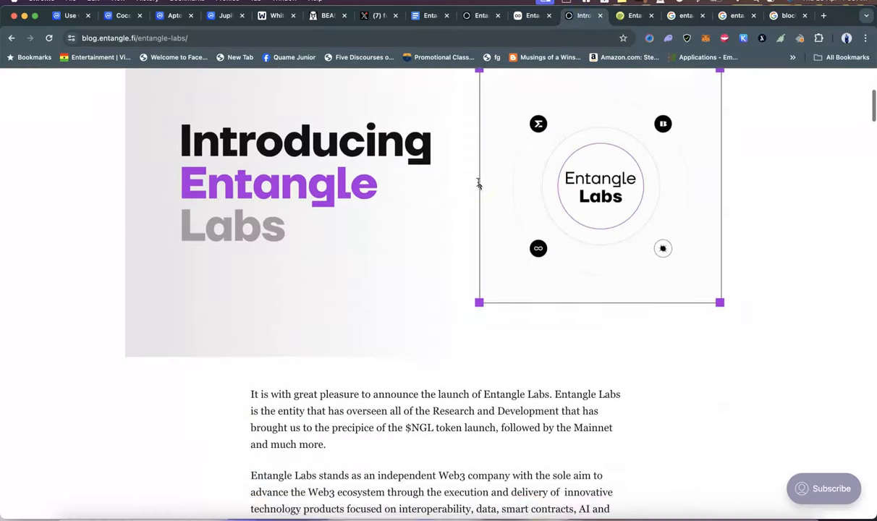
pyautogui.scroll(-3)
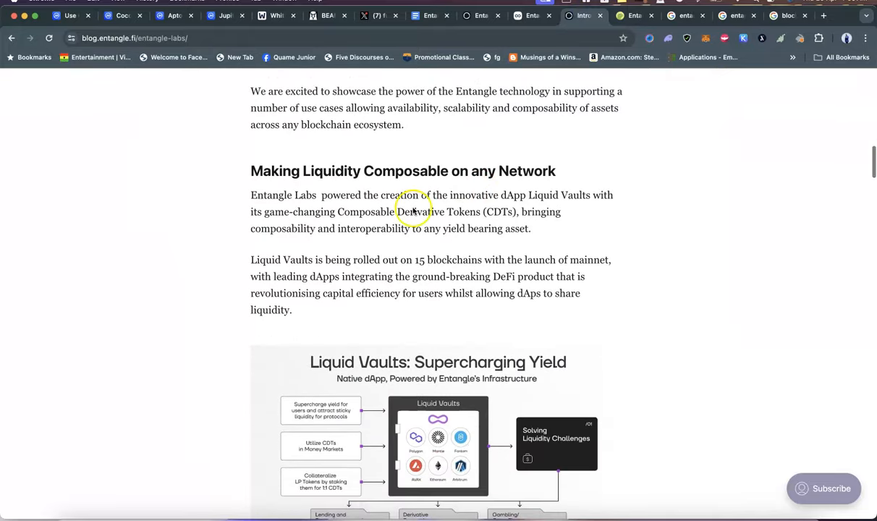
pyautogui.scroll(-3)
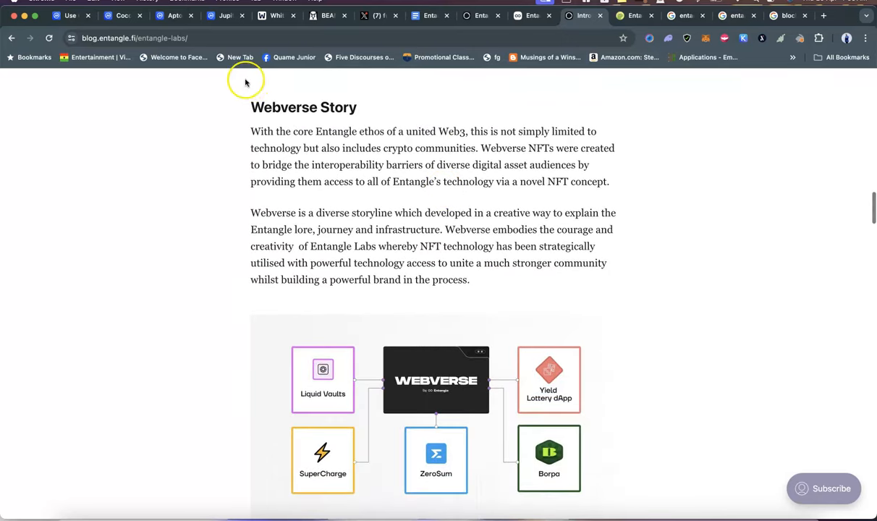
pyautogui.scroll(-3)
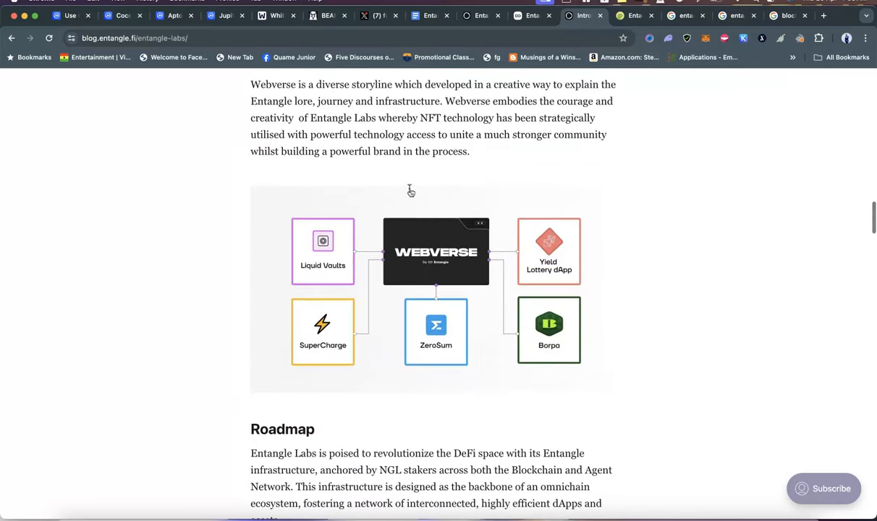
pyautogui.scroll(-3)
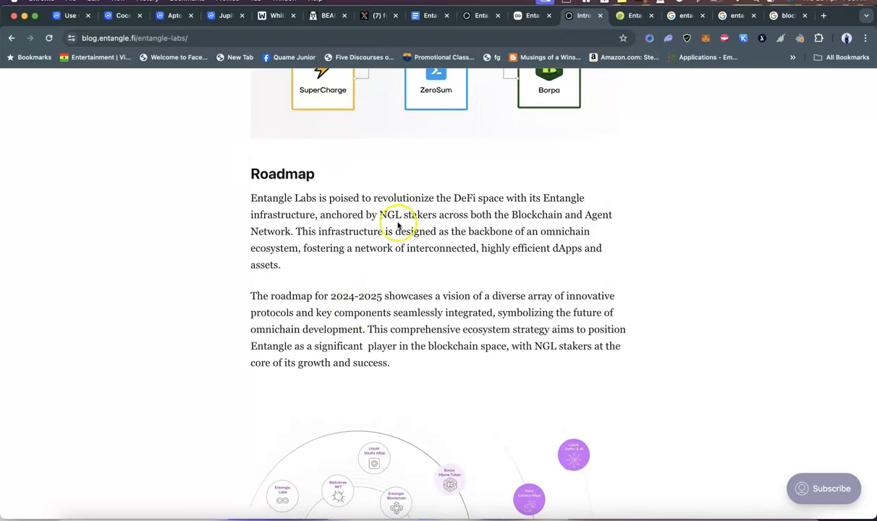
pyautogui.moveTo(328, 228)
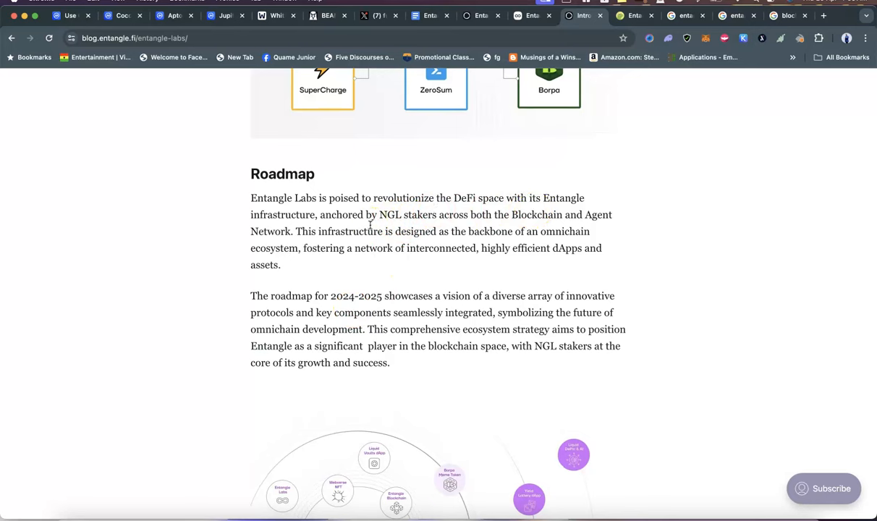
pyautogui.scroll(-3)
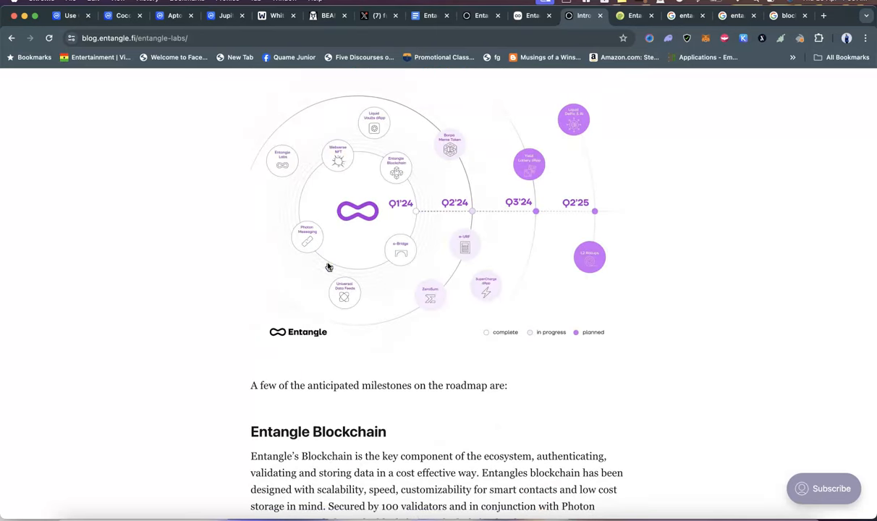
# - Scroll past the roadmap diagram and ZeroSum to the Borpa Memetoken milestone
pyautogui.scroll(-3)
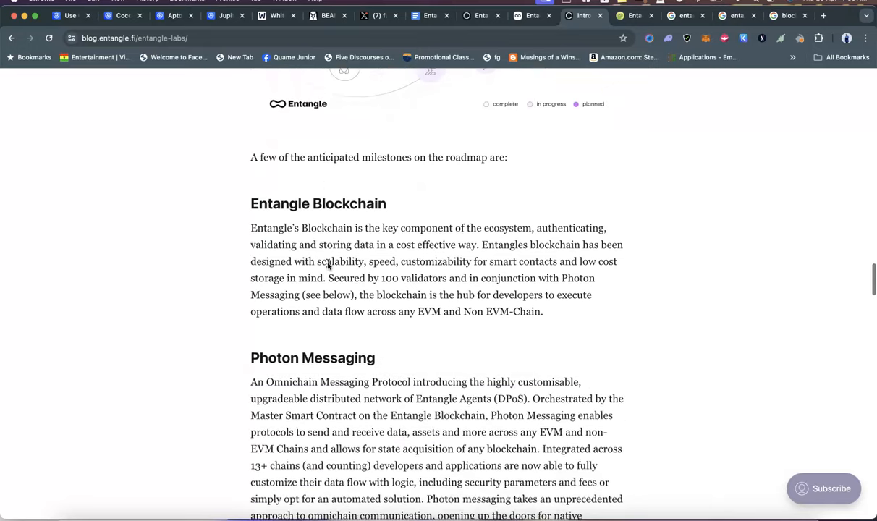
pyautogui.scroll(-3)
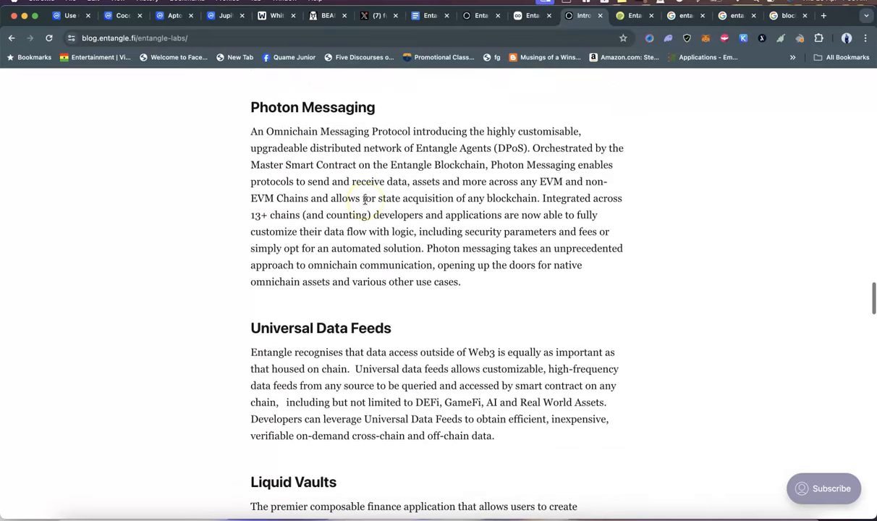
pyautogui.scroll(-3)
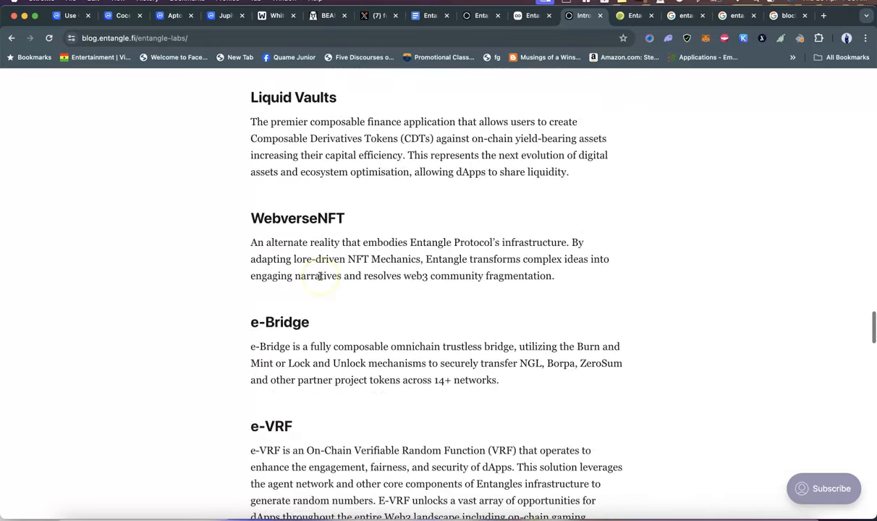
pyautogui.scroll(-3)
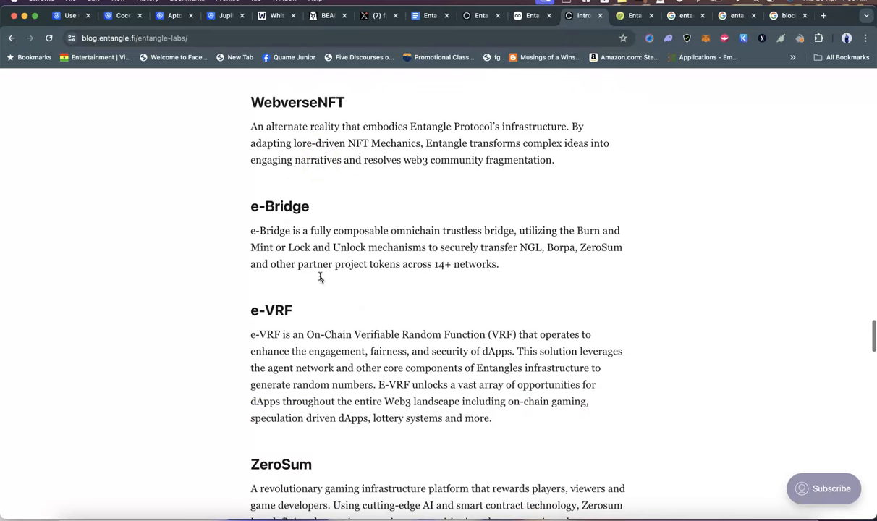
pyautogui.scroll(-3)
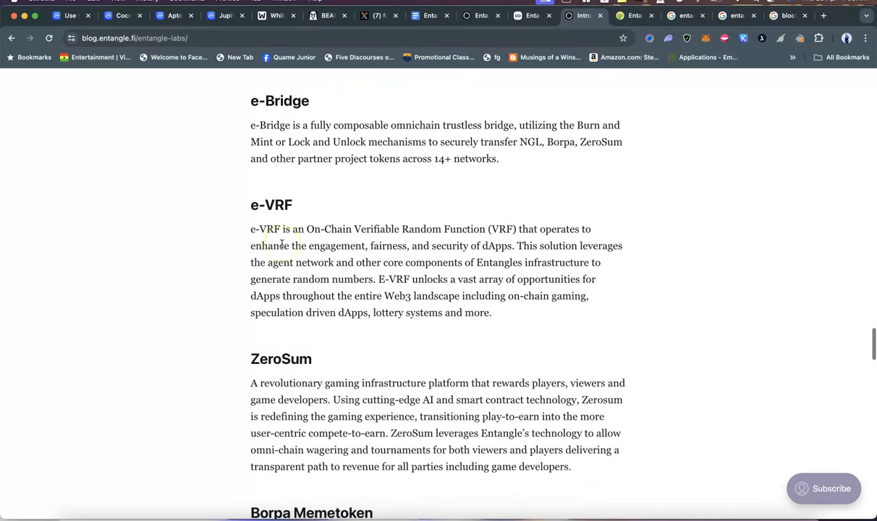
pyautogui.scroll(-3)
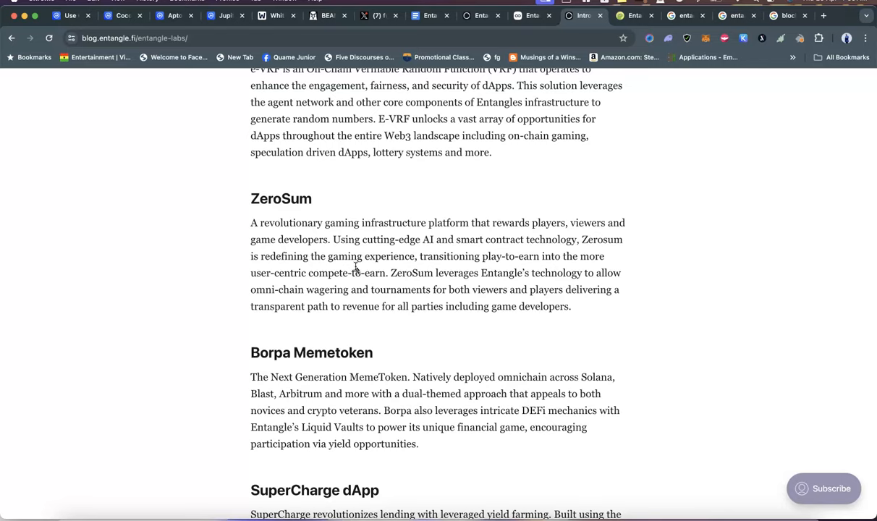
pyautogui.scroll(-3)
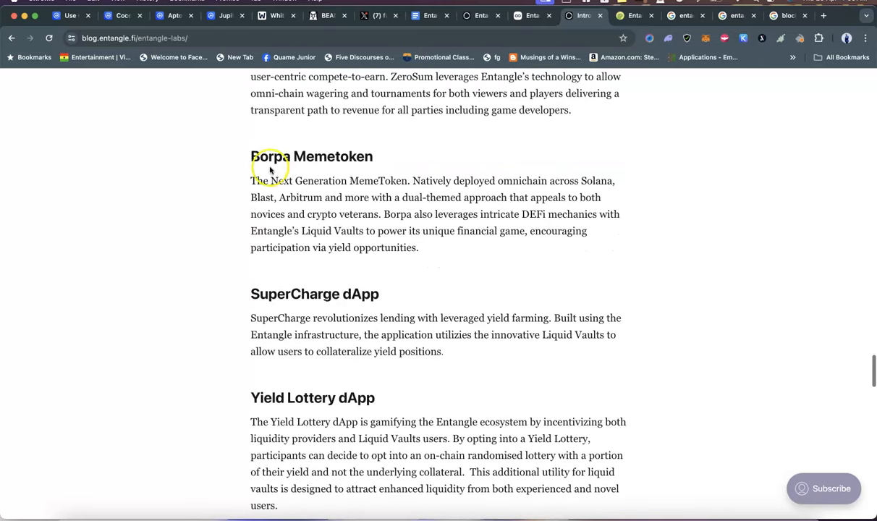
pyautogui.moveTo(250, 157); pyautogui.dragTo(432, 248)
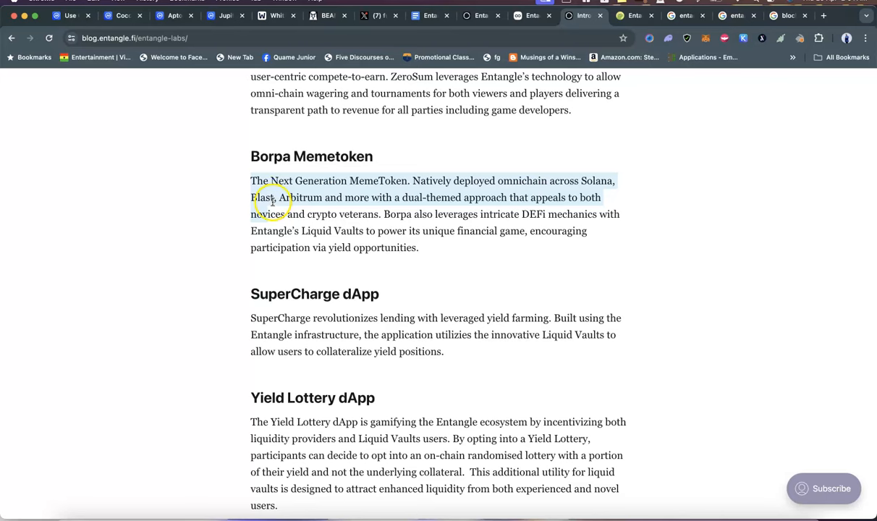
pyautogui.click(273, 201)
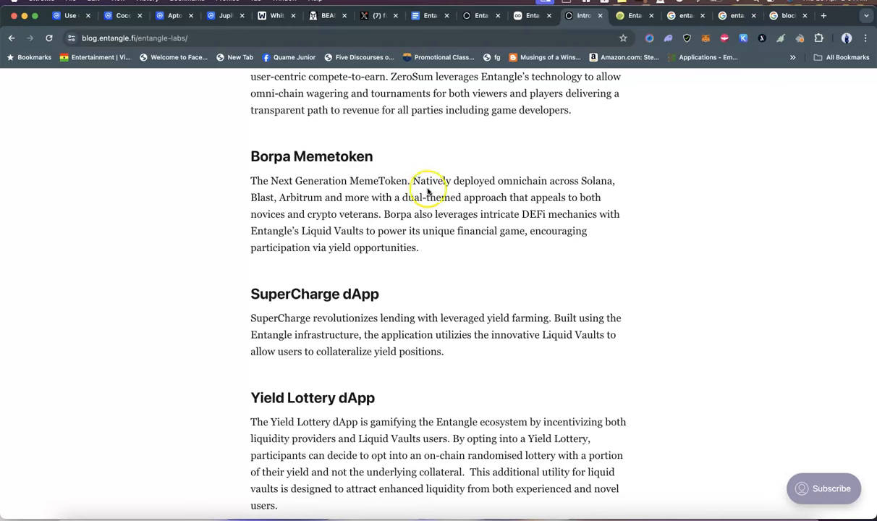
pyautogui.moveTo(546, 206)
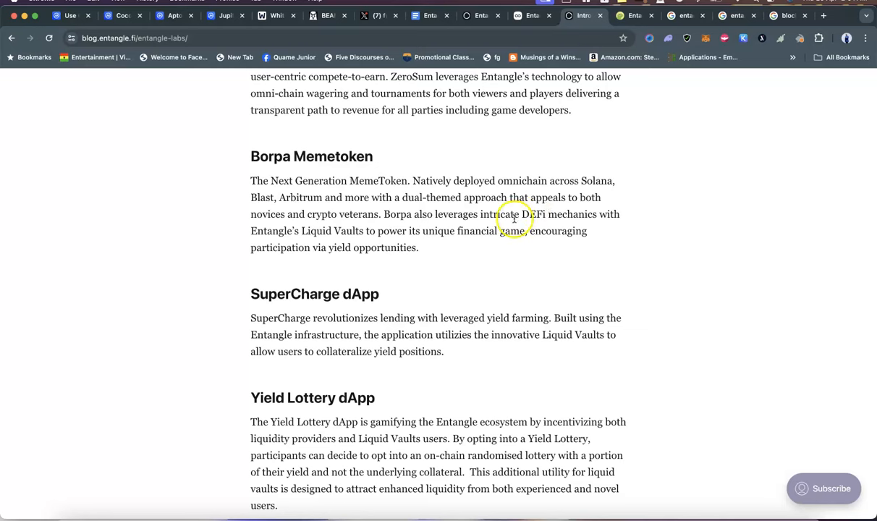
pyautogui.moveTo(327, 219)
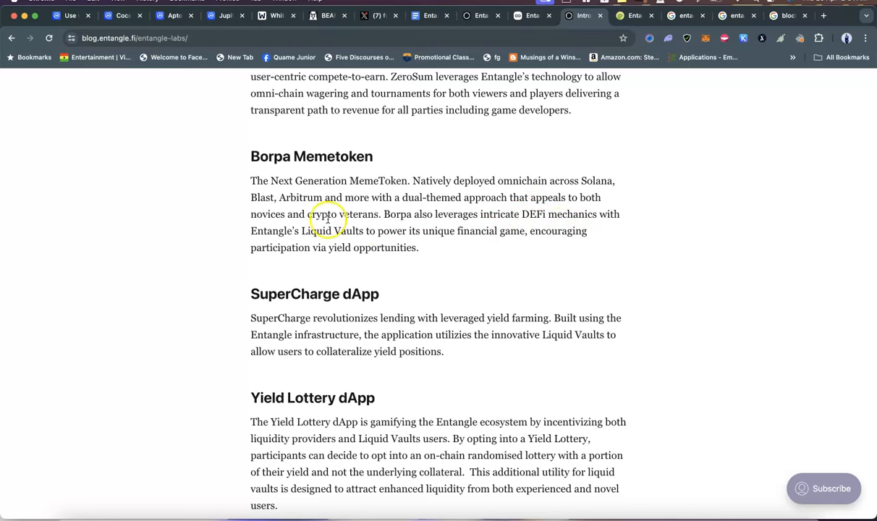
pyautogui.moveTo(425, 243)
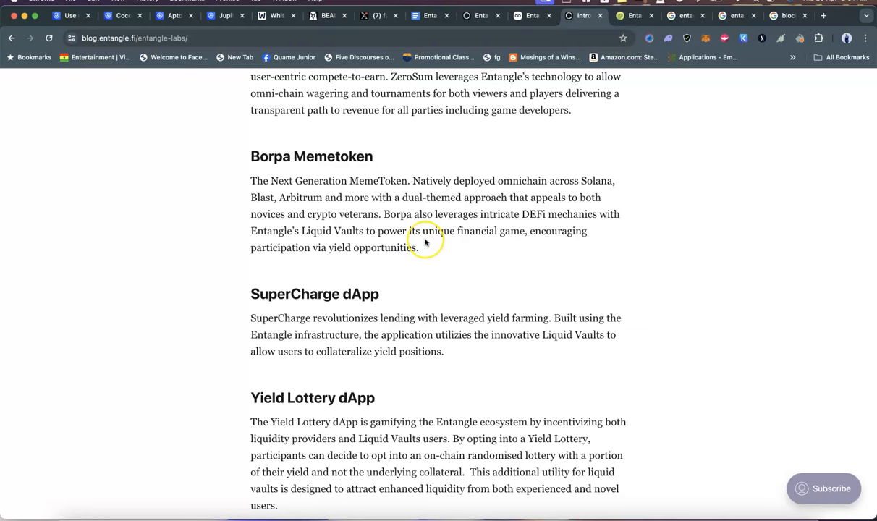
pyautogui.moveTo(345, 266)
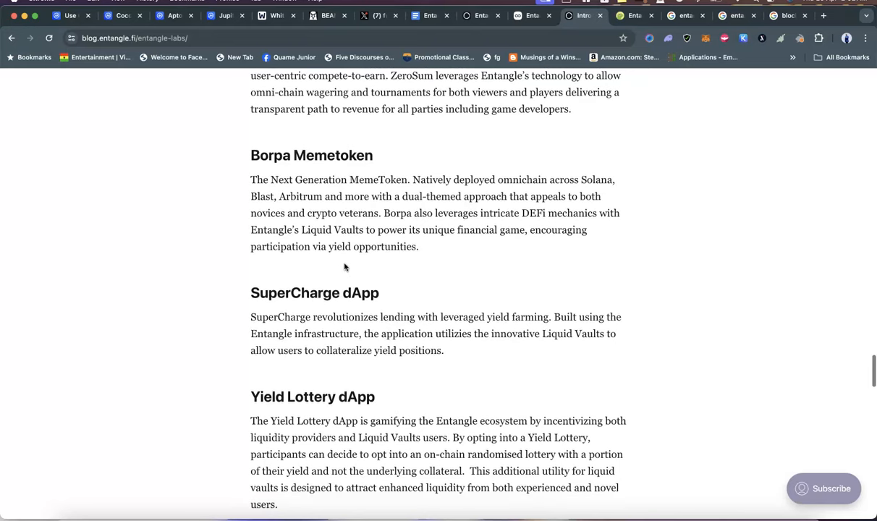
# - Read through DePin, L2 Rollups and What's next, then open 'BorpaToken: More than a Meme'
pyautogui.scroll(-3)
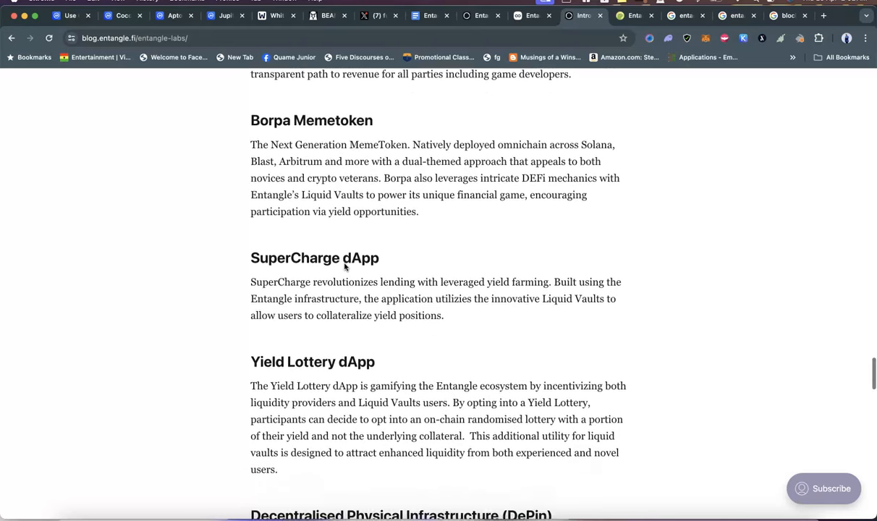
pyautogui.scroll(-3)
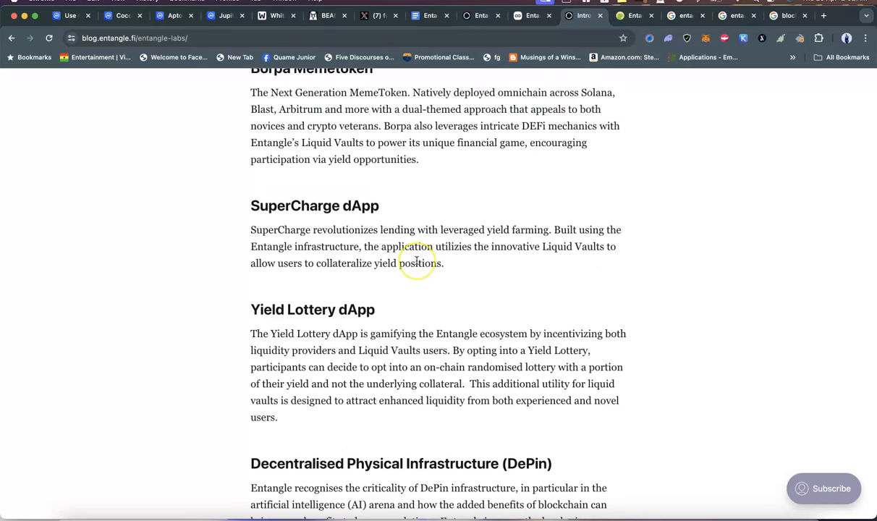
pyautogui.scroll(-3)
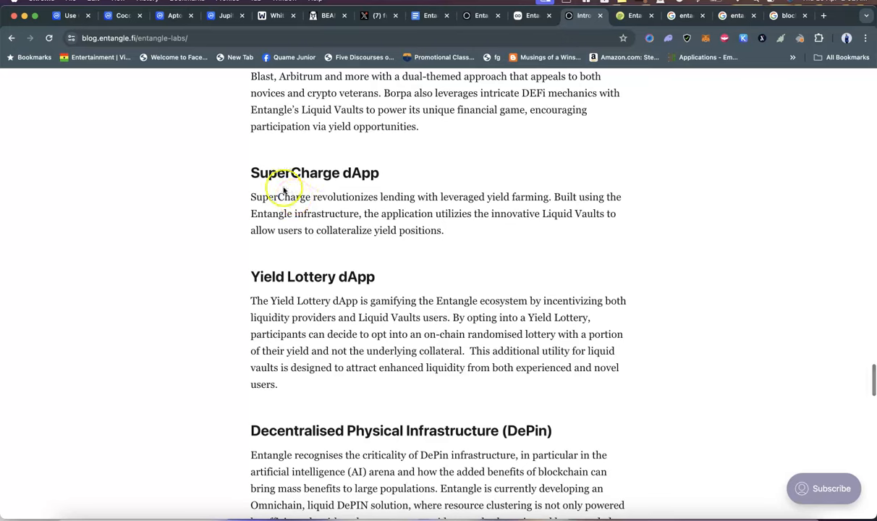
pyautogui.scroll(-3)
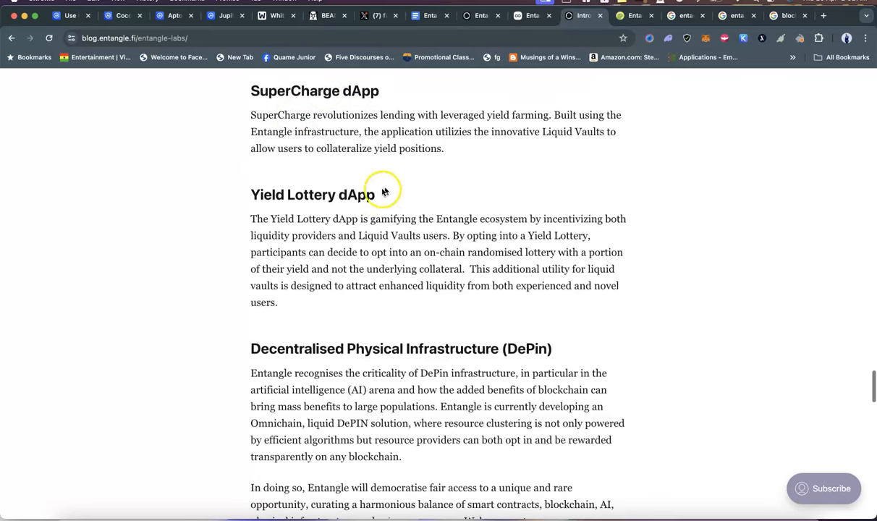
pyautogui.scroll(-3)
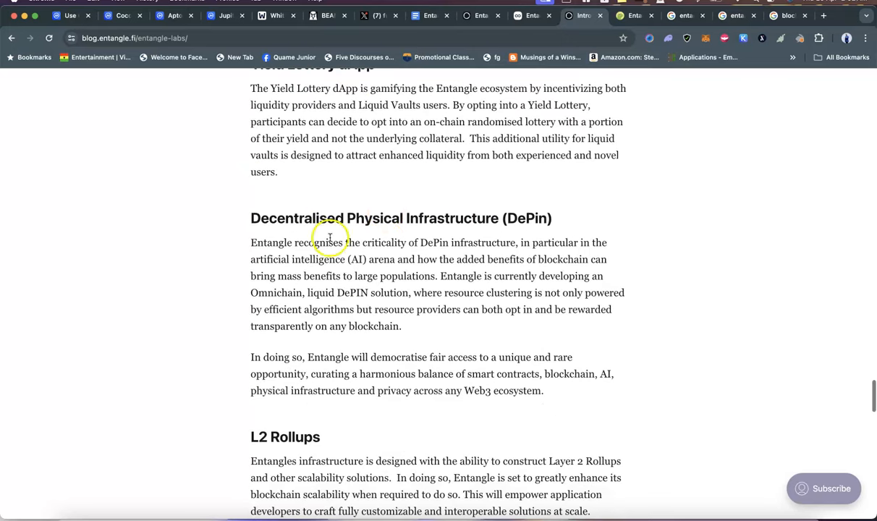
pyautogui.moveTo(492, 243)
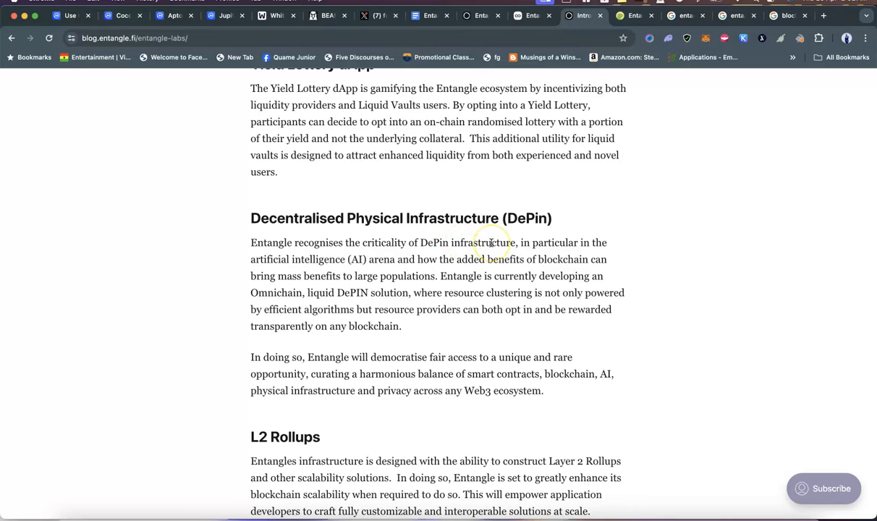
pyautogui.scroll(-3)
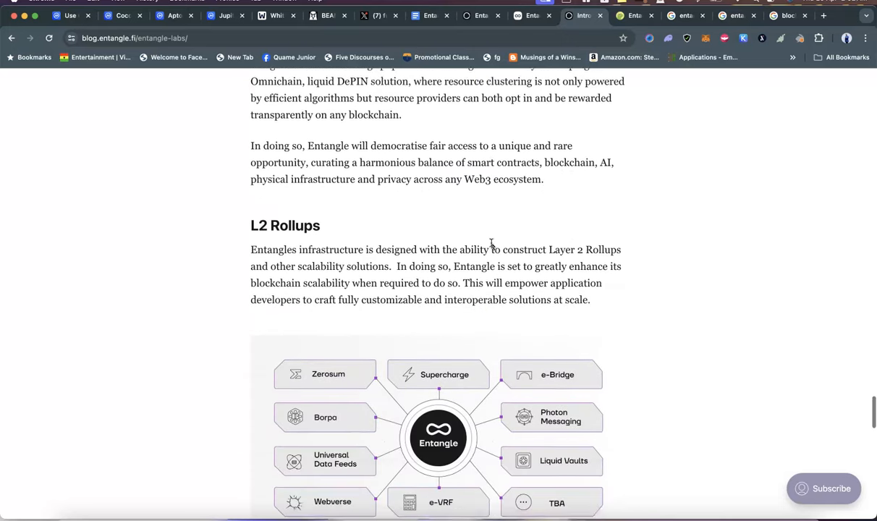
pyautogui.scroll(-3)
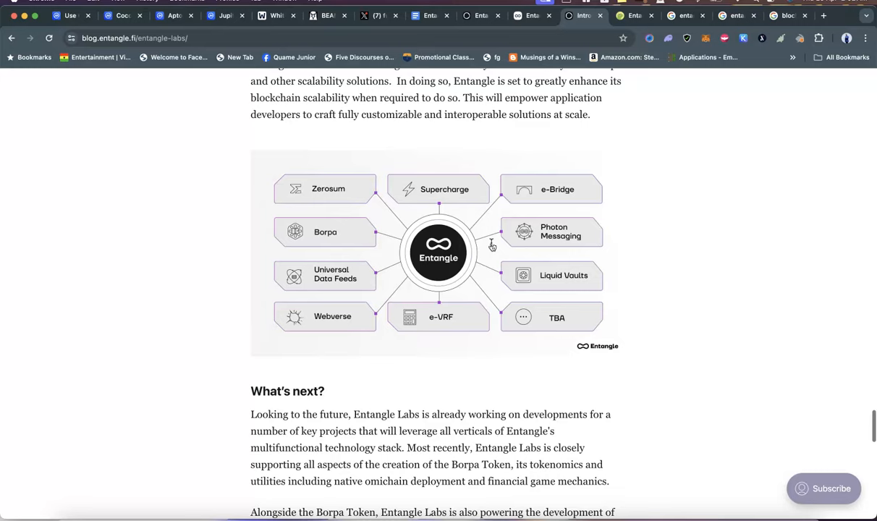
pyautogui.scroll(-3)
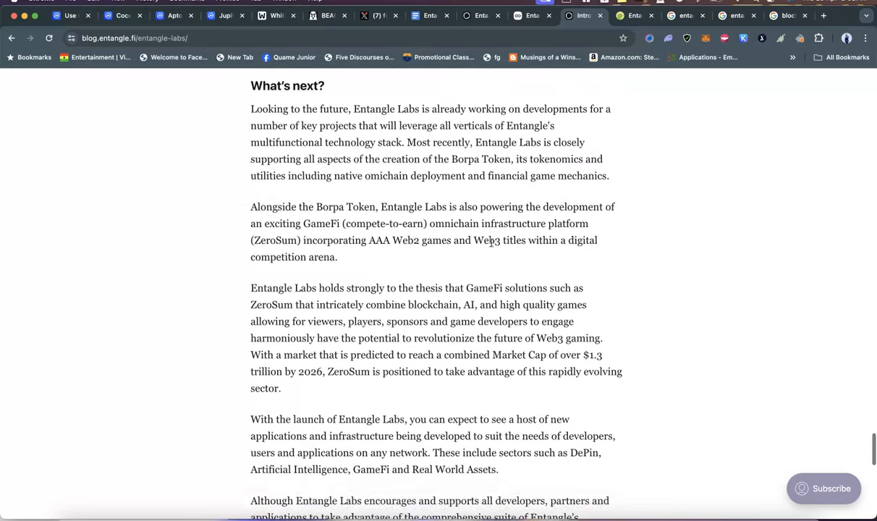
pyautogui.scroll(-3)
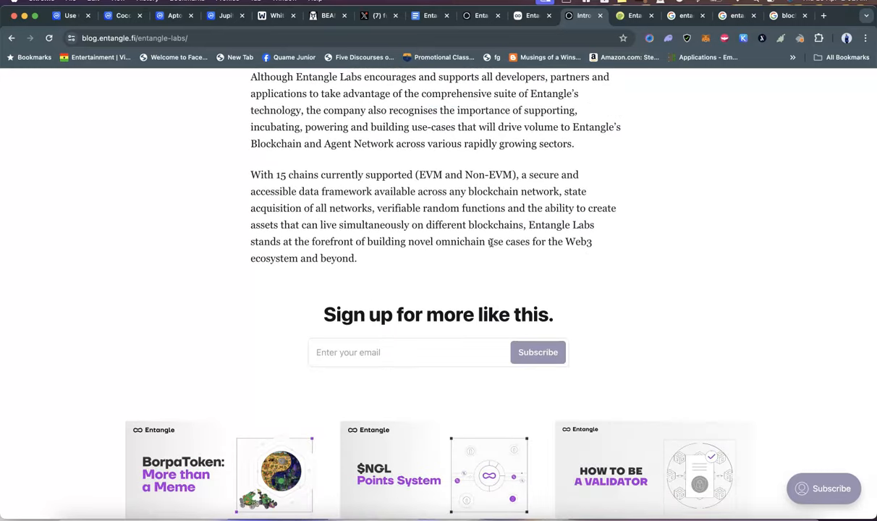
pyautogui.scroll(-3)
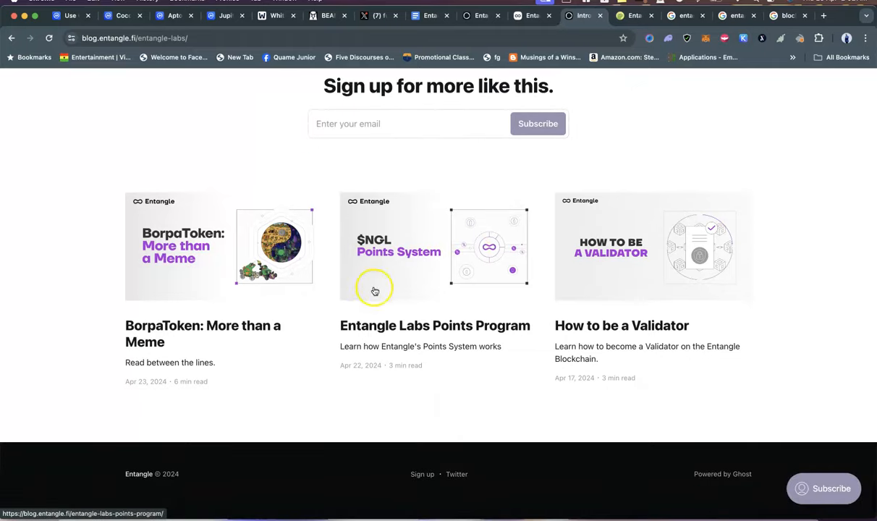
pyautogui.click(202, 333)
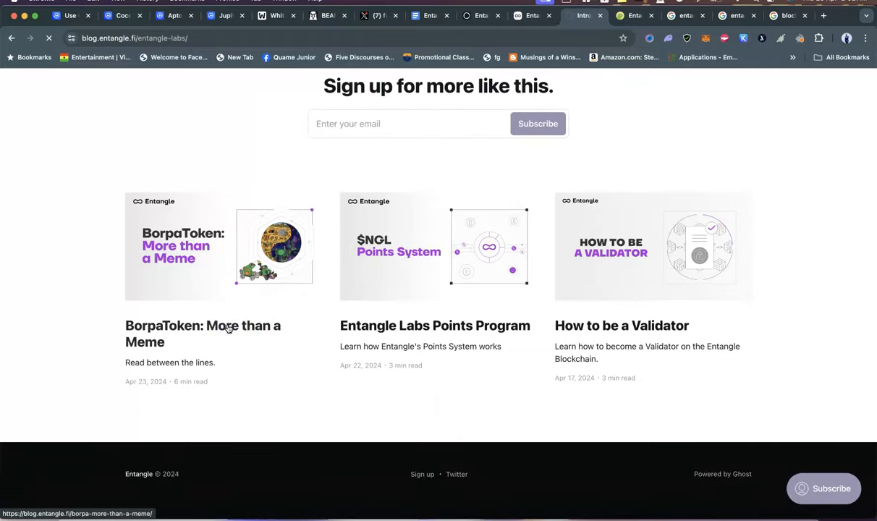
# - Scroll the BorpaToken post past its banner to the dual-themed branding paragraphs
pyautogui.click(202, 334)
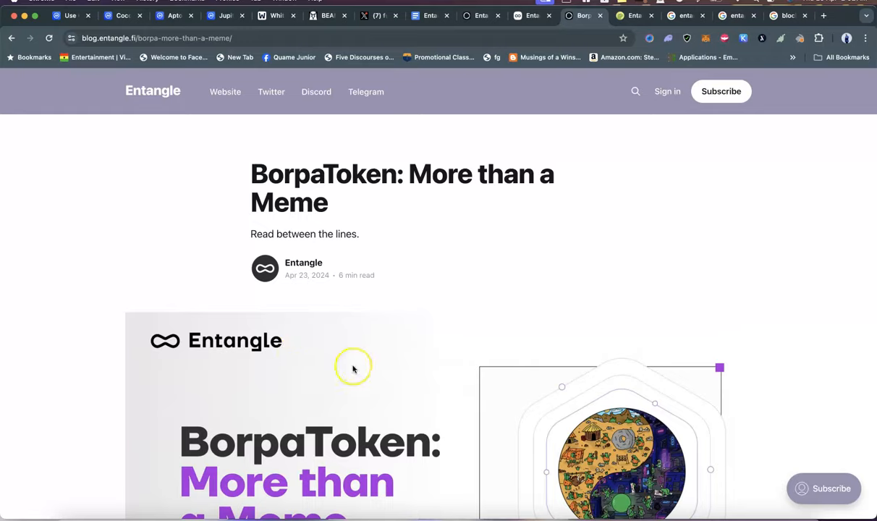
pyautogui.scroll(-3)
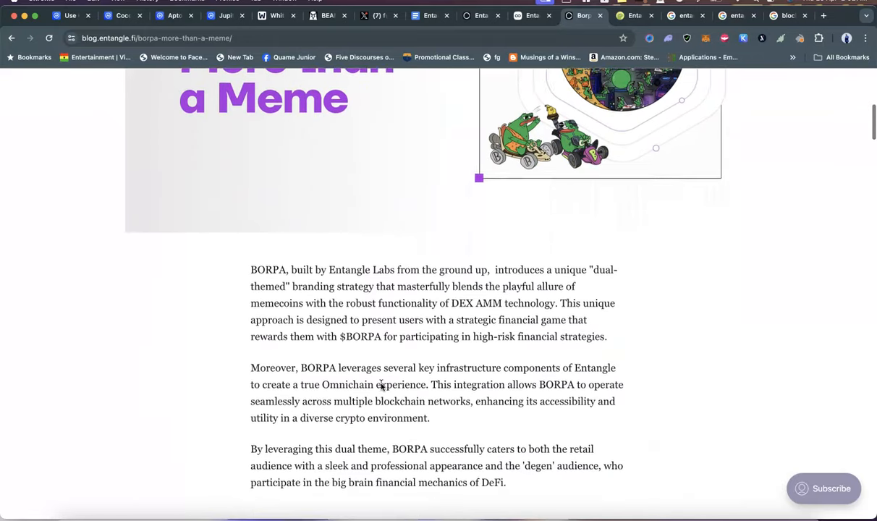
pyautogui.scroll(-3)
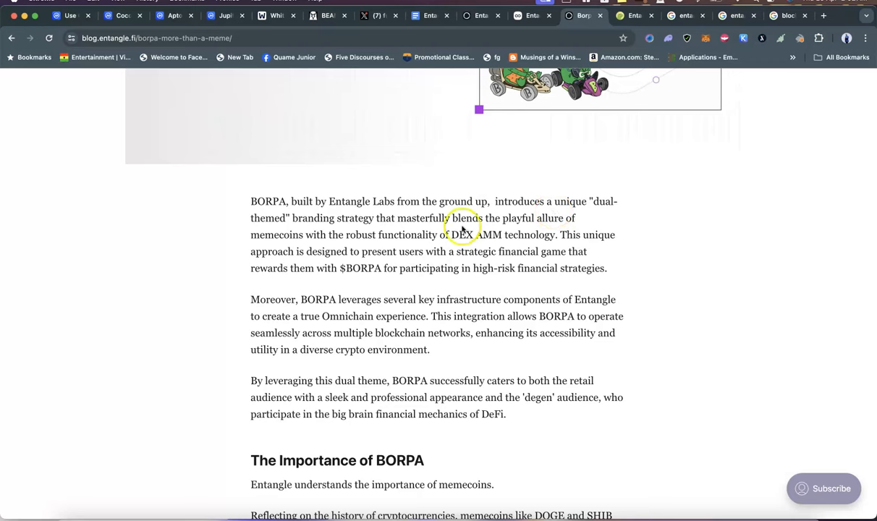
pyautogui.moveTo(404, 216)
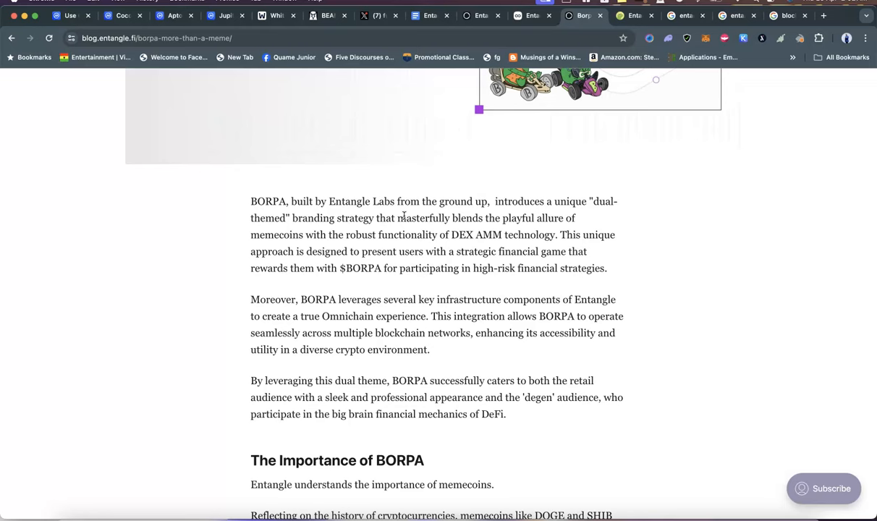
pyautogui.moveTo(435, 232)
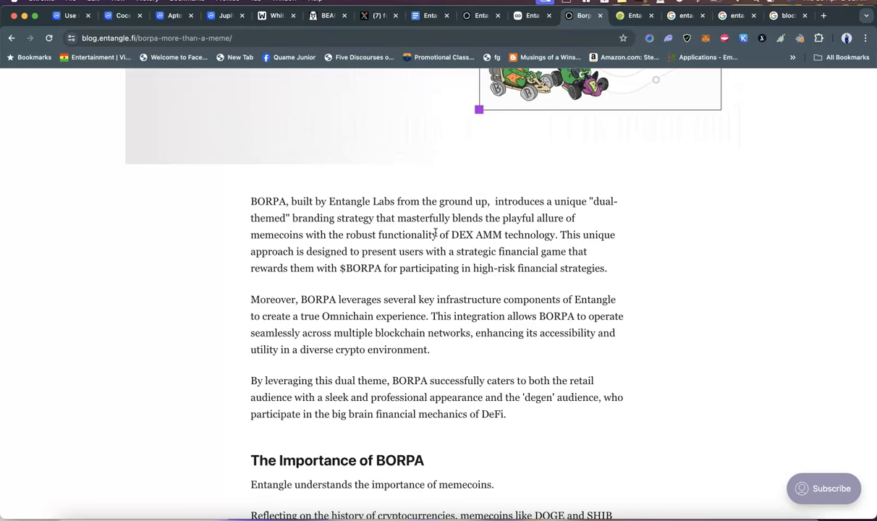
pyautogui.scroll(-3)
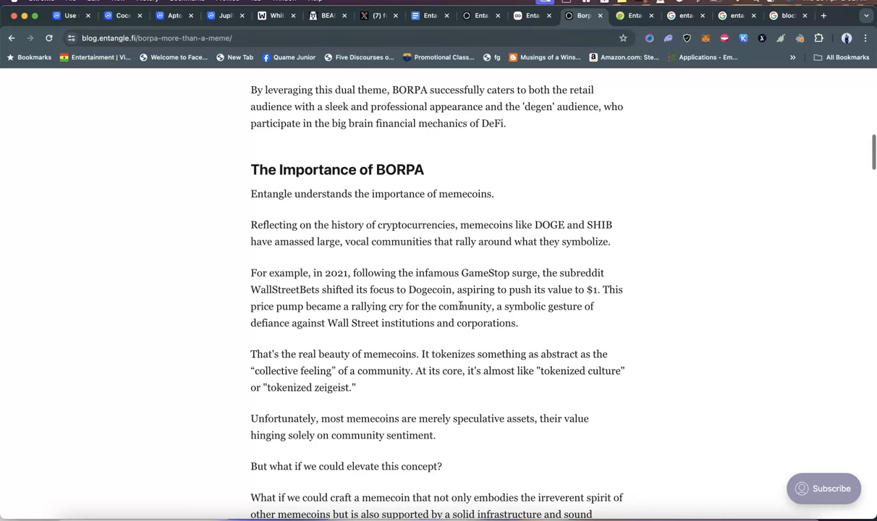
pyautogui.scroll(-3)
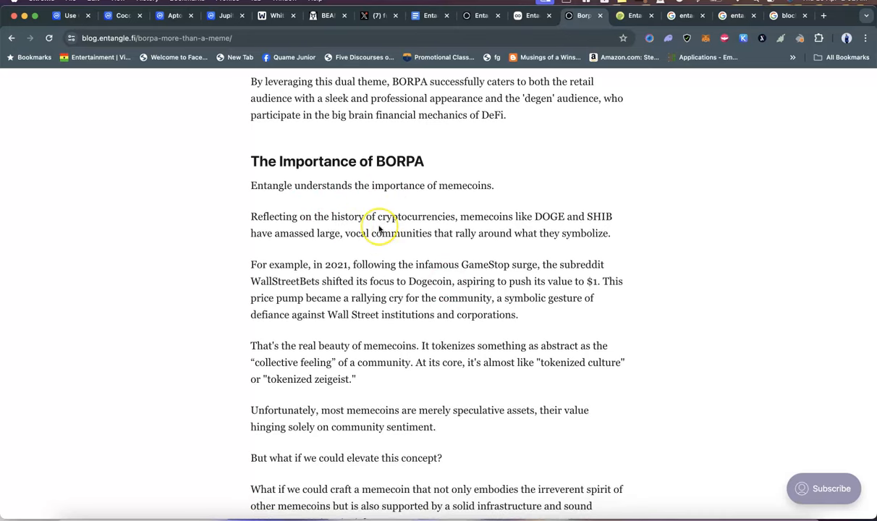
pyautogui.scroll(-3)
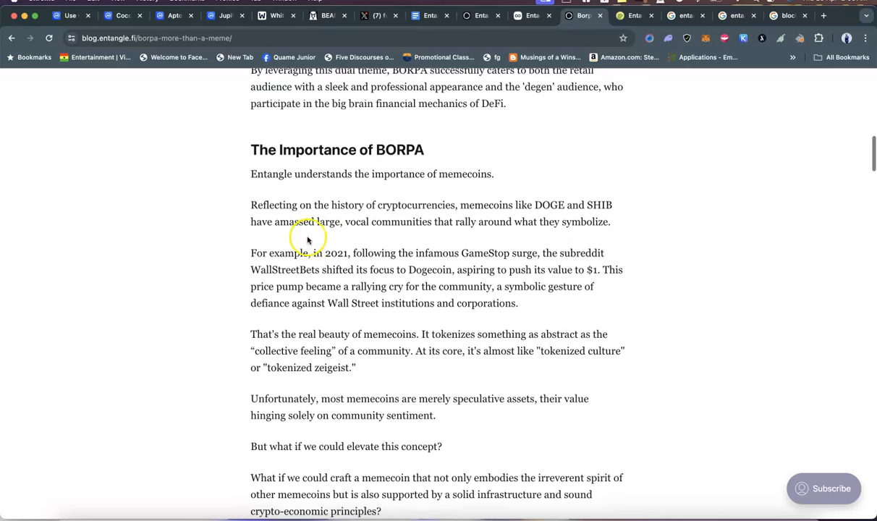
pyautogui.scroll(-3)
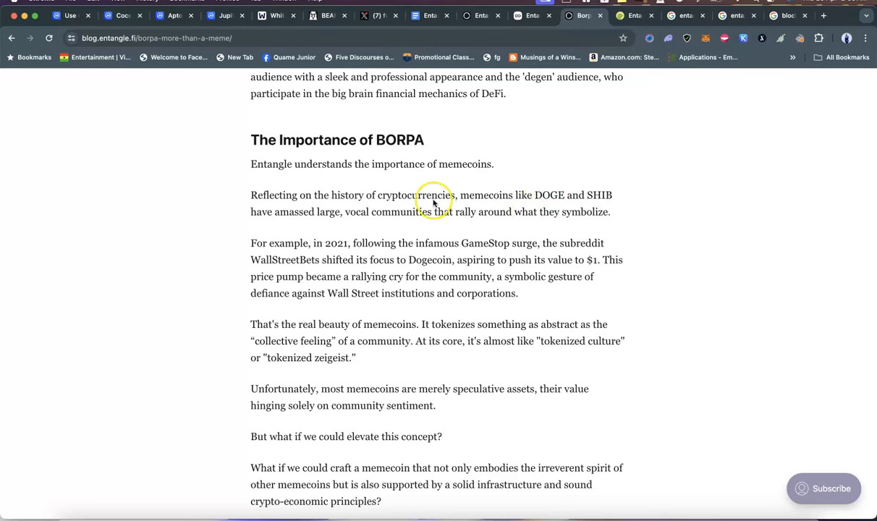
pyautogui.scroll(-3)
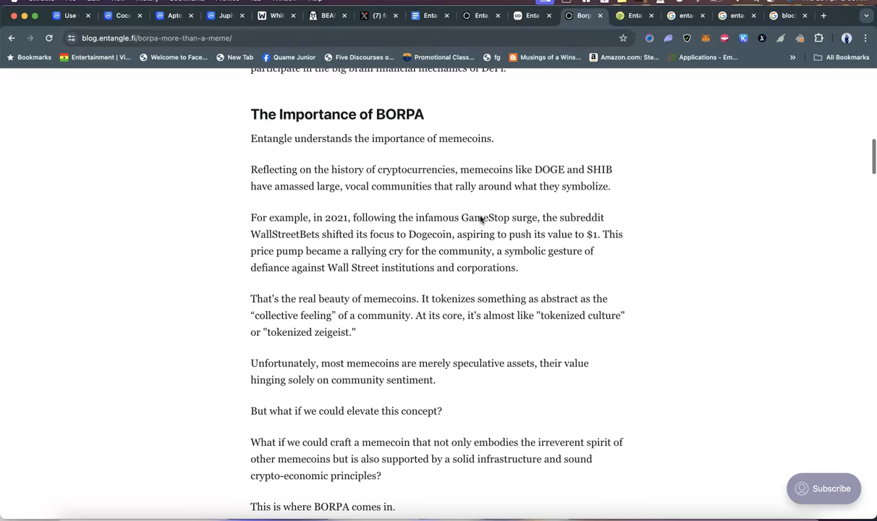
pyautogui.scroll(-3)
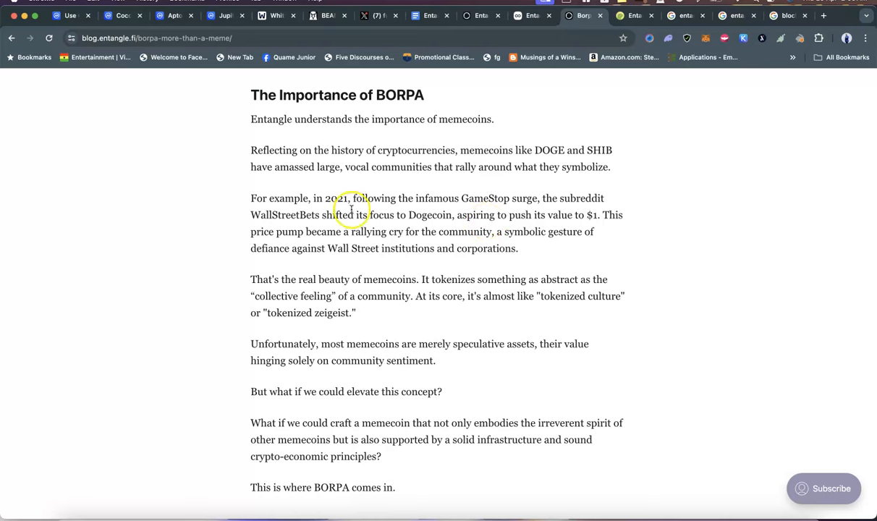
pyautogui.moveTo(434, 224)
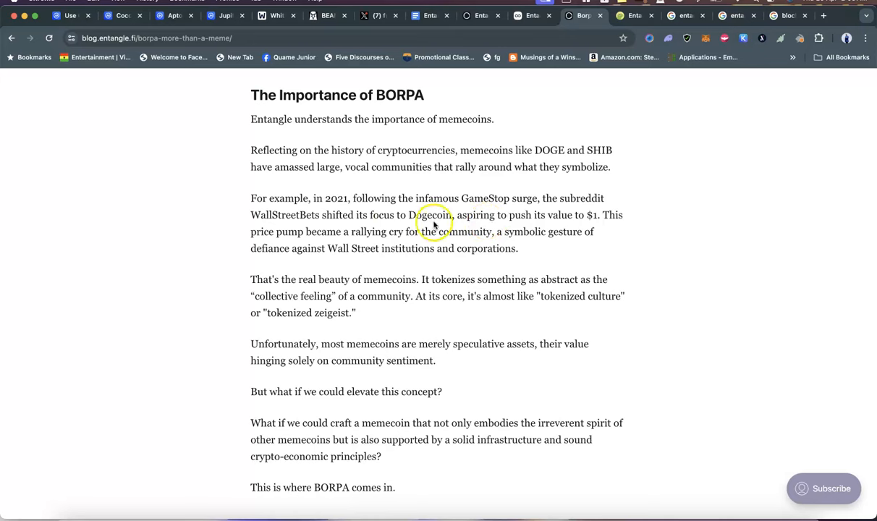
pyautogui.moveTo(496, 252)
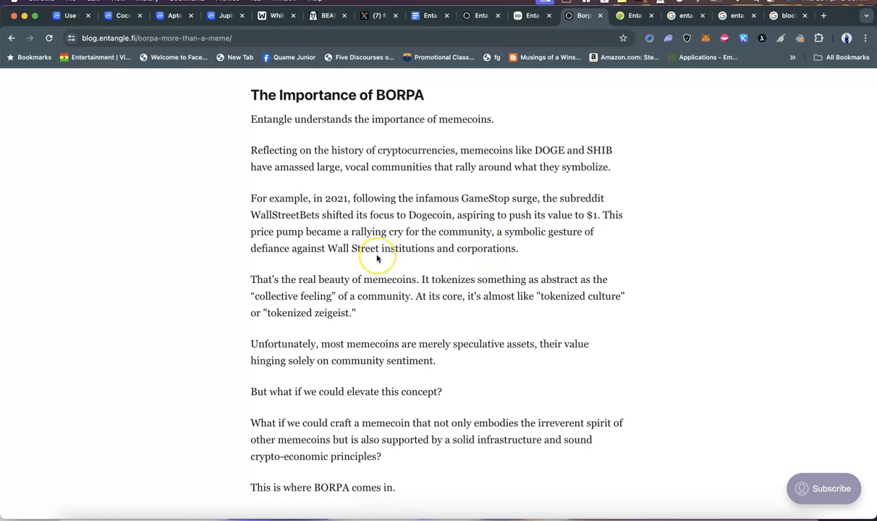
pyautogui.moveTo(498, 247)
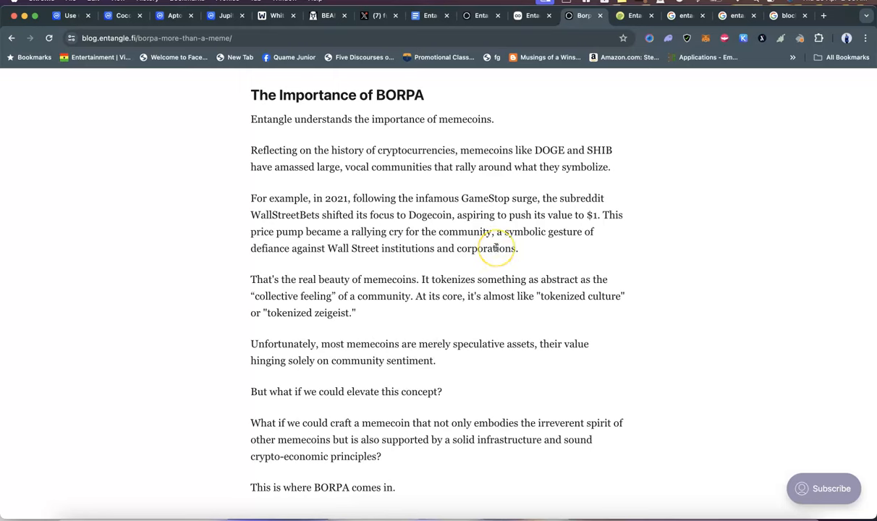
pyautogui.moveTo(381, 241)
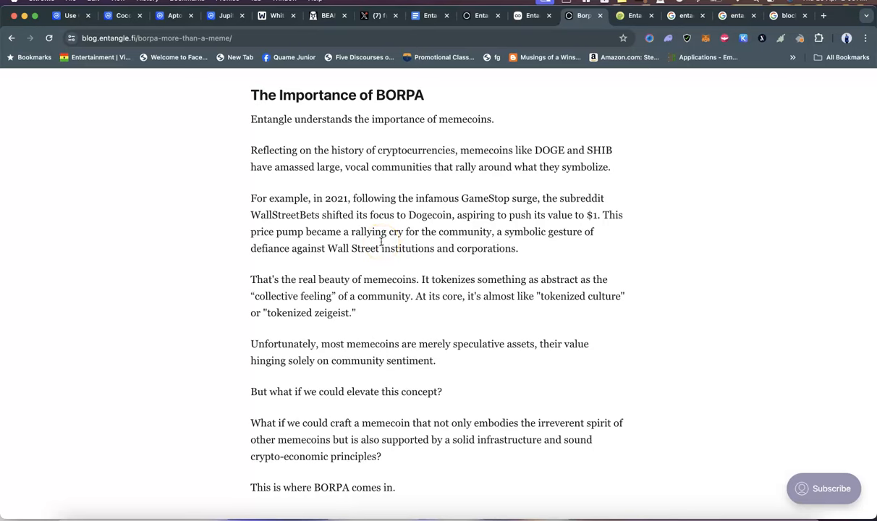
pyautogui.scroll(-3)
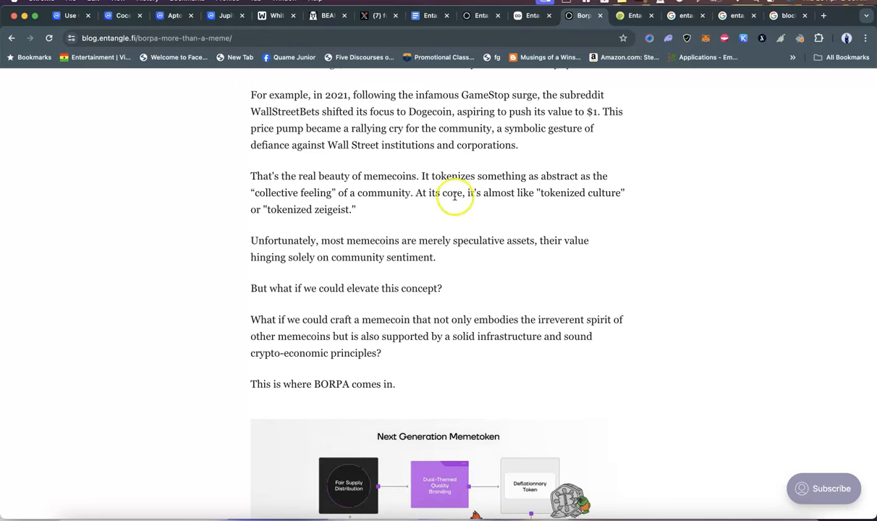
pyautogui.moveTo(506, 168)
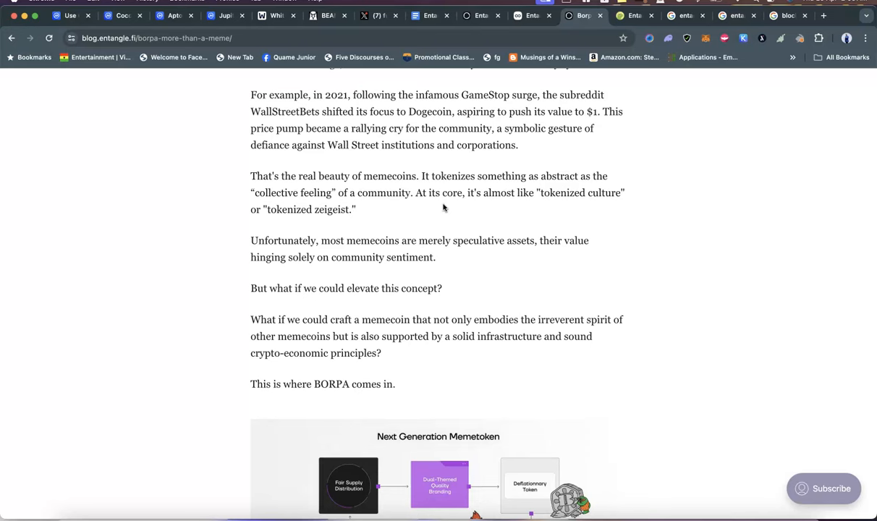
# - Scroll through the BORPA post's Farming module section down to In Closing
pyautogui.scroll(-3)
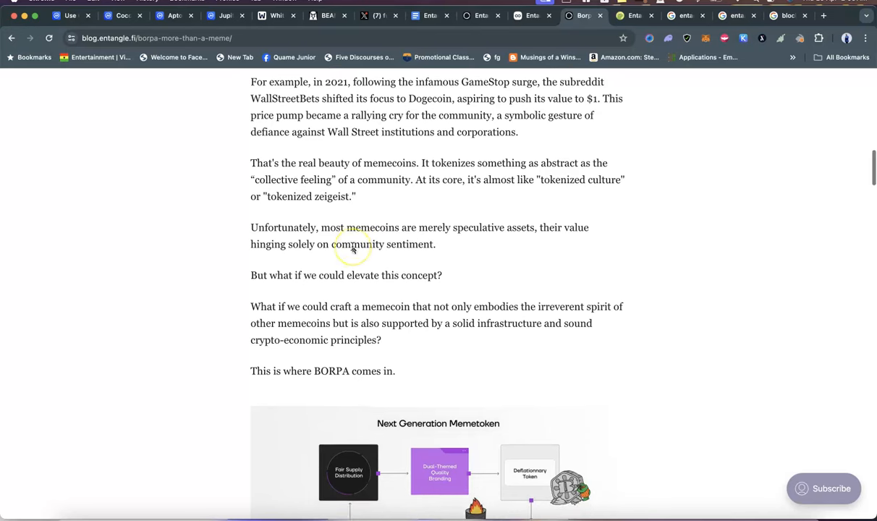
pyautogui.scroll(-3)
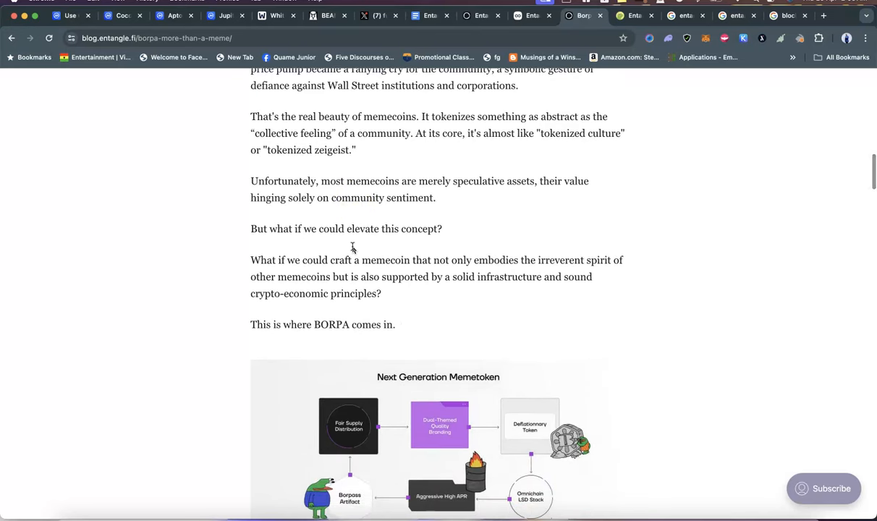
pyautogui.scroll(-3)
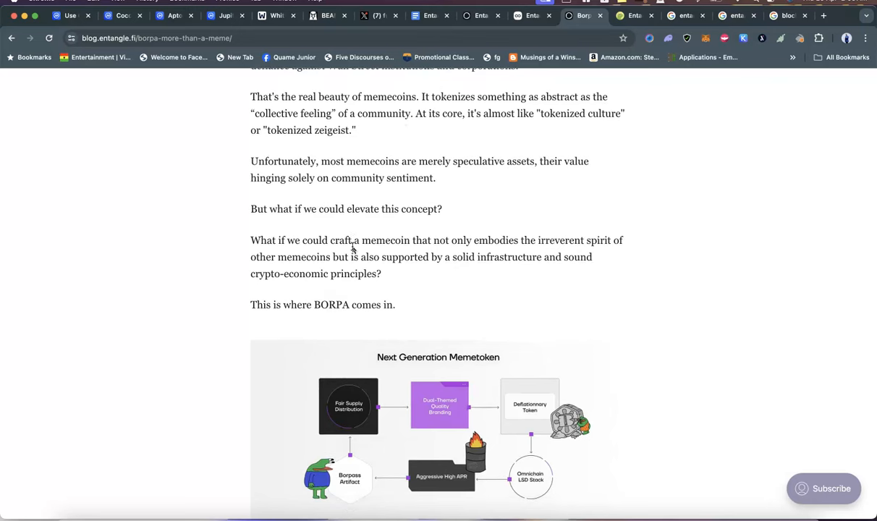
pyautogui.scroll(-3)
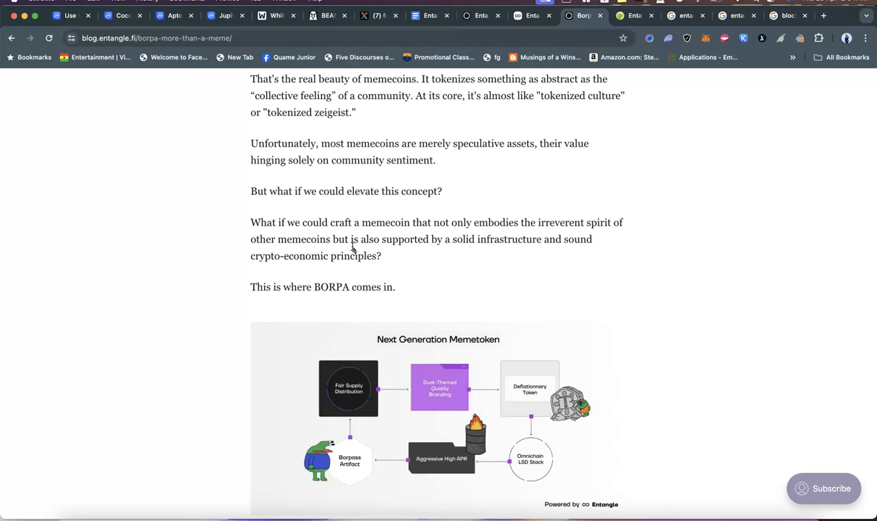
pyautogui.scroll(-3)
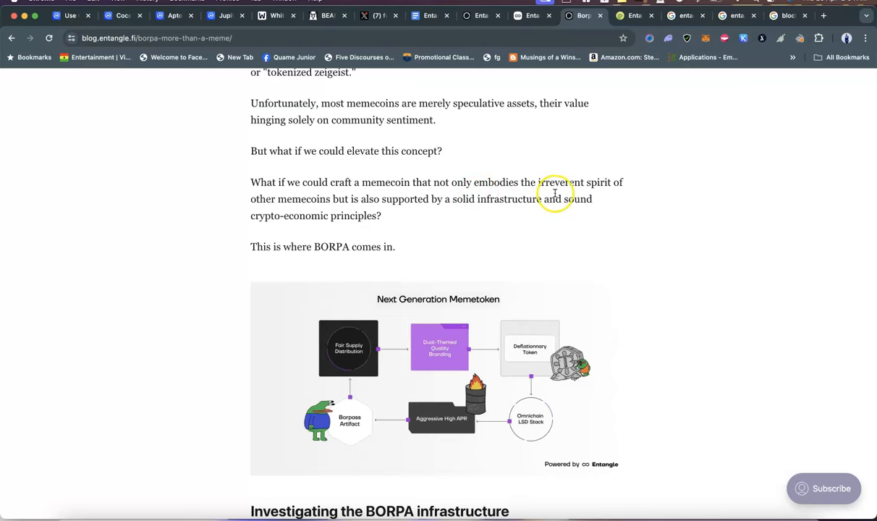
pyautogui.scroll(-3)
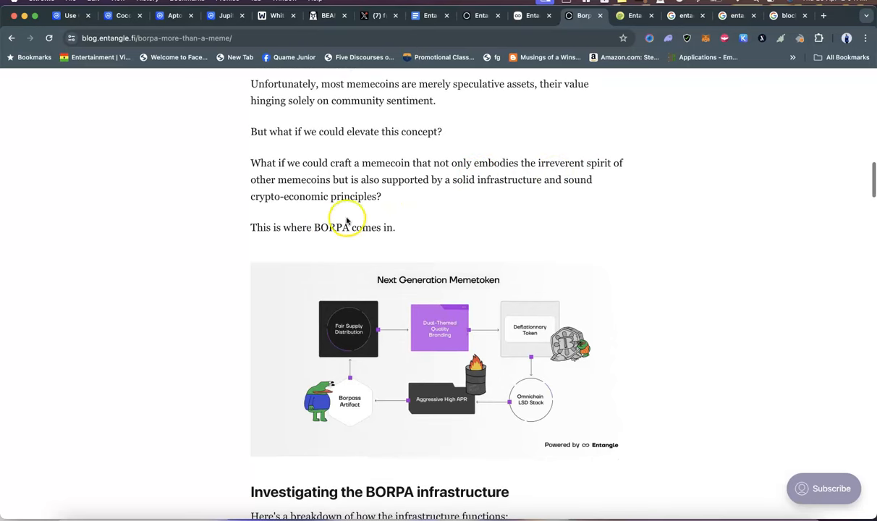
pyautogui.moveTo(503, 199)
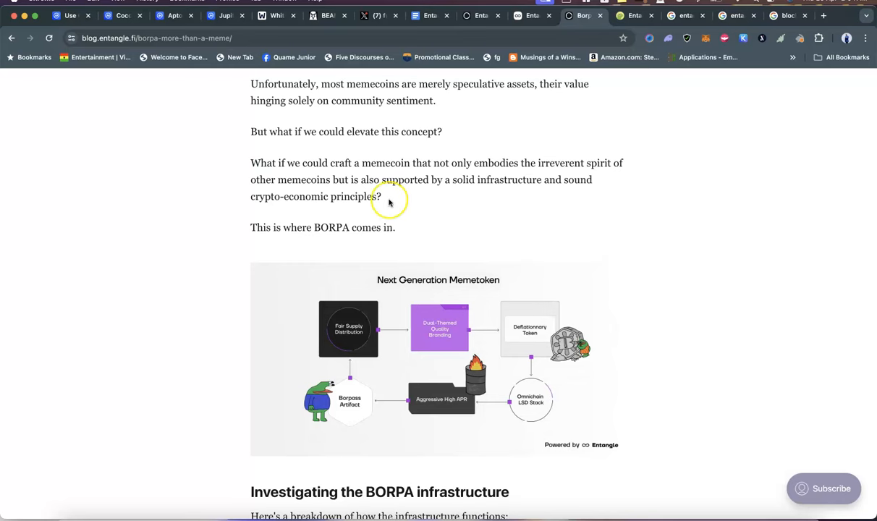
pyautogui.scroll(-3)
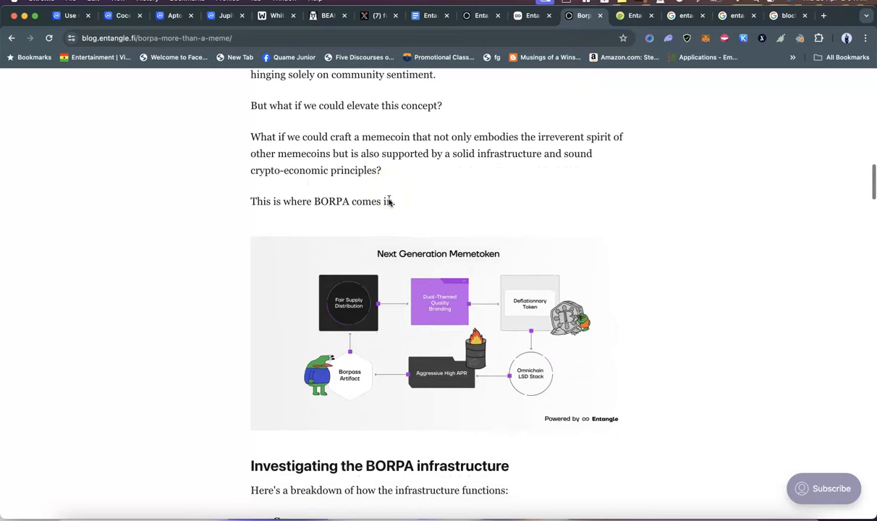
pyautogui.scroll(-3)
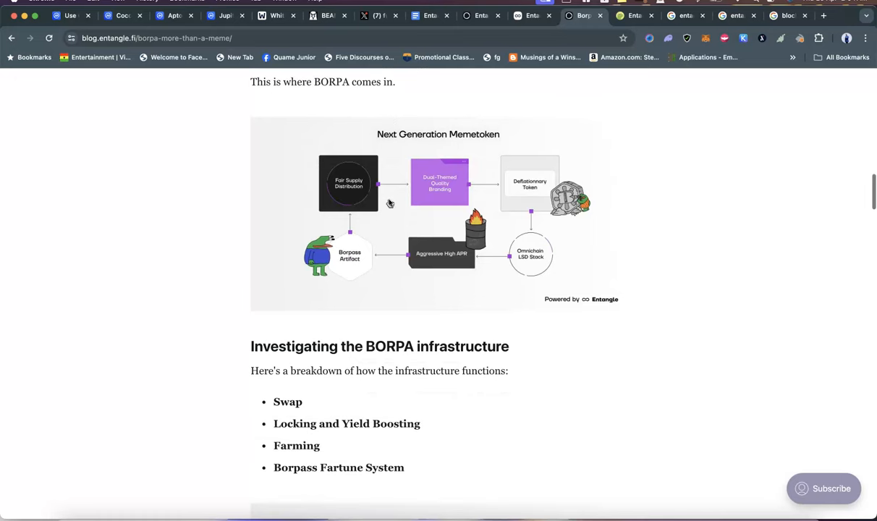
pyautogui.scroll(-3)
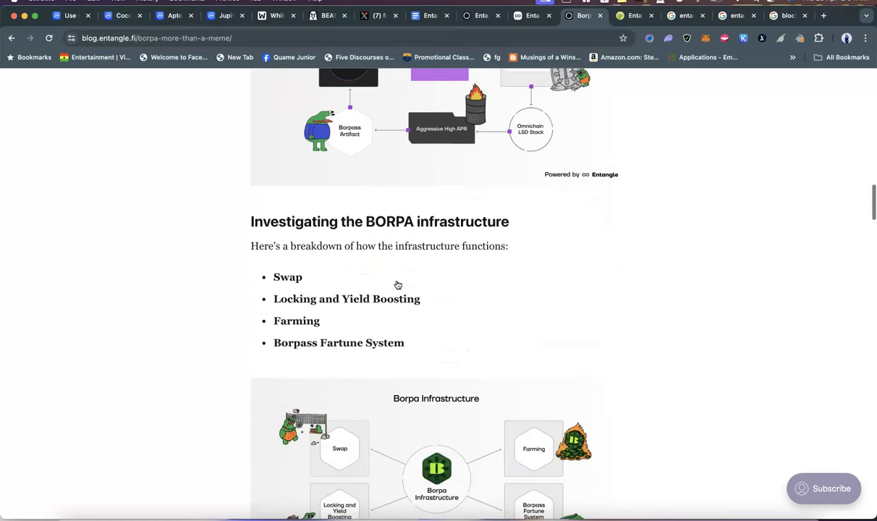
pyautogui.scroll(-3)
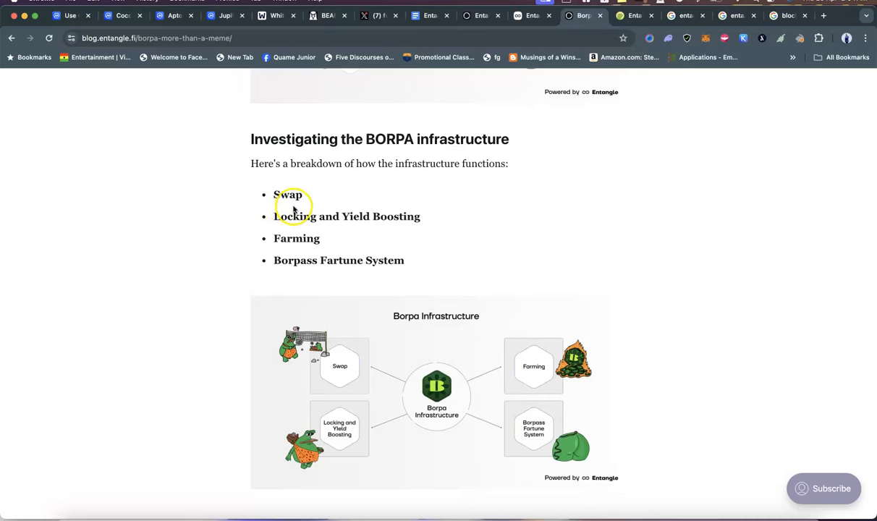
pyautogui.scroll(-3)
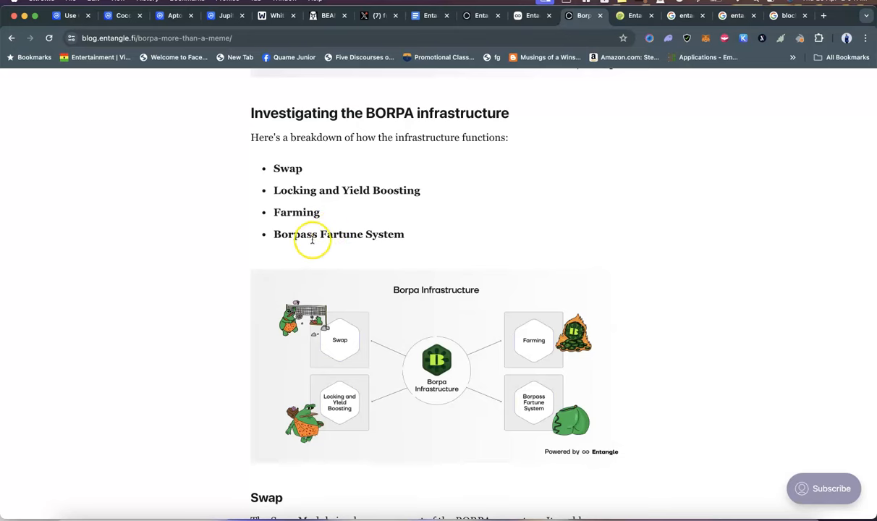
pyautogui.scroll(-3)
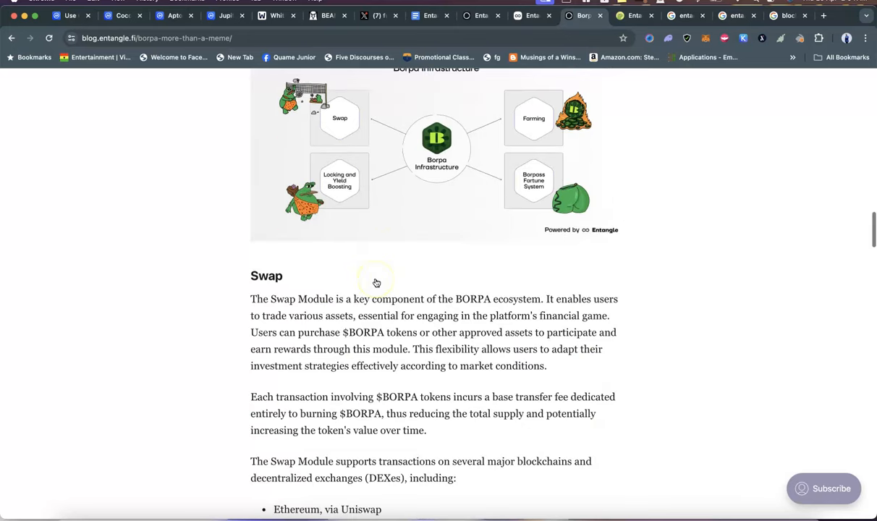
pyautogui.scroll(-3)
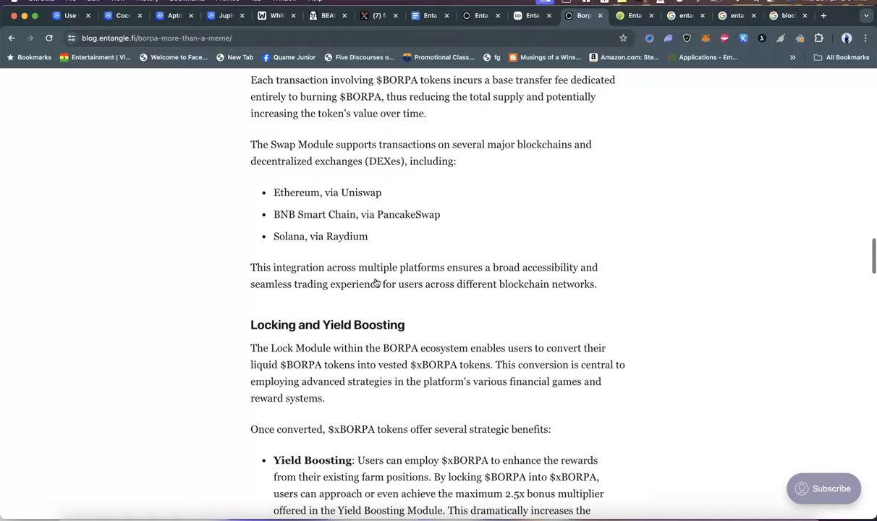
pyautogui.scroll(-3)
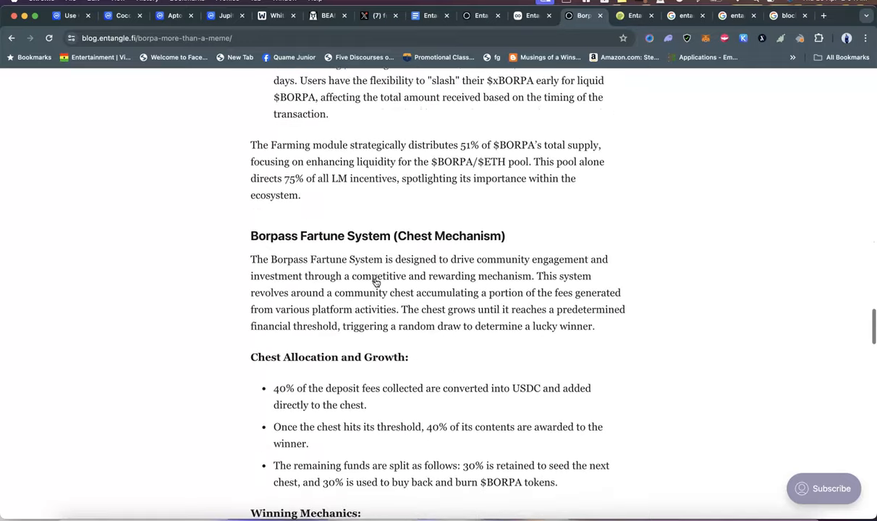
pyautogui.scroll(-3)
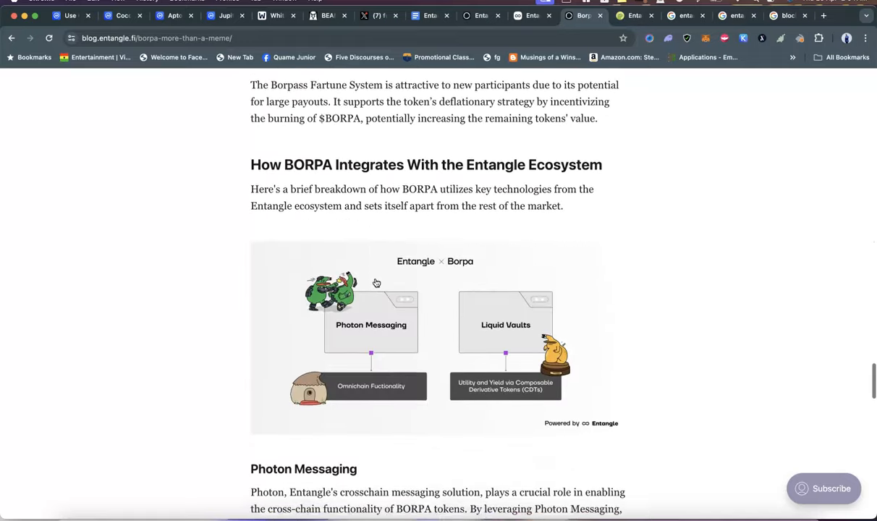
pyautogui.scroll(-3)
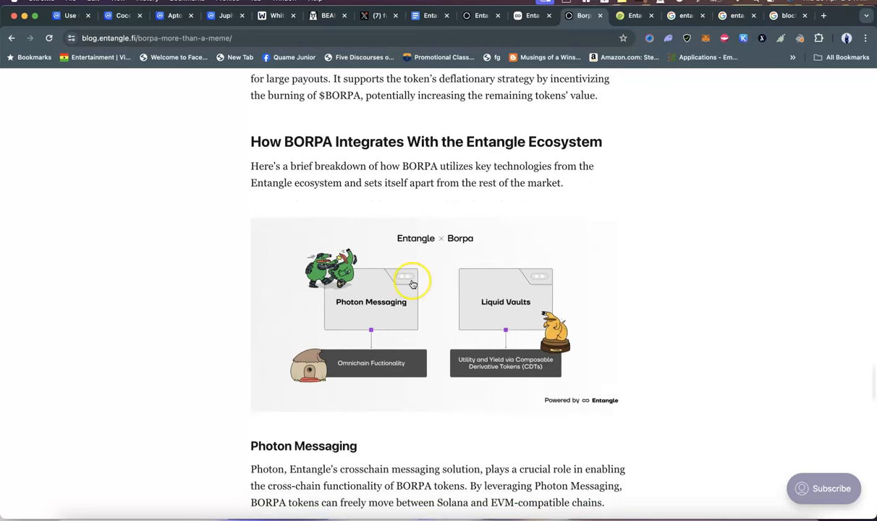
pyautogui.moveTo(422, 148)
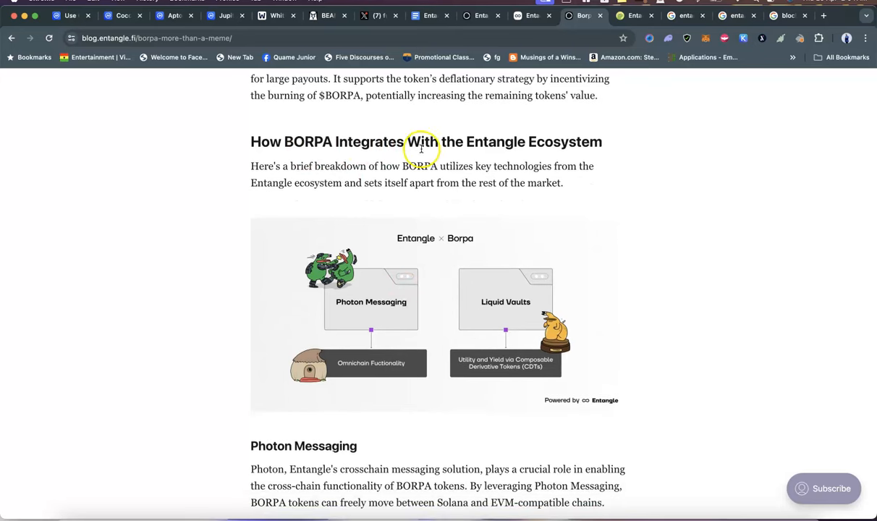
pyautogui.moveTo(544, 210)
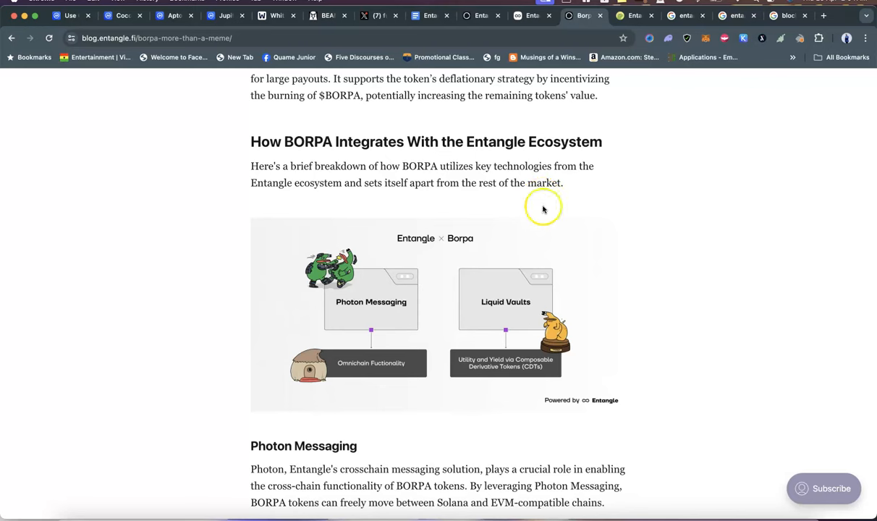
pyautogui.moveTo(329, 382)
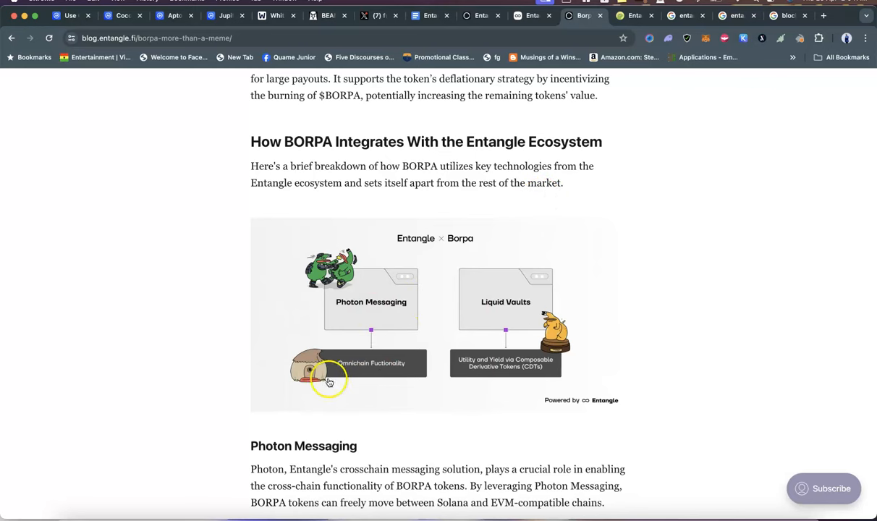
pyautogui.moveTo(385, 315)
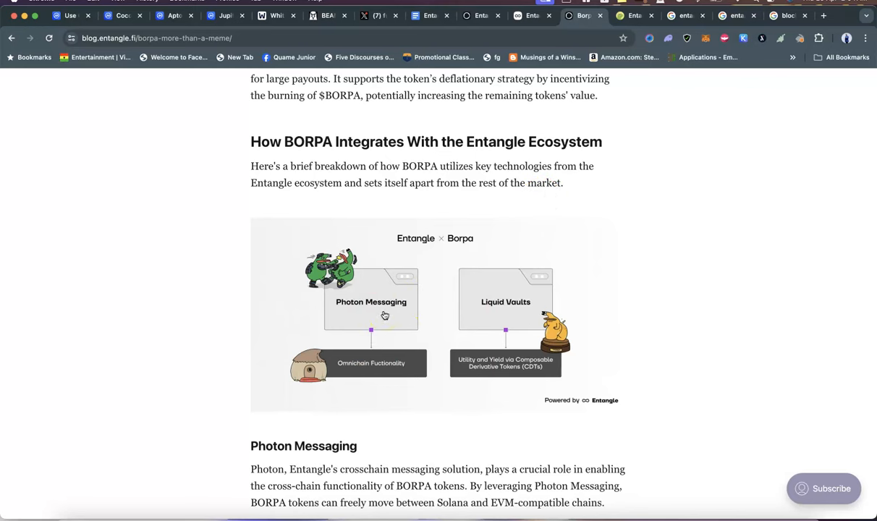
pyautogui.moveTo(406, 320)
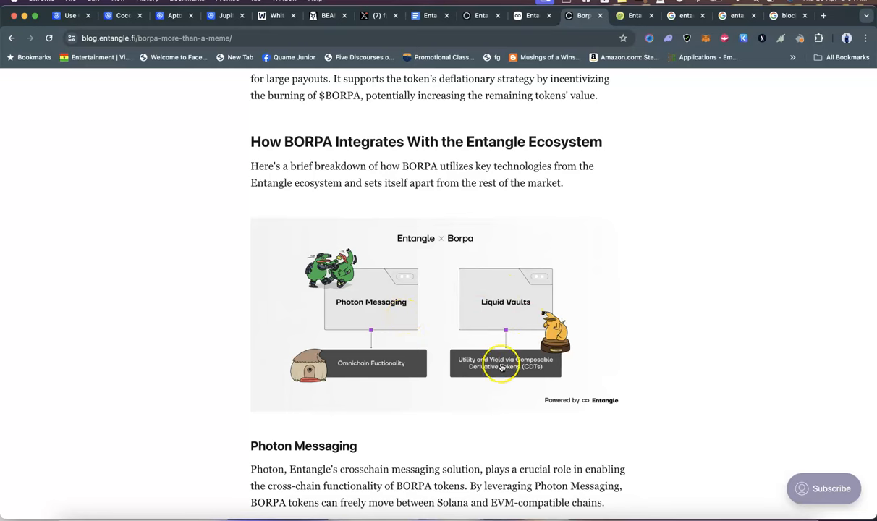
pyautogui.moveTo(534, 375)
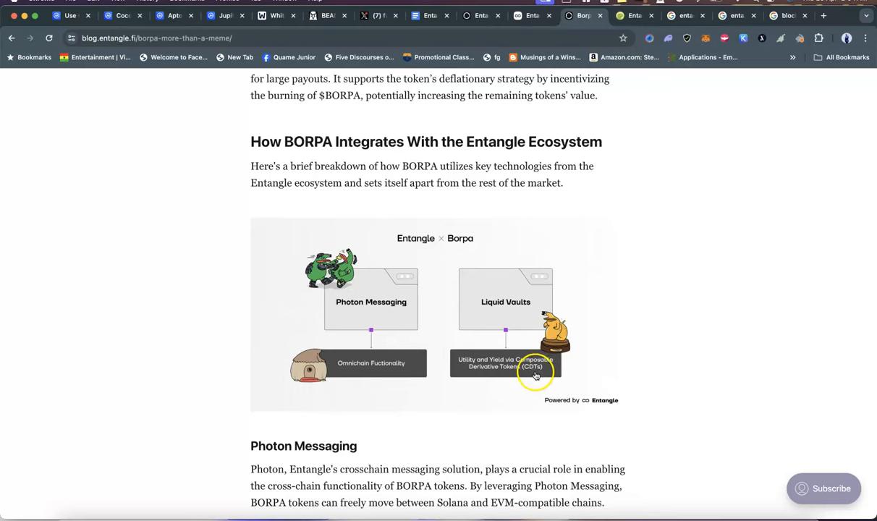
pyautogui.moveTo(512, 311)
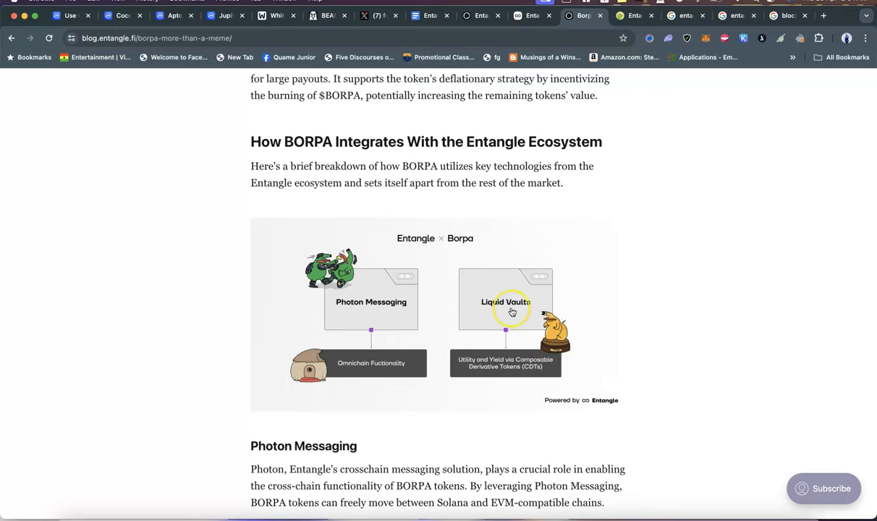
pyautogui.scroll(-3)
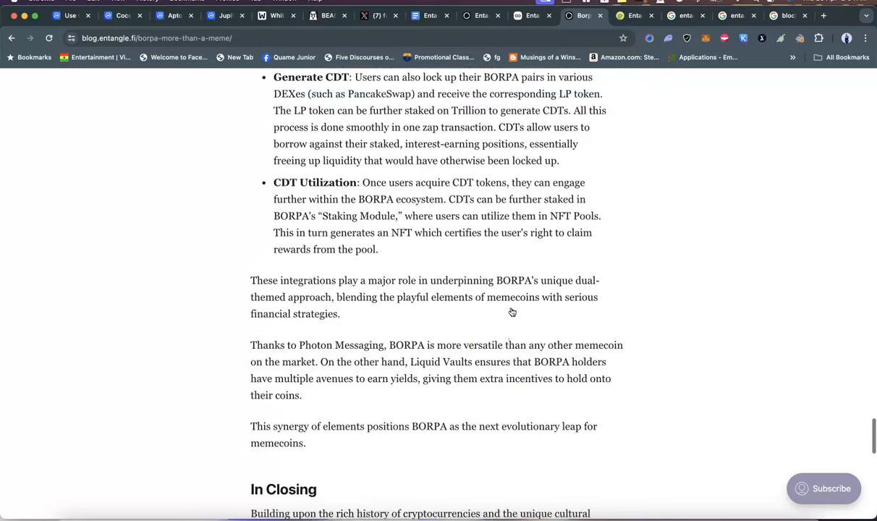
pyautogui.scroll(-3)
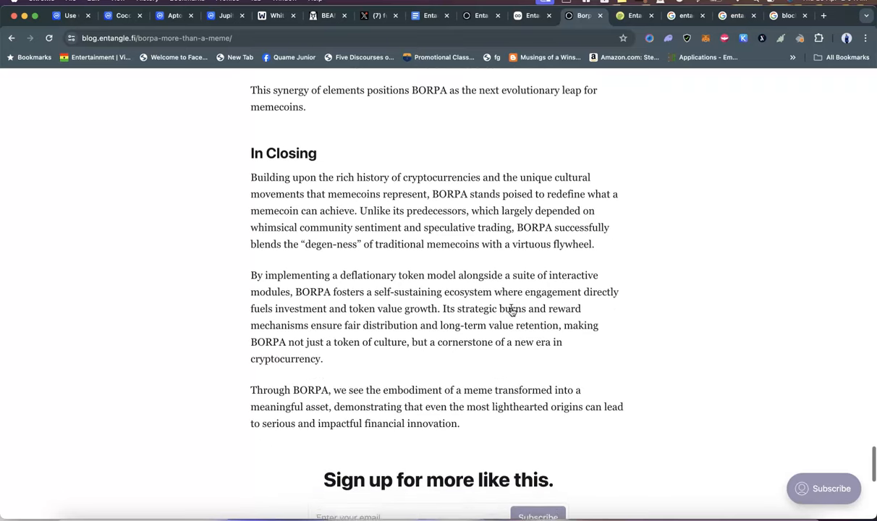
pyautogui.scroll(-3)
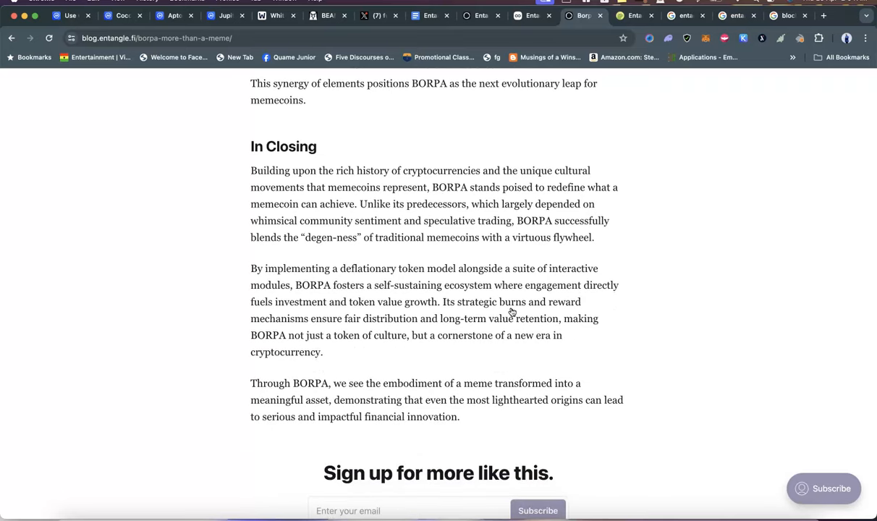
pyautogui.scroll(-3)
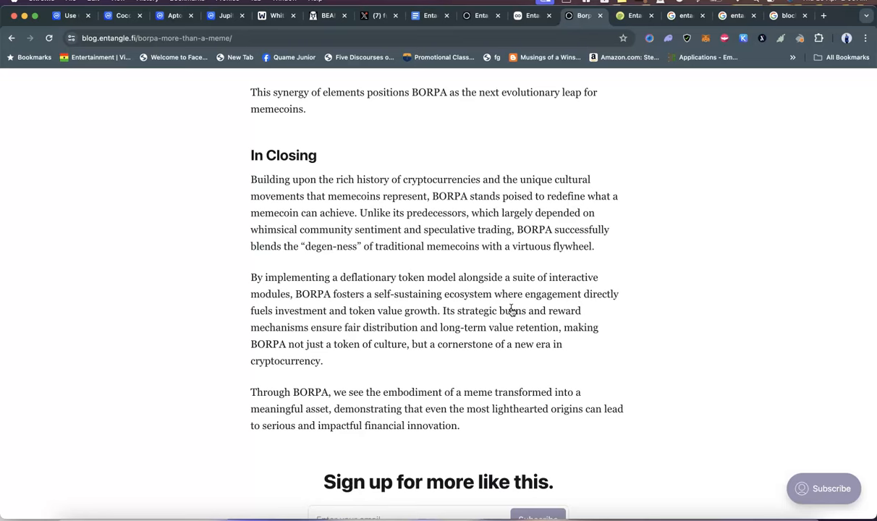
pyautogui.scroll(-3)
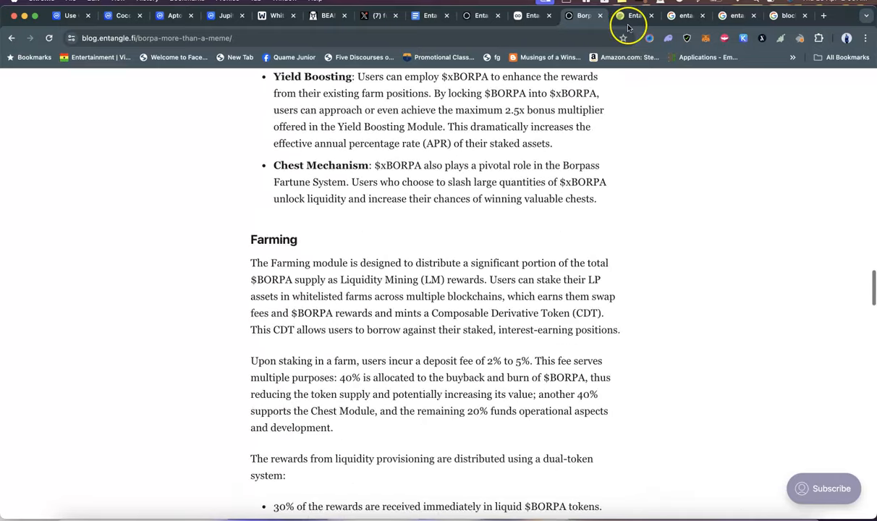
# - Switch to CoinGecko's Entangle NGL page and scroll down to its Info section
pyautogui.click(634, 16)
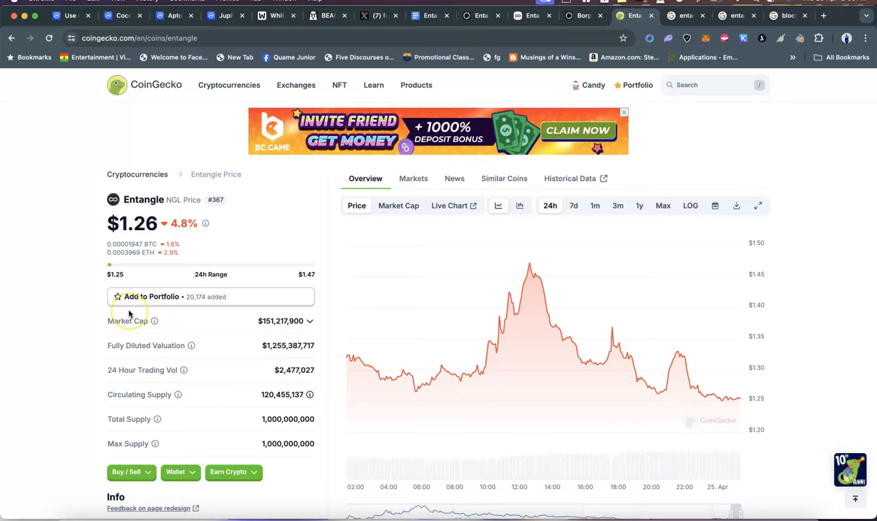
pyautogui.scroll(-3)
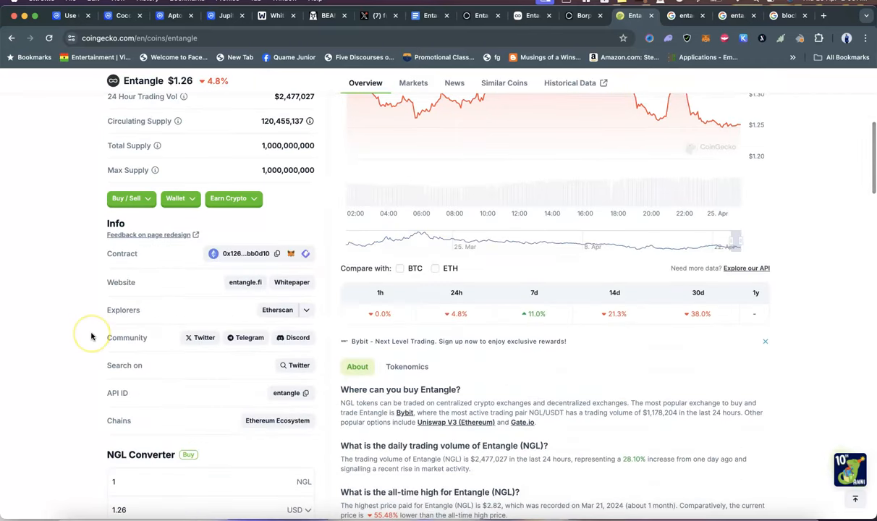
pyautogui.scroll(-3)
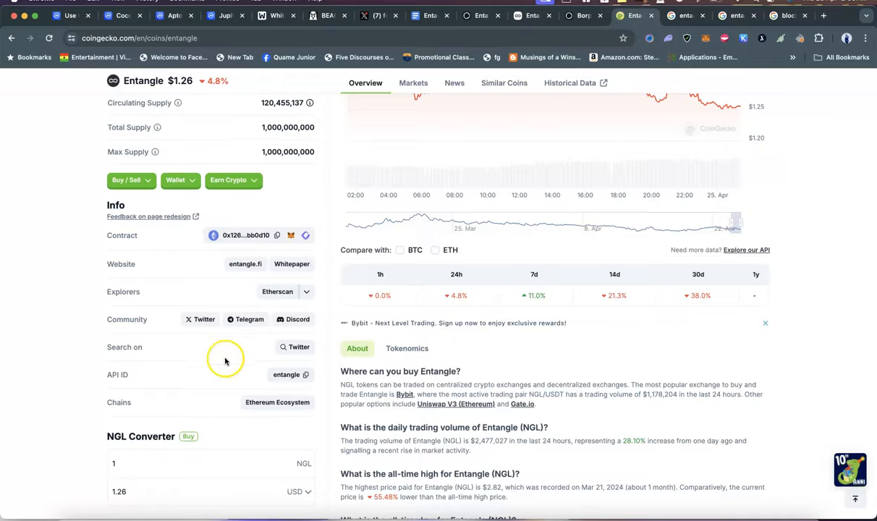
pyautogui.scroll(-3)
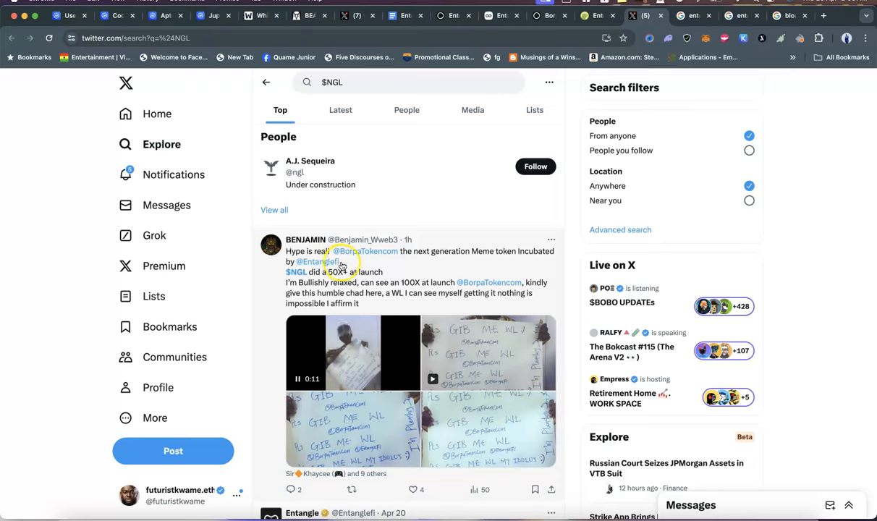
pyautogui.scroll(-3)
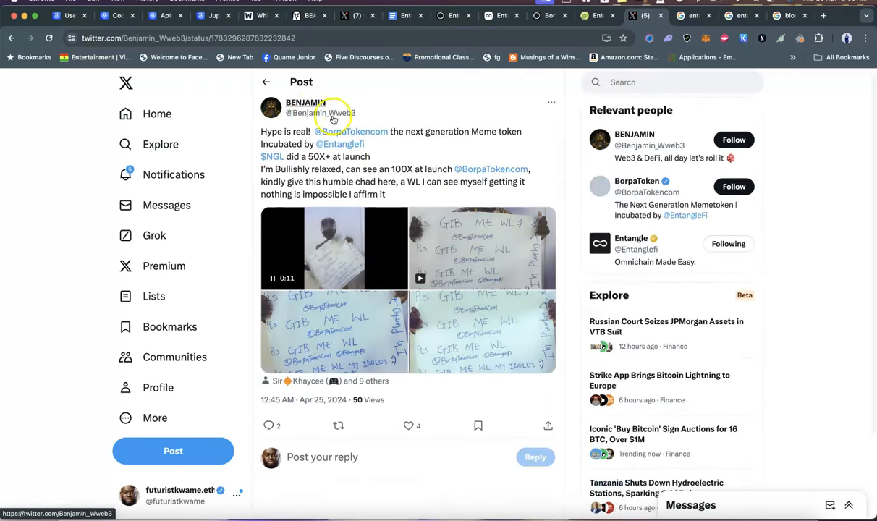
pyautogui.click(351, 132)
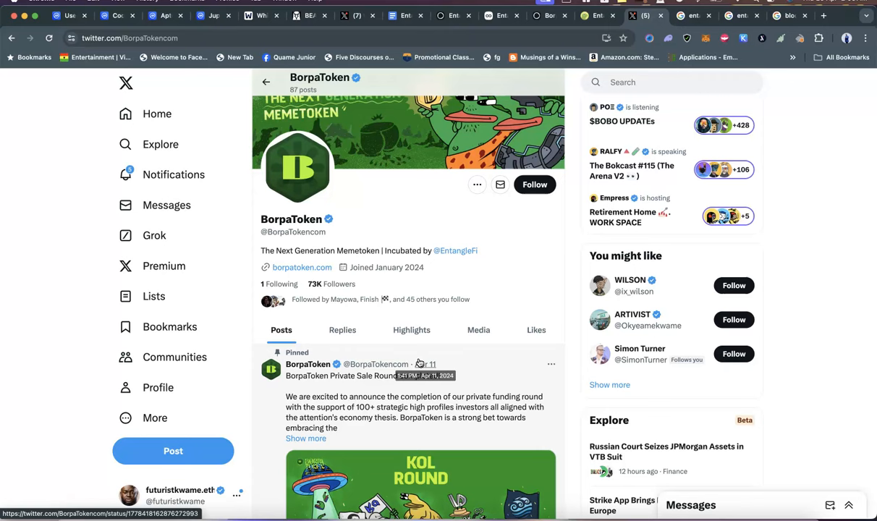
pyautogui.scroll(-3)
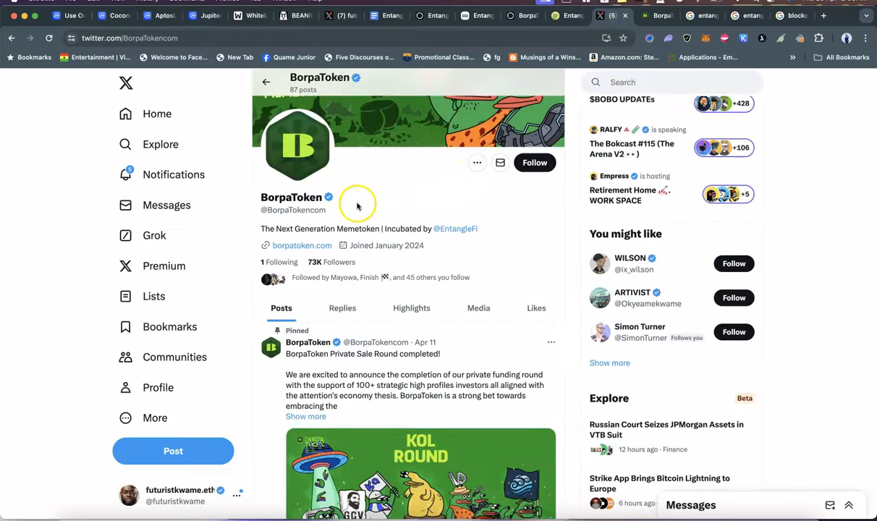
pyautogui.moveTo(430, 195)
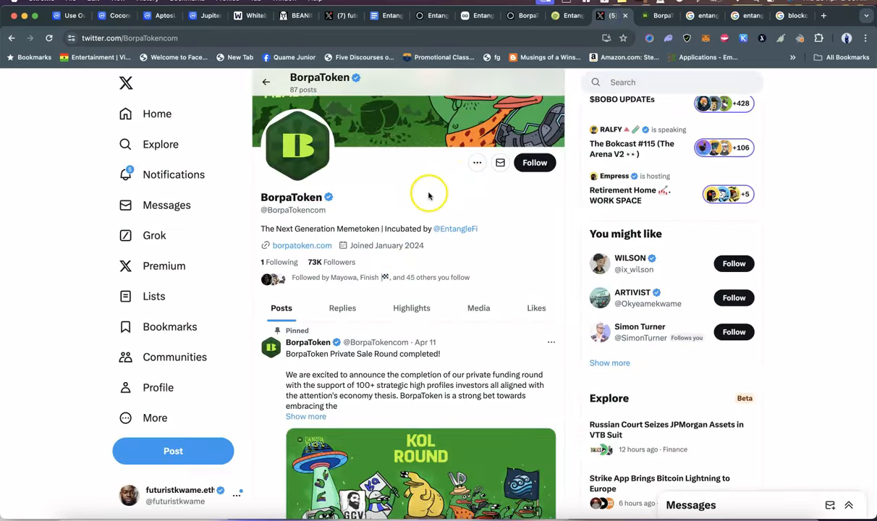
pyautogui.click(455, 229)
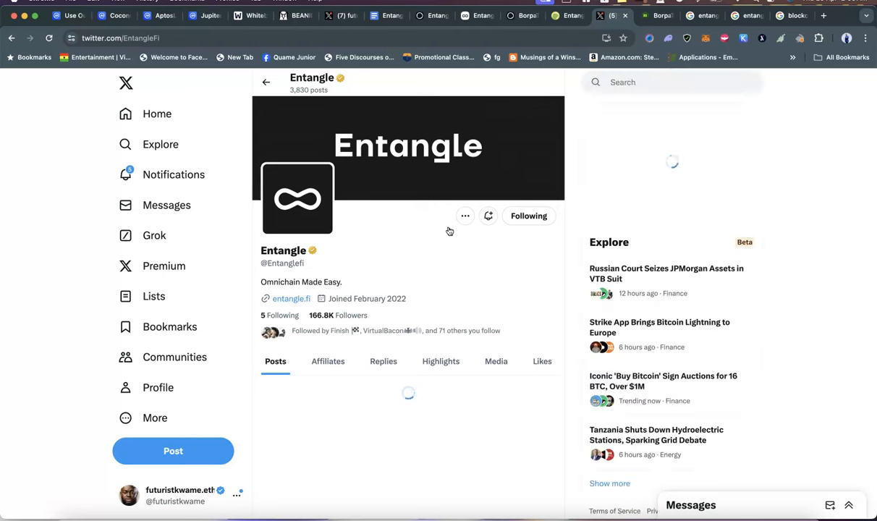
pyautogui.scroll(-3)
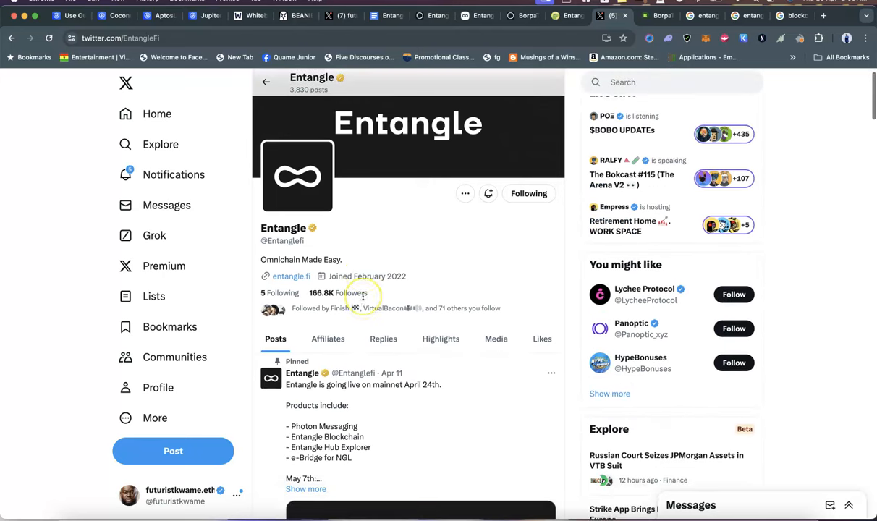
pyautogui.scroll(-3)
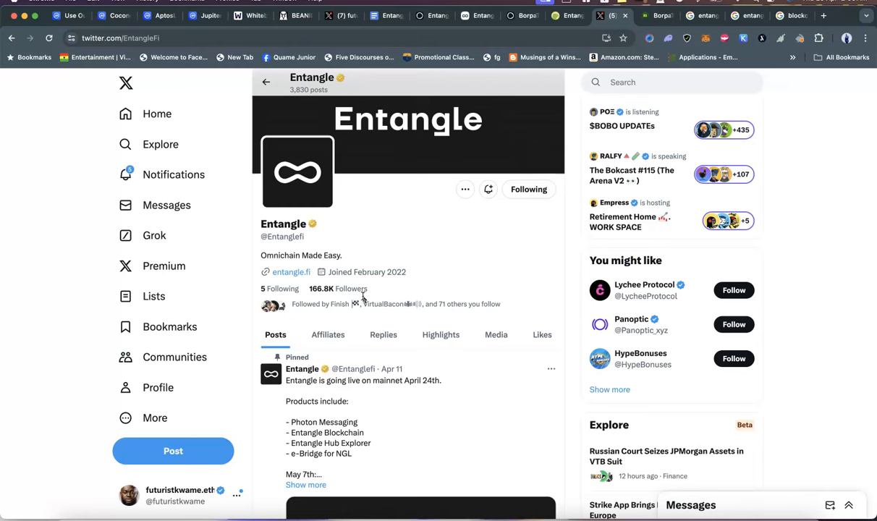
pyautogui.moveTo(289, 272)
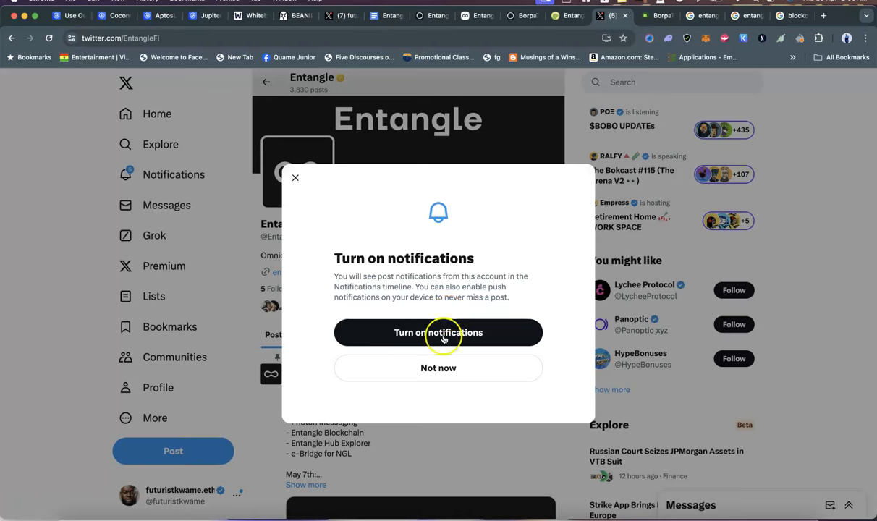
pyautogui.click(438, 332)
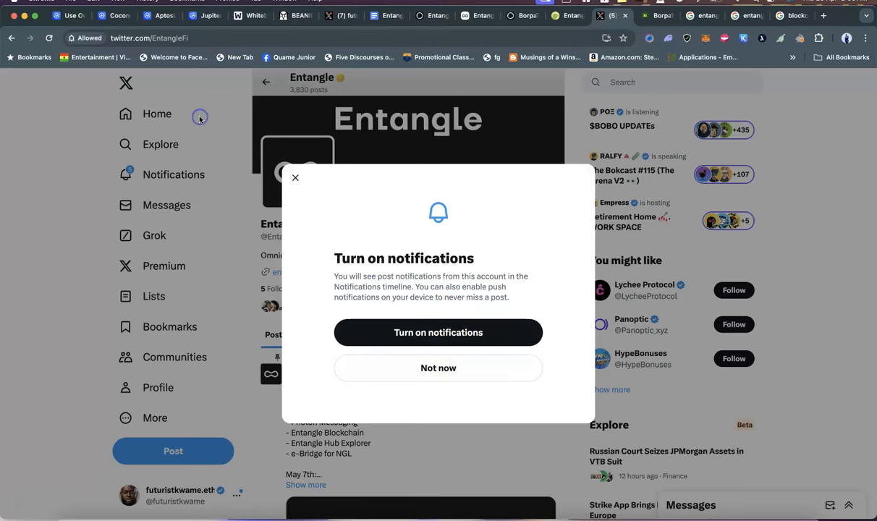
pyautogui.click(438, 332)
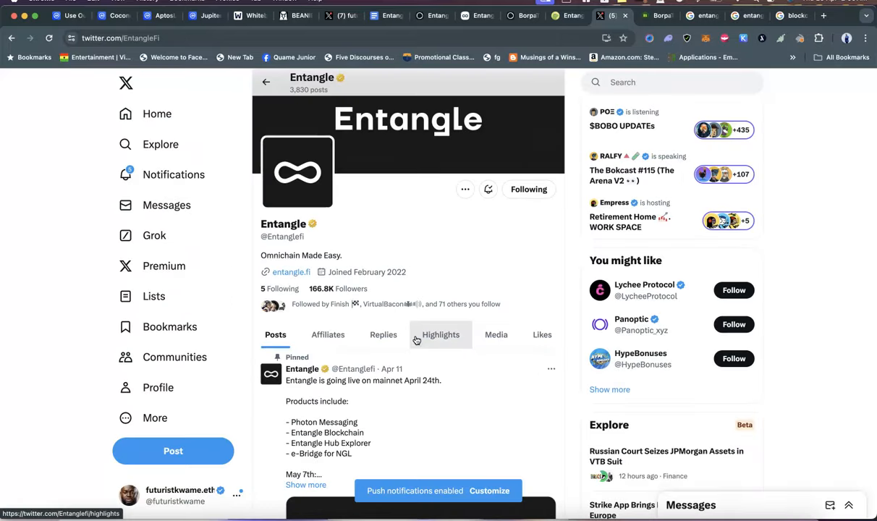
pyautogui.scroll(-3)
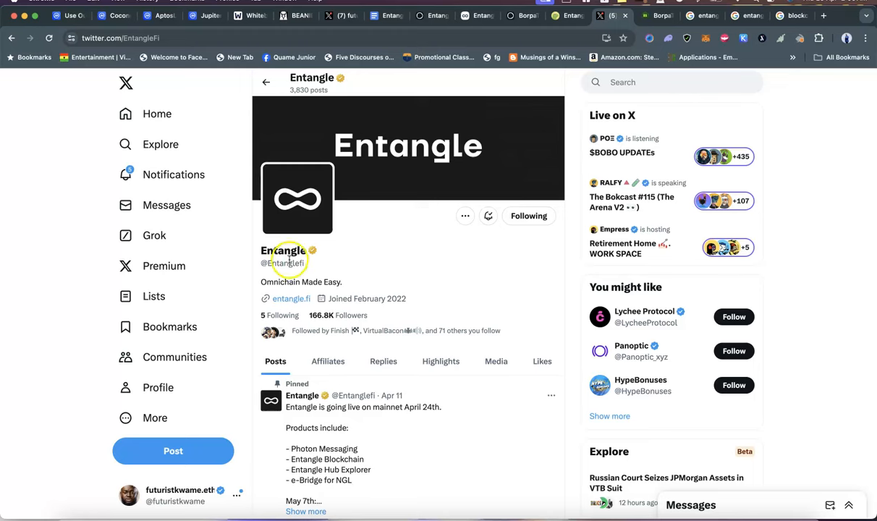
pyautogui.moveTo(658, 49)
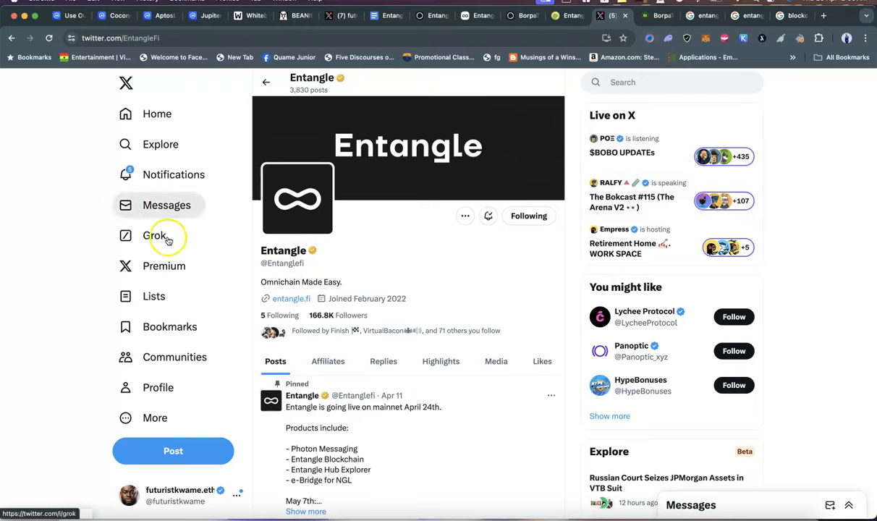
# - Open your own futuristkwame.eth profile from the sidebar and scroll through it
pyautogui.click(180, 496)
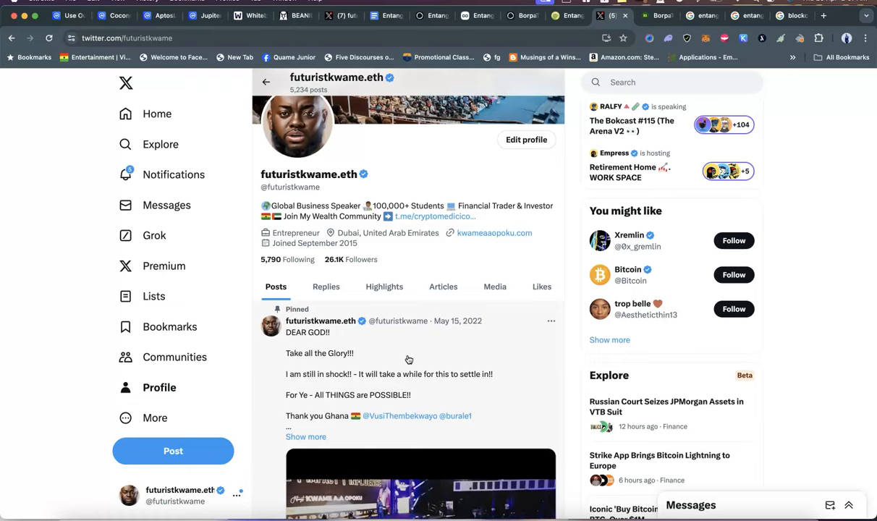
pyautogui.scroll(-3)
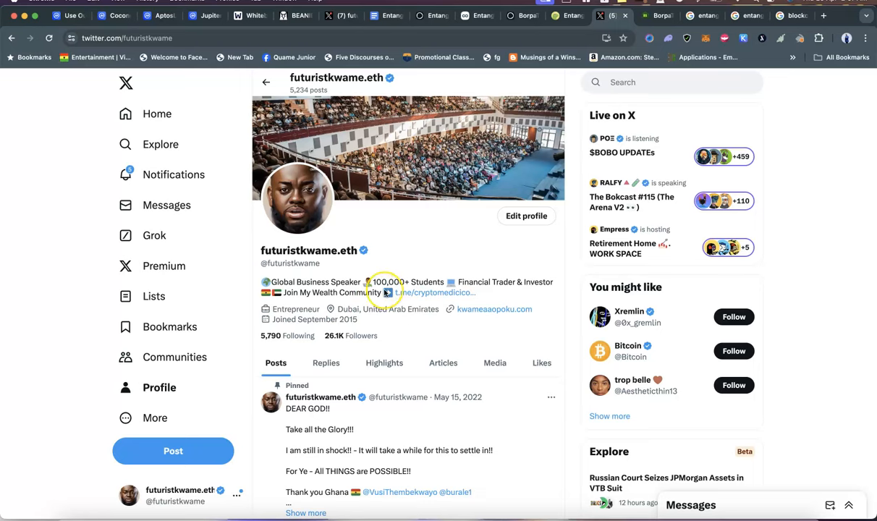
pyautogui.moveTo(384, 292)
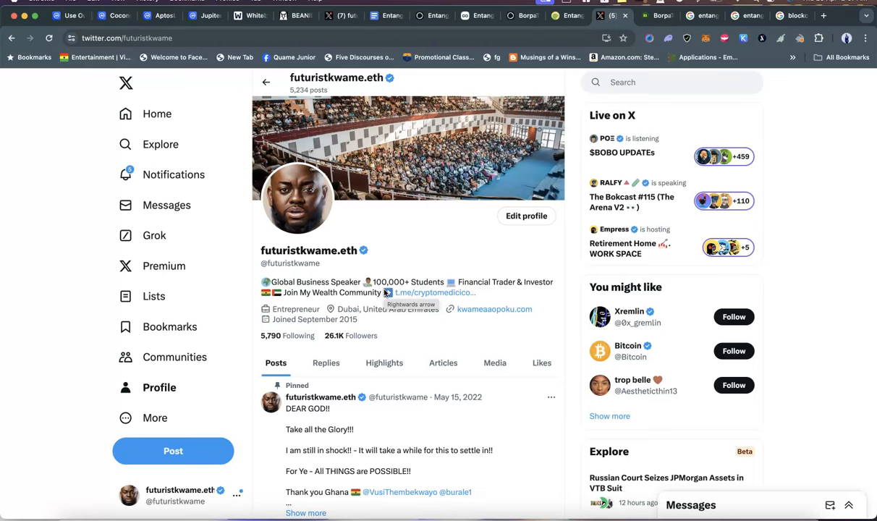
pyautogui.moveTo(484, 239)
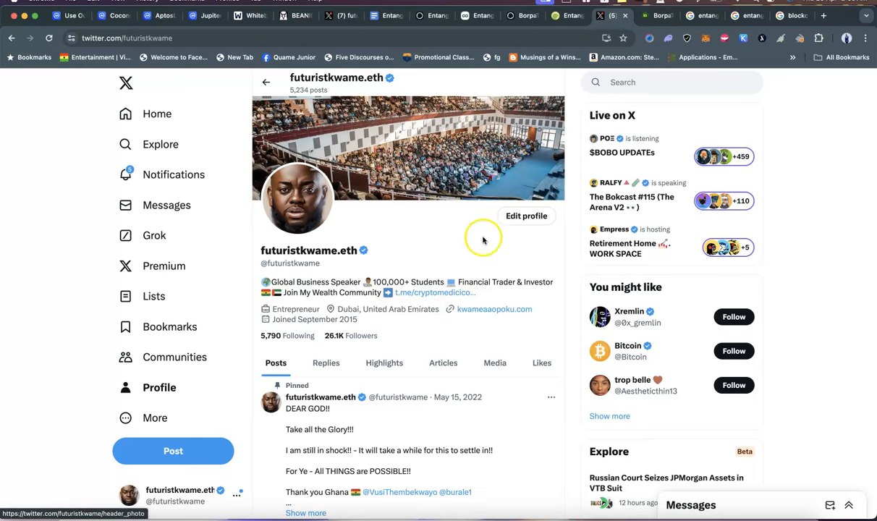
pyautogui.moveTo(423, 259)
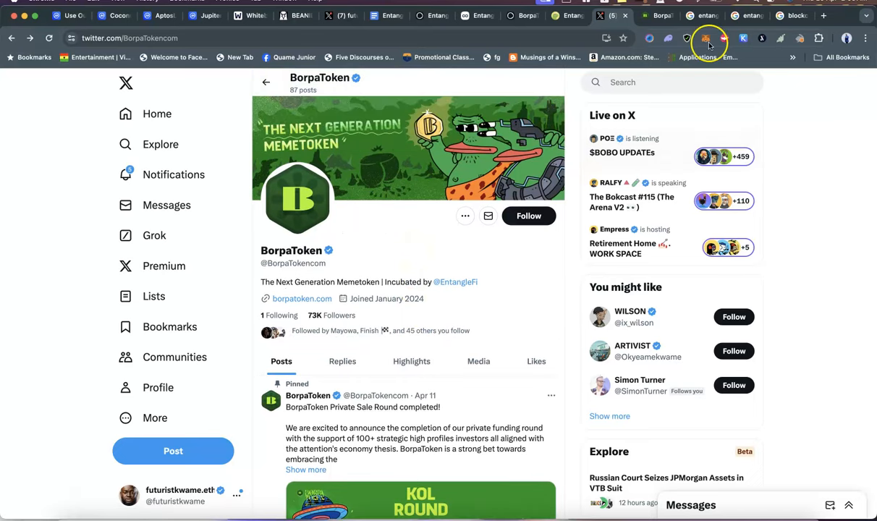
# - Switch to the borpatoken.com tab showing its Simple and Expert mode choices
pyautogui.click(645, 15)
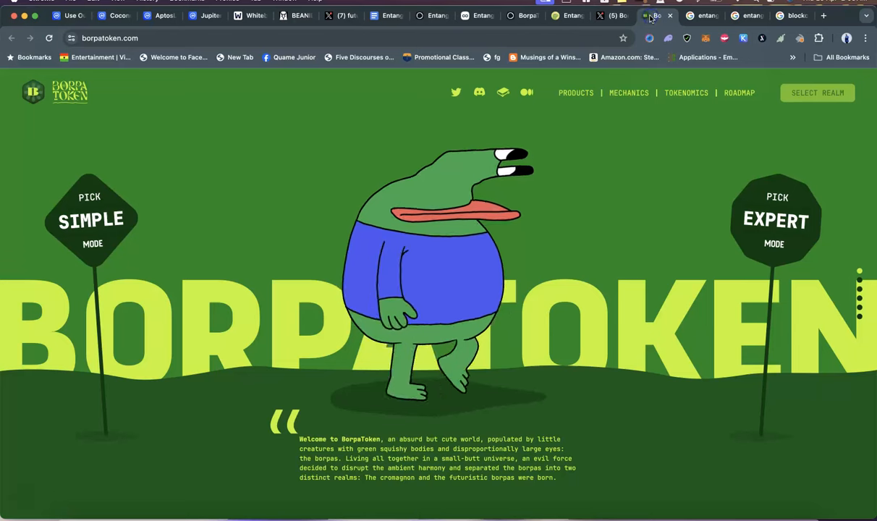
pyautogui.moveTo(626, 58)
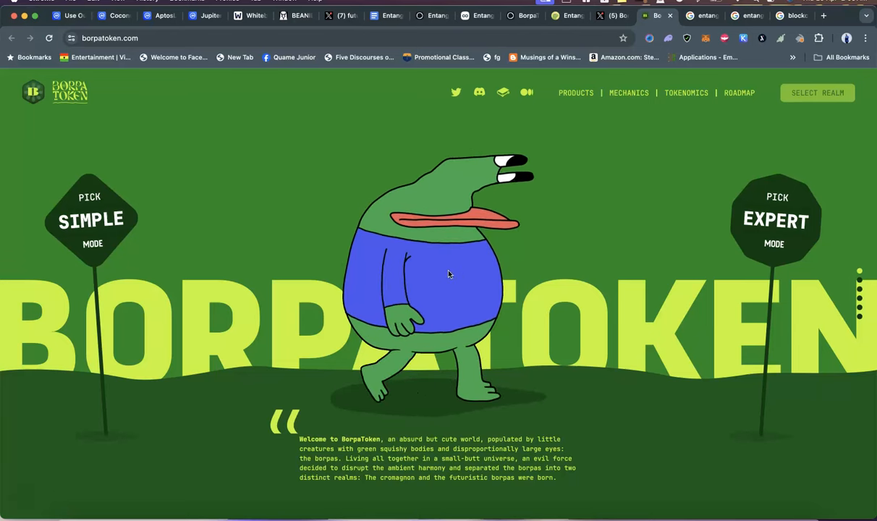
pyautogui.moveTo(568, 182)
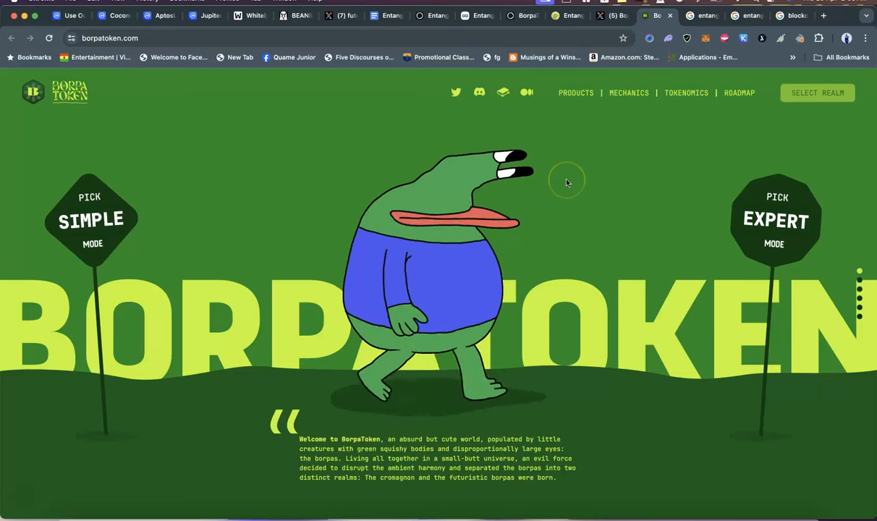